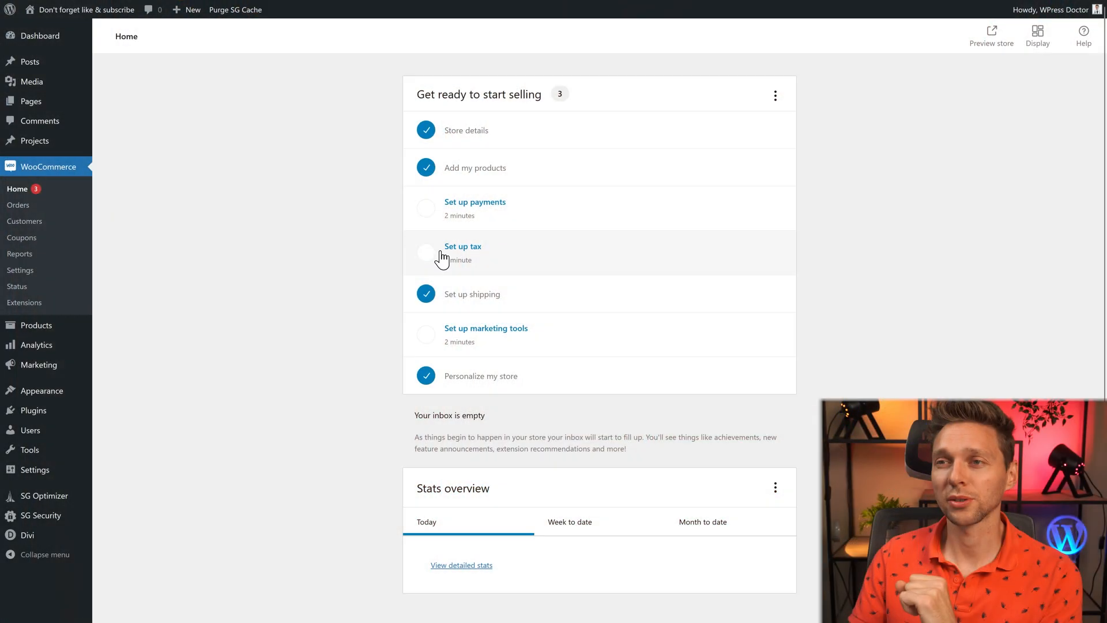
pyautogui.moveTo(492, 260)
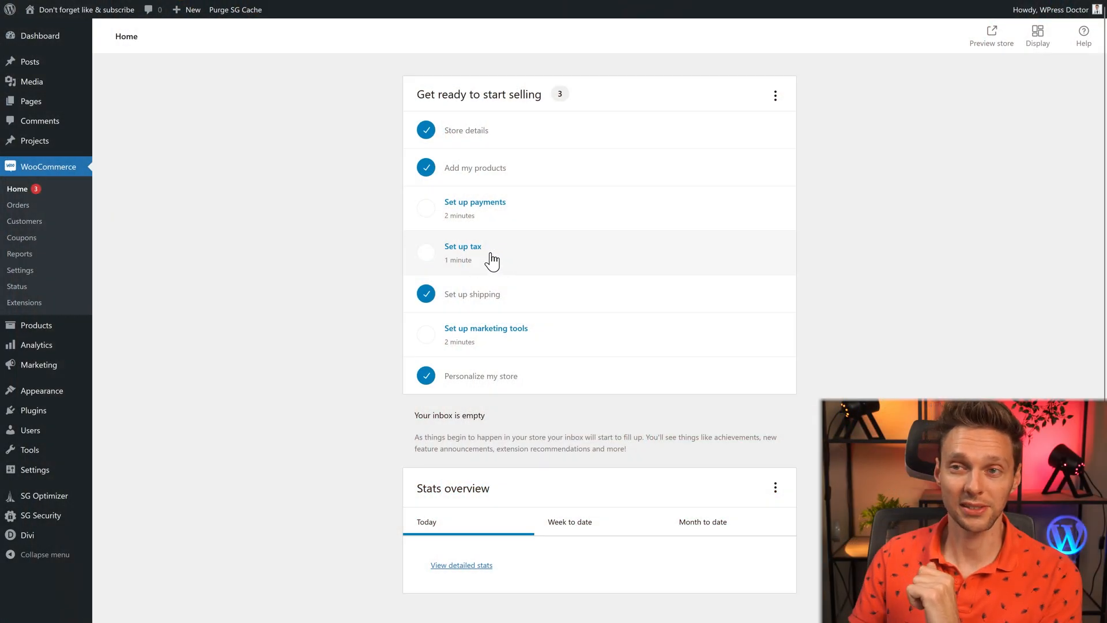
# Start the store's tax setup from the WooCommerce Home checklist's 'Set up tax' item
pyautogui.click(462, 246)
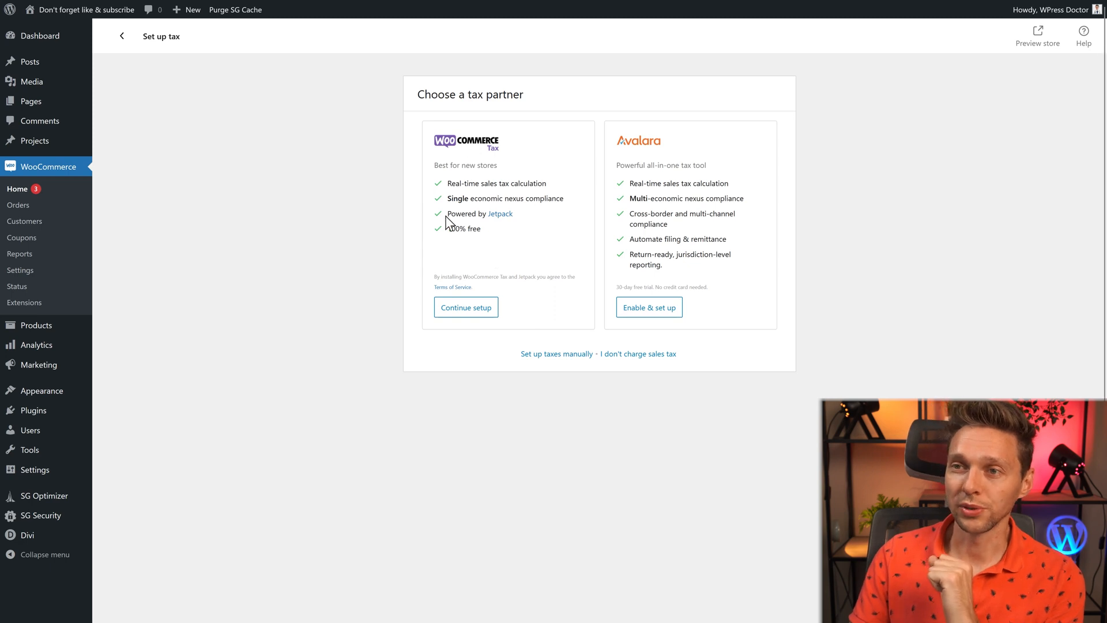
pyautogui.moveTo(500, 214)
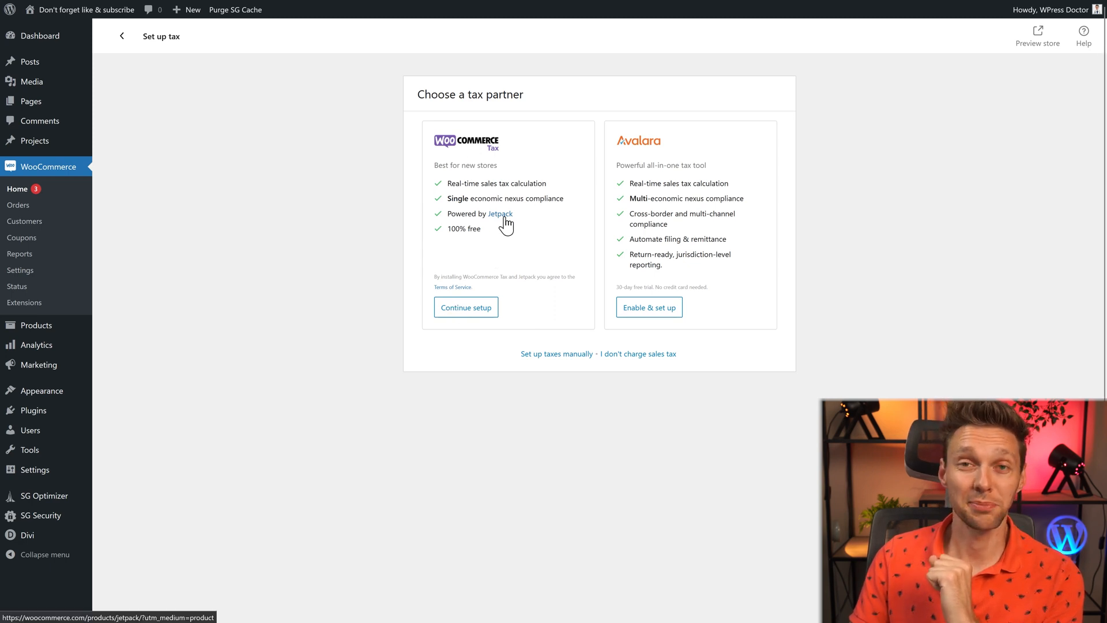
pyautogui.moveTo(642, 145)
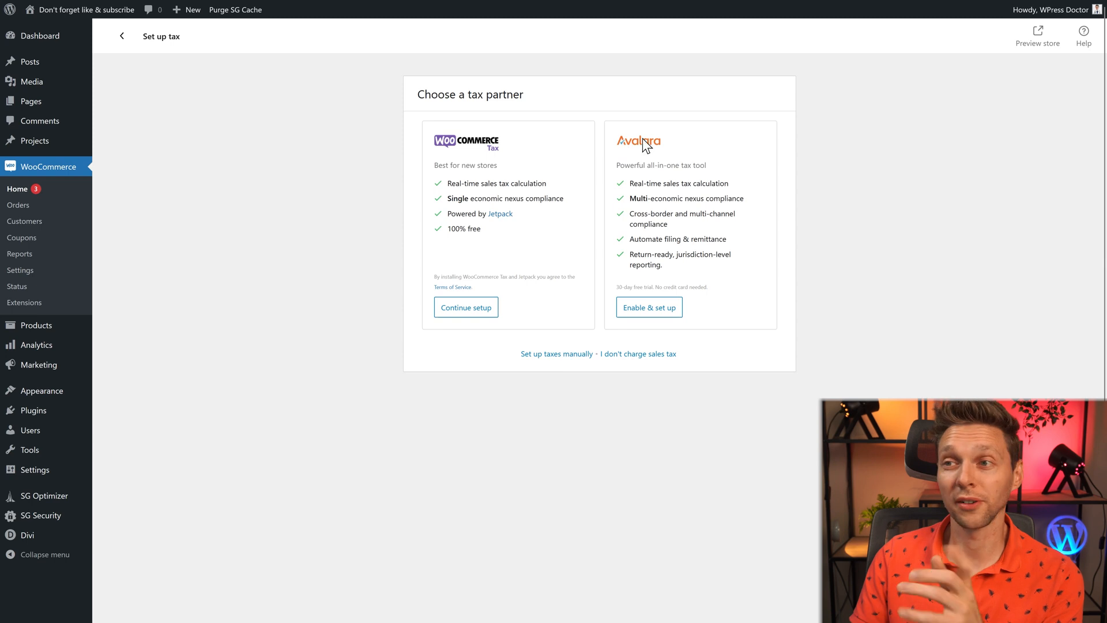
pyautogui.moveTo(689, 287)
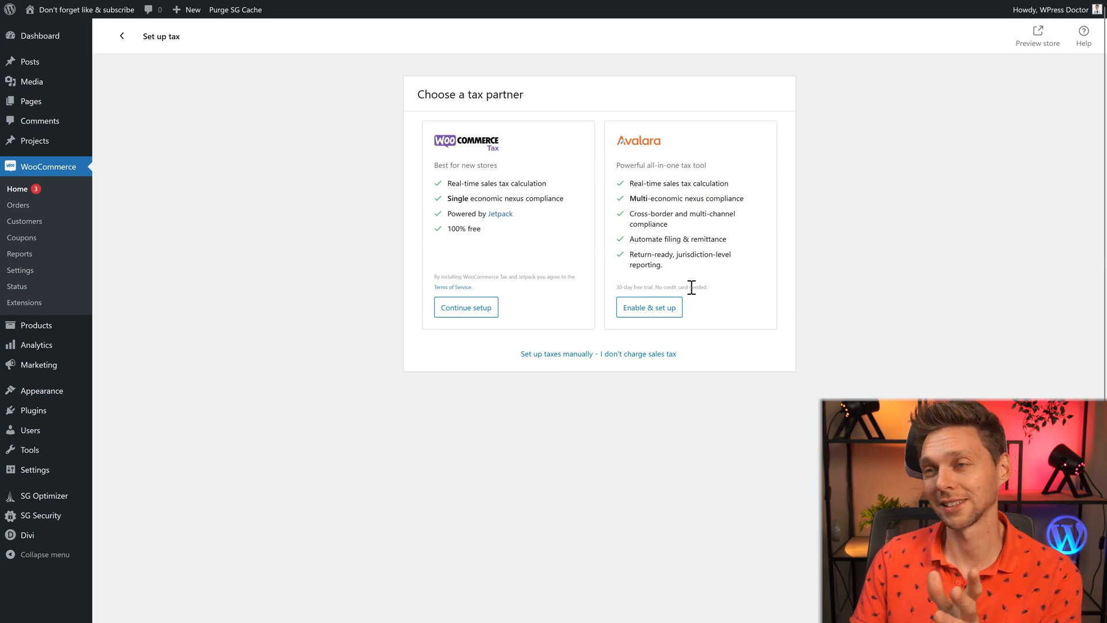
pyautogui.moveTo(500, 217)
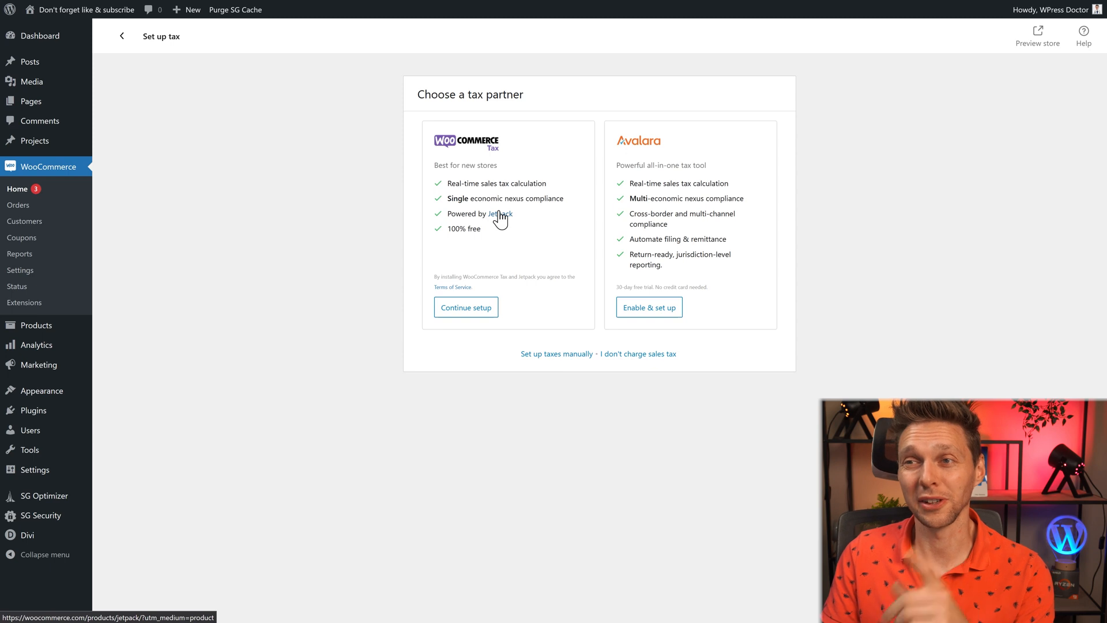
pyautogui.moveTo(619, 161)
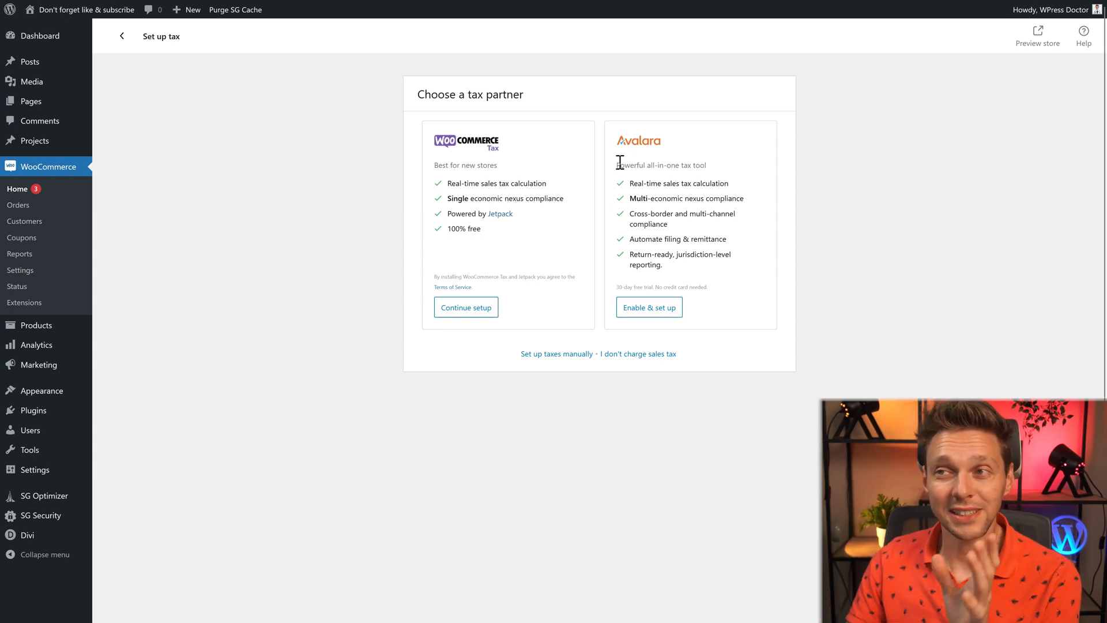
pyautogui.moveTo(753, 205)
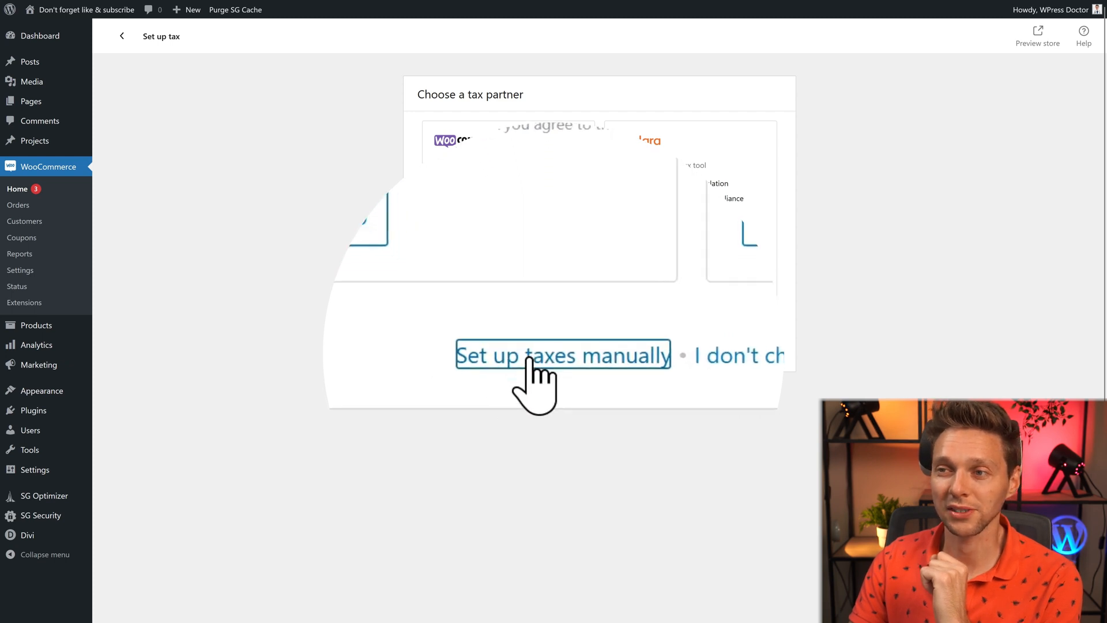
# Choose manual tax setup and set prices to be entered inclusive of tax
pyautogui.click(563, 355)
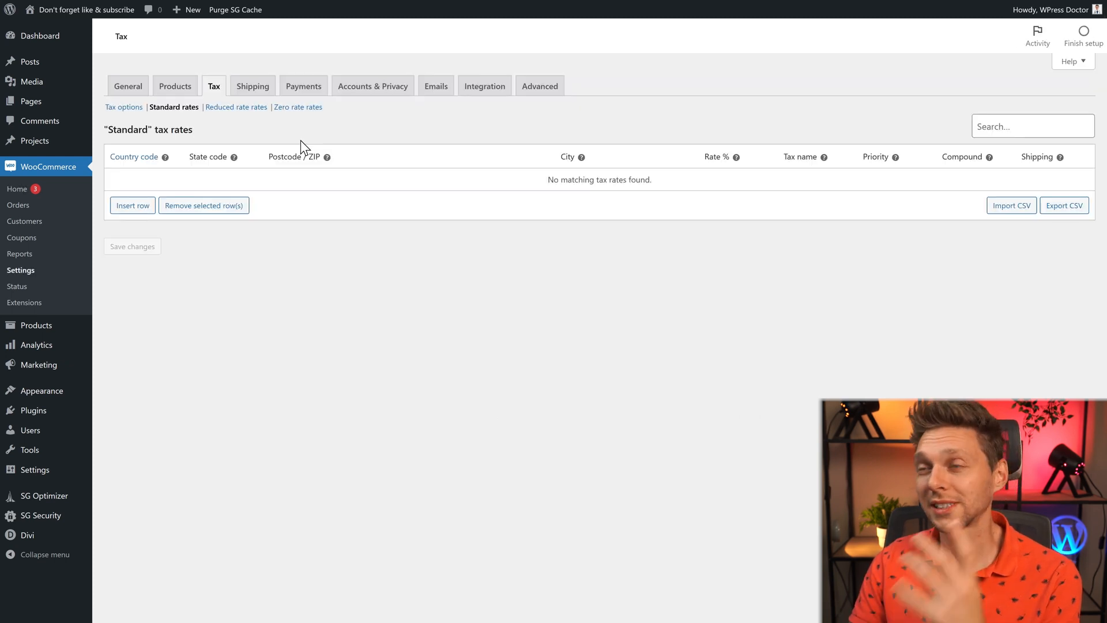
pyautogui.moveTo(316, 161)
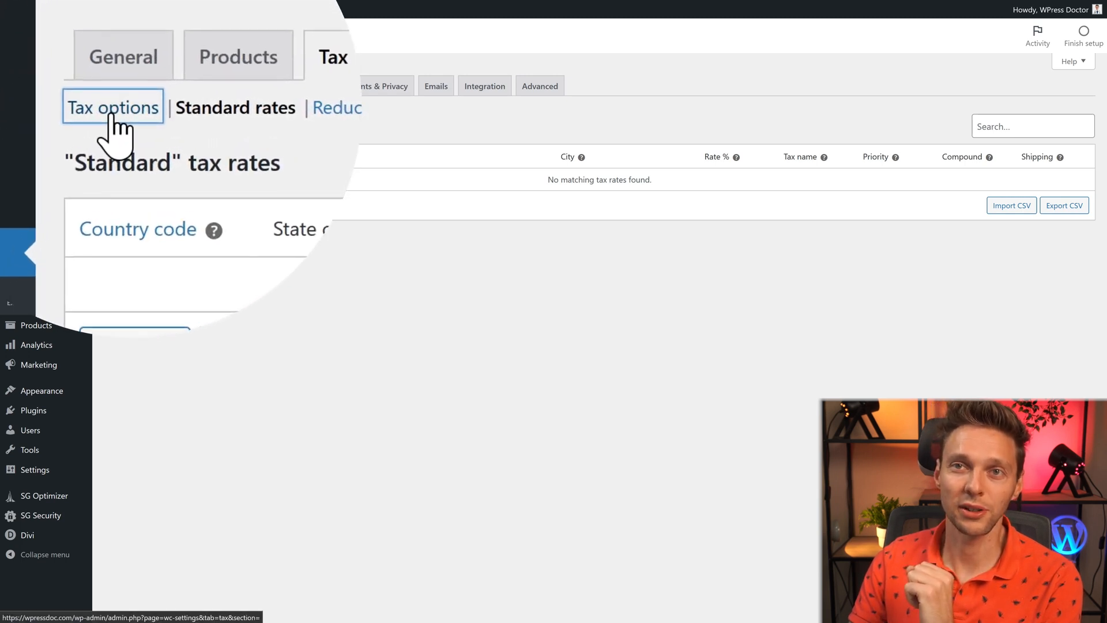
pyautogui.click(113, 107)
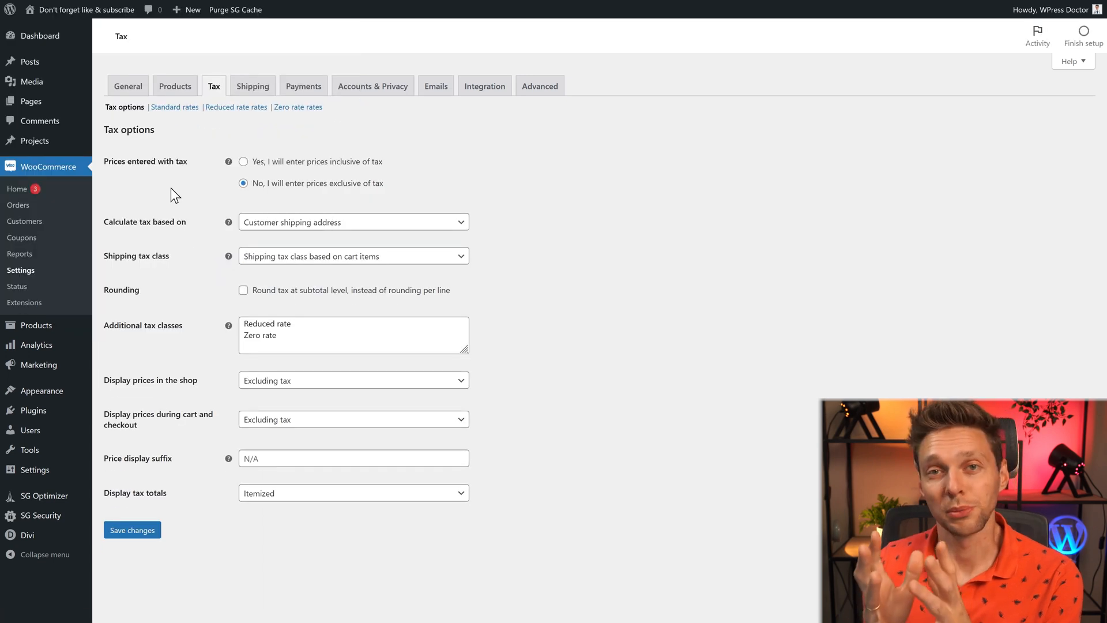
pyautogui.moveTo(315, 171)
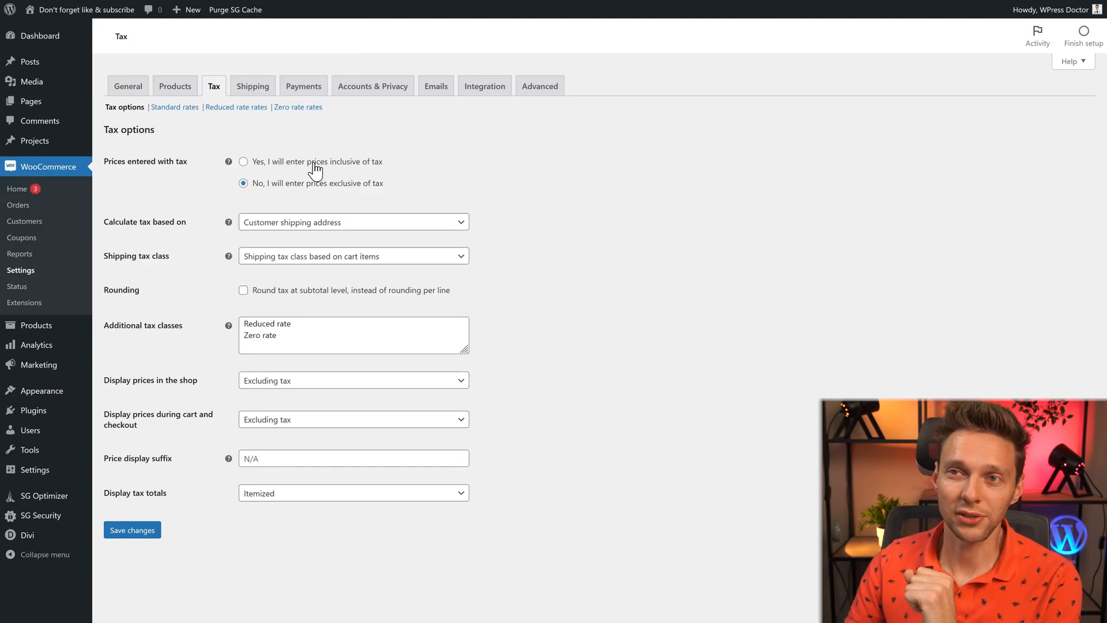
pyautogui.moveTo(347, 192)
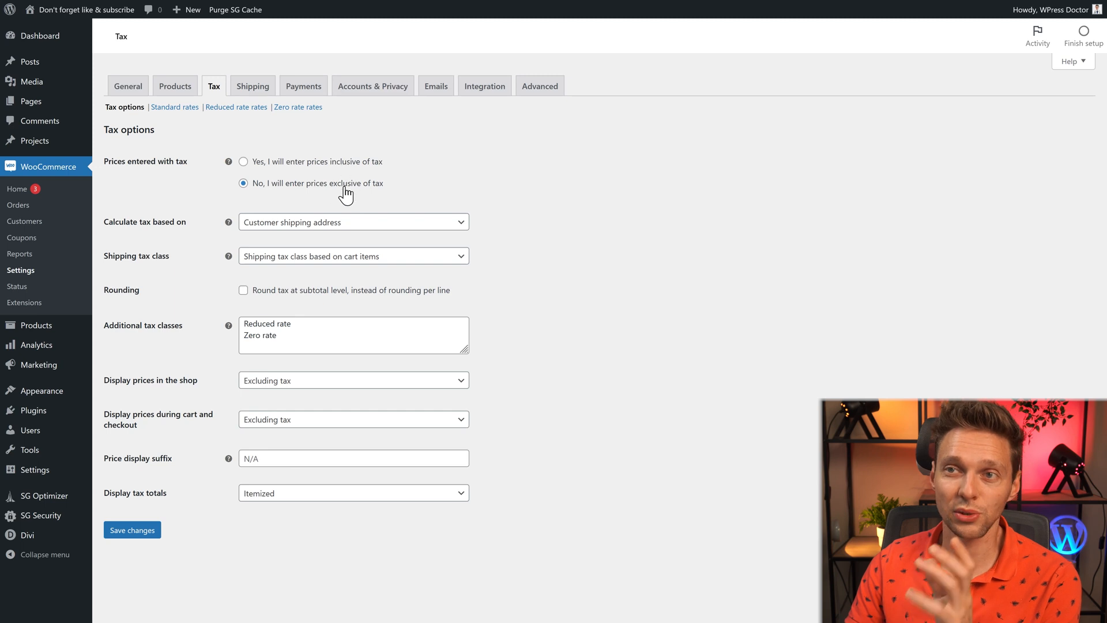
pyautogui.click(243, 161)
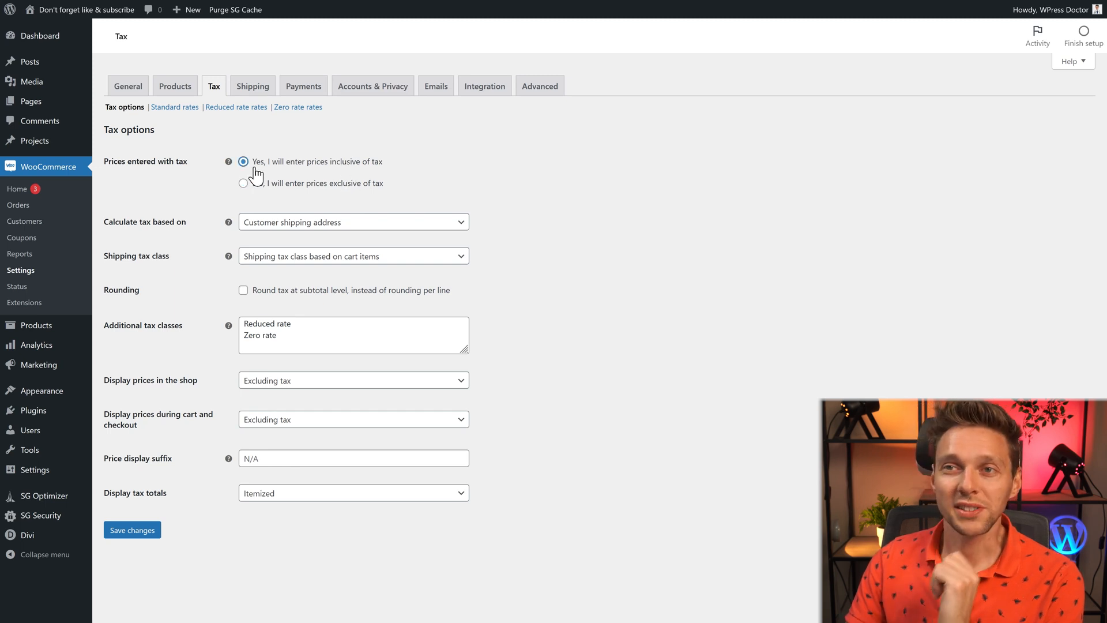
pyautogui.moveTo(267, 175)
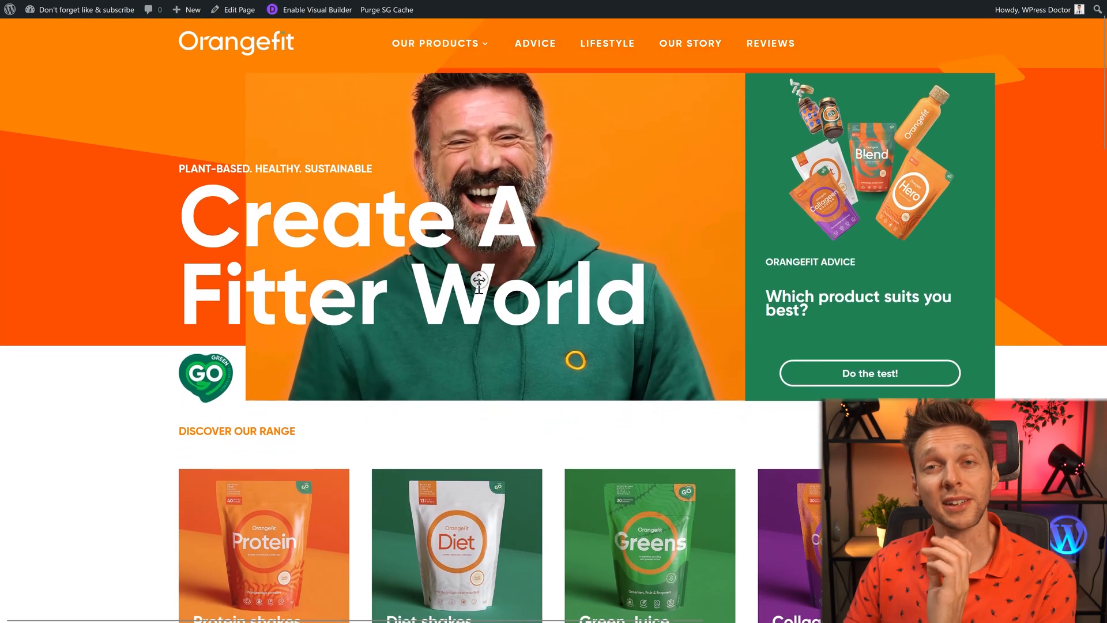
# Check the Protein product's €31,90 price on the Orangefit storefront
pyautogui.scroll(-3)
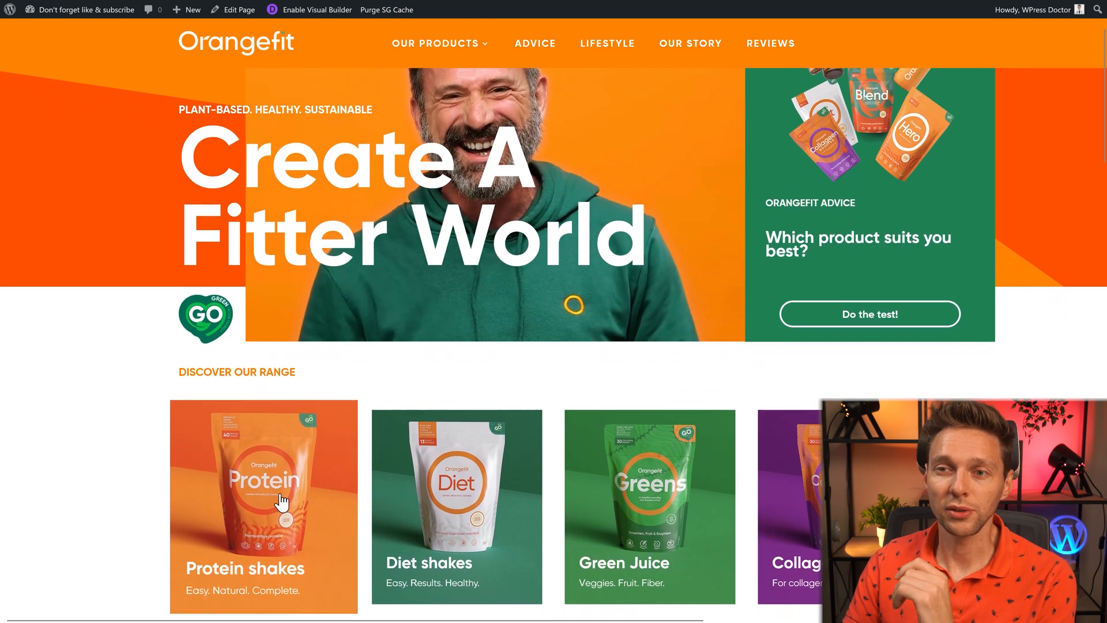
pyautogui.click(263, 487)
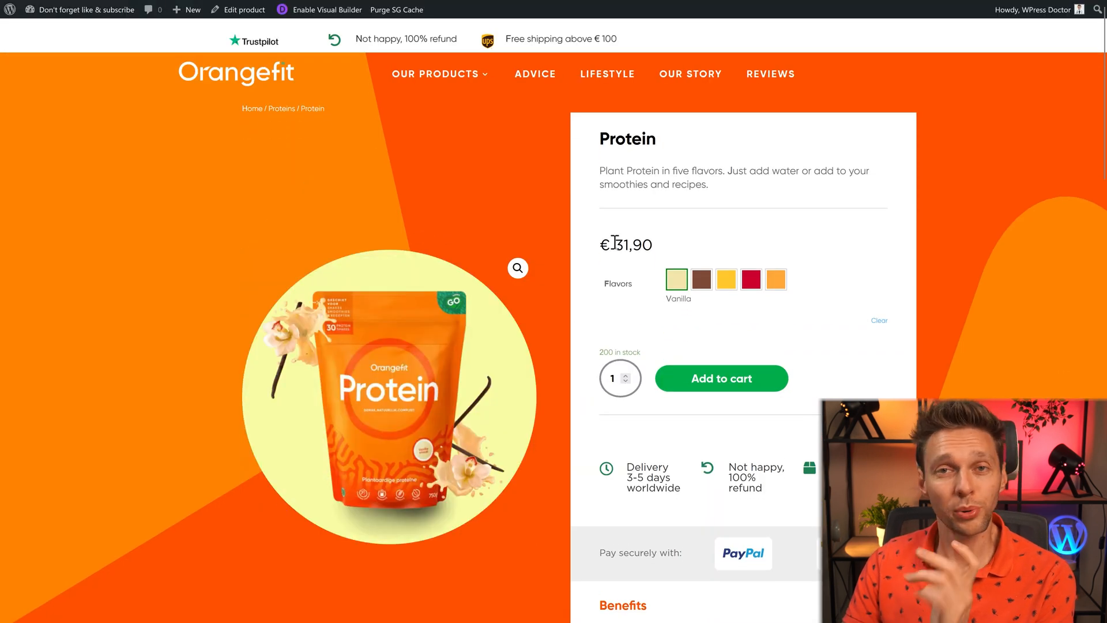
pyautogui.doubleClick(627, 245)
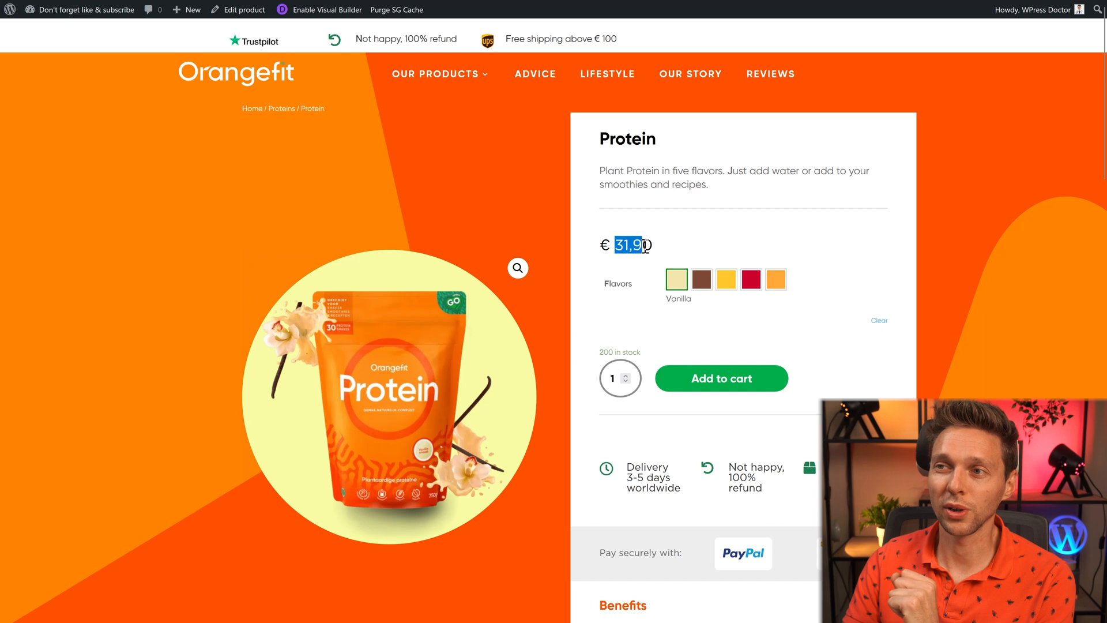
pyautogui.moveTo(497, 225)
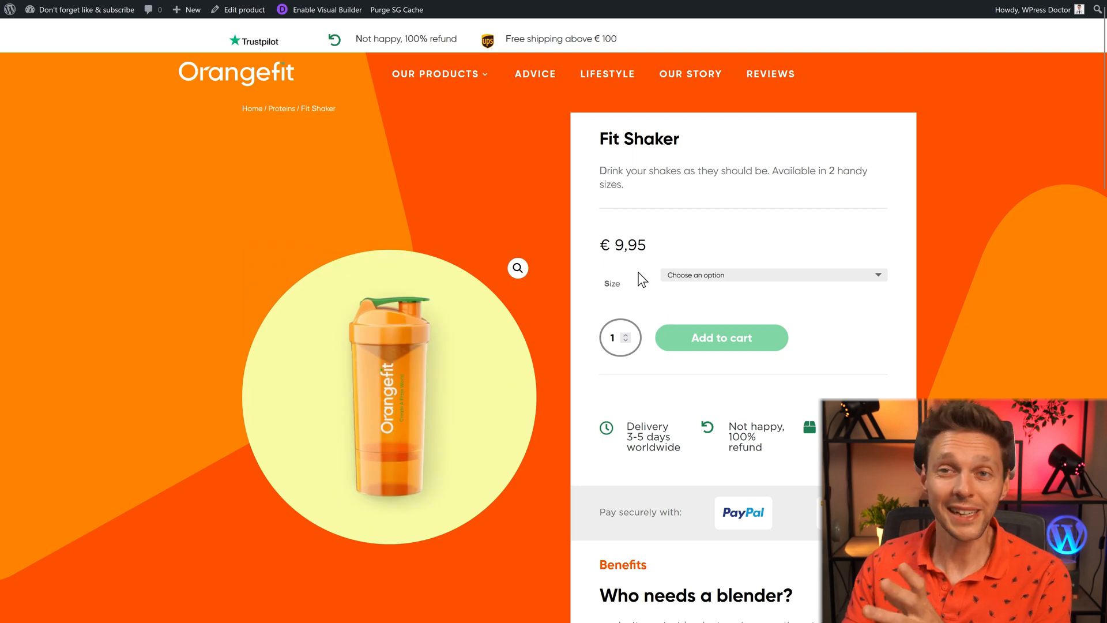
pyautogui.doubleClick(628, 245)
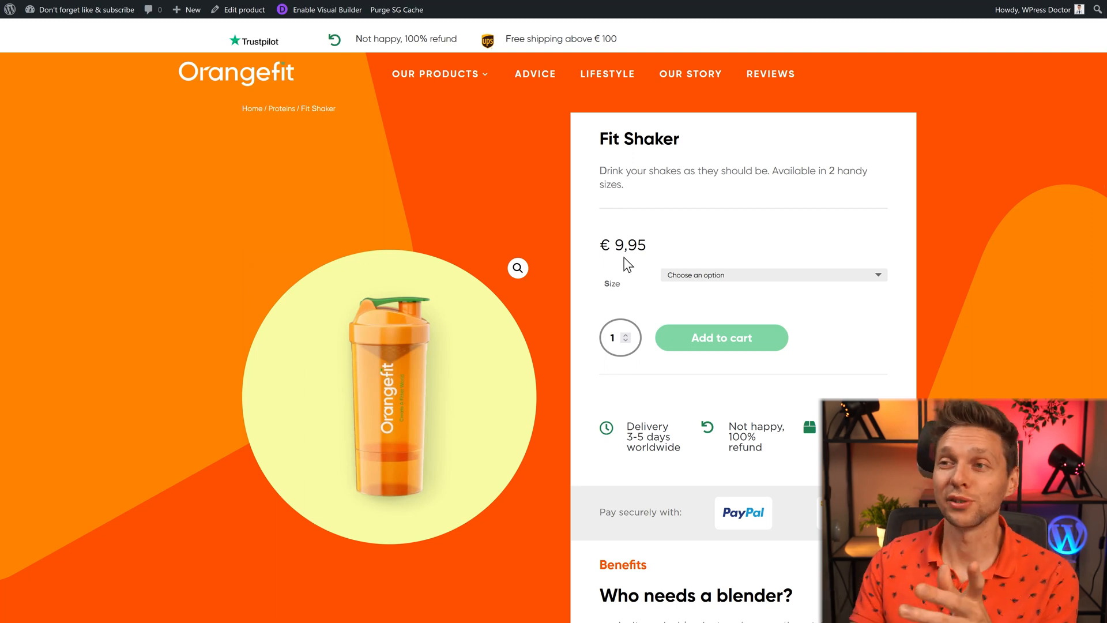
pyautogui.moveTo(673, 262)
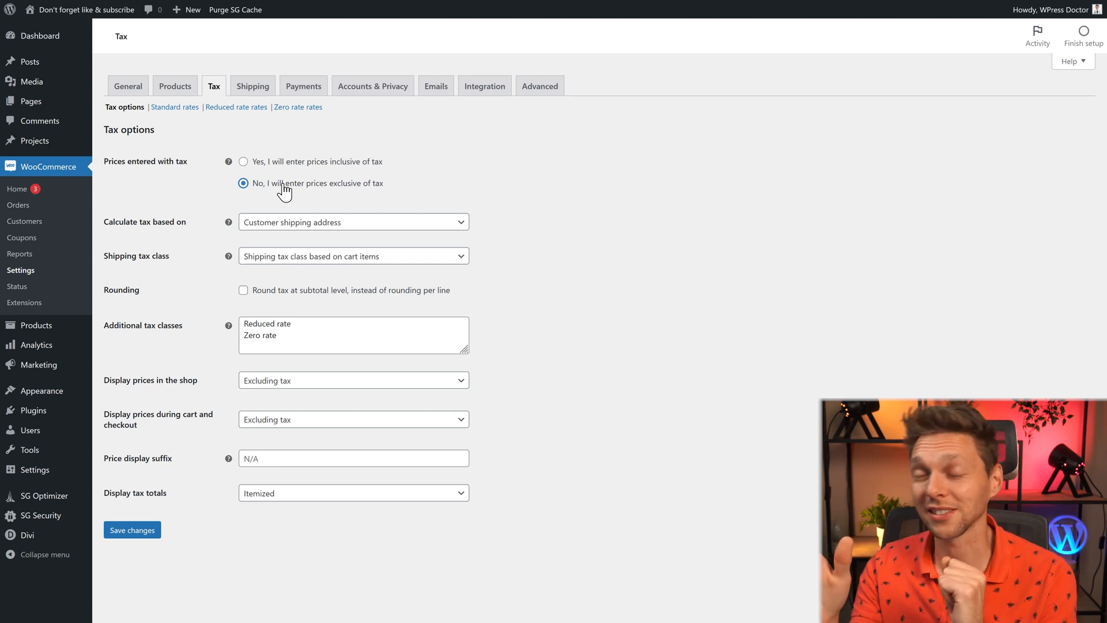
# Keep prices entered inclusive of tax and calculate tax from the shop base address
pyautogui.click(242, 161)
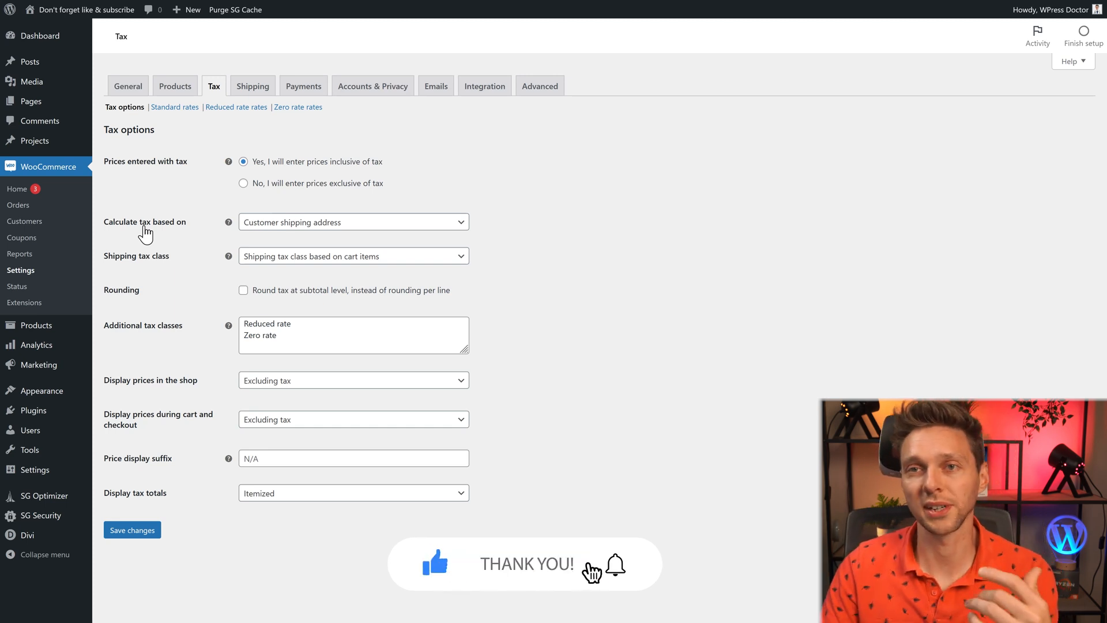
pyautogui.click(353, 221)
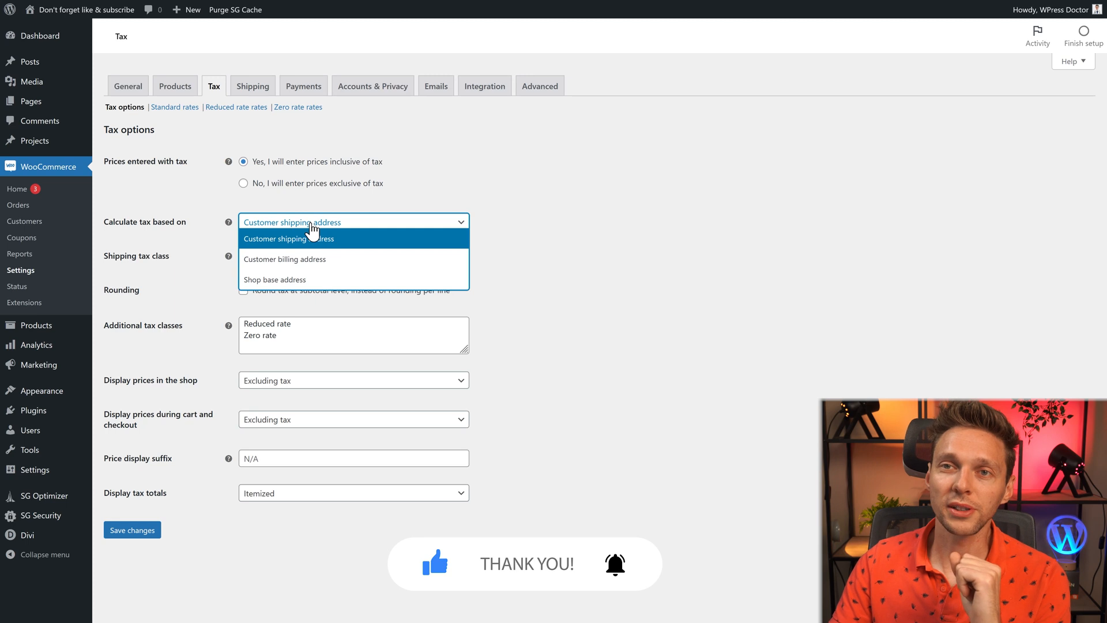
pyautogui.moveTo(325, 258)
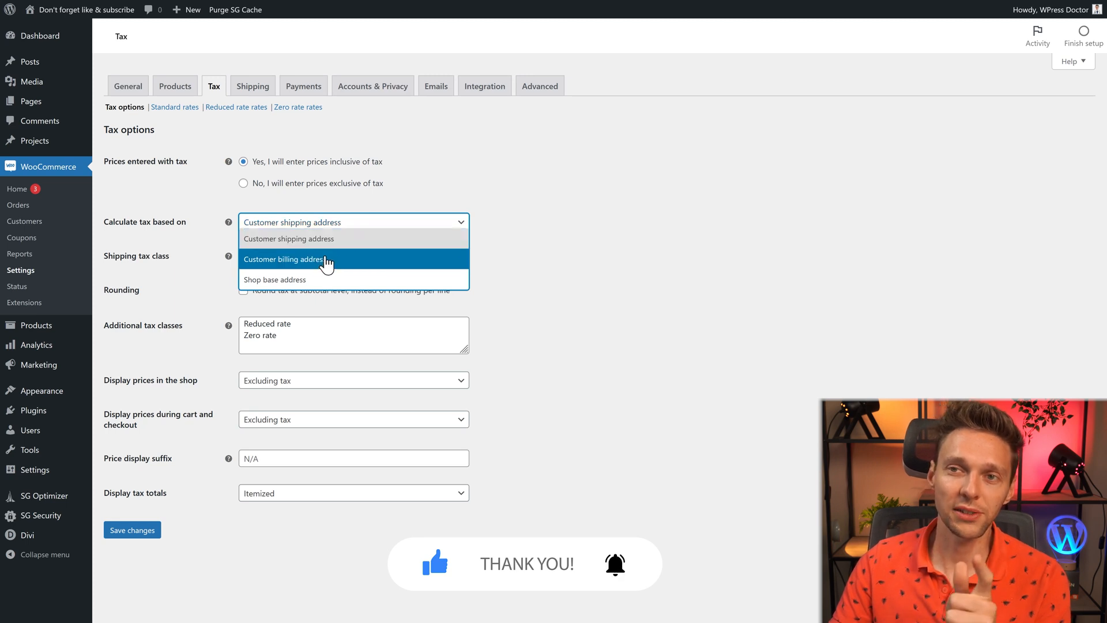
pyautogui.moveTo(316, 277)
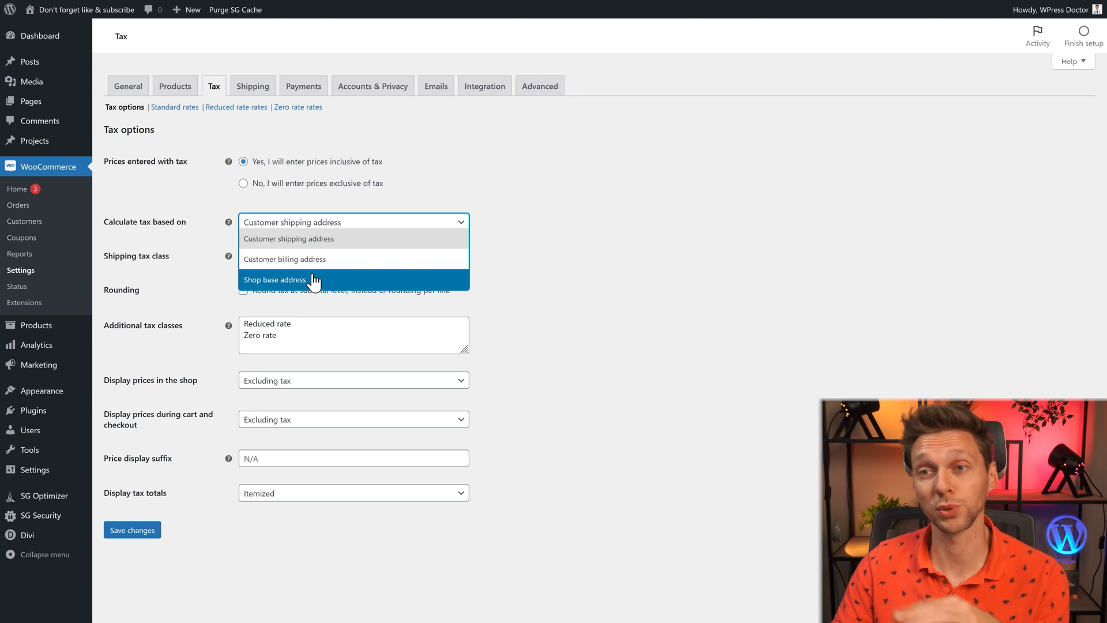
pyautogui.moveTo(343, 238)
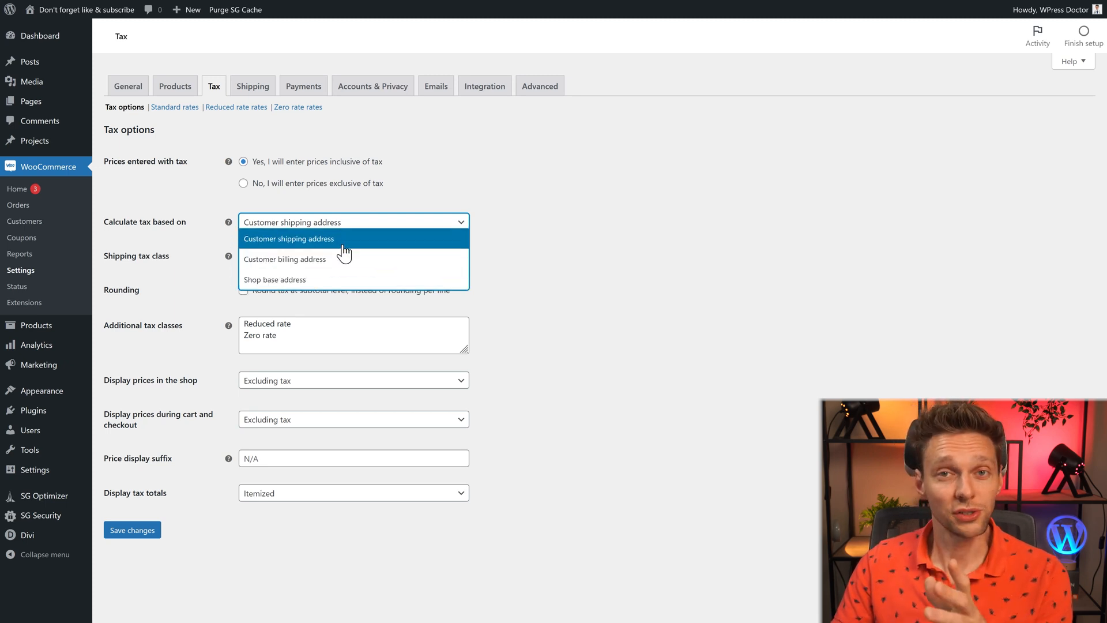
pyautogui.moveTo(326, 283)
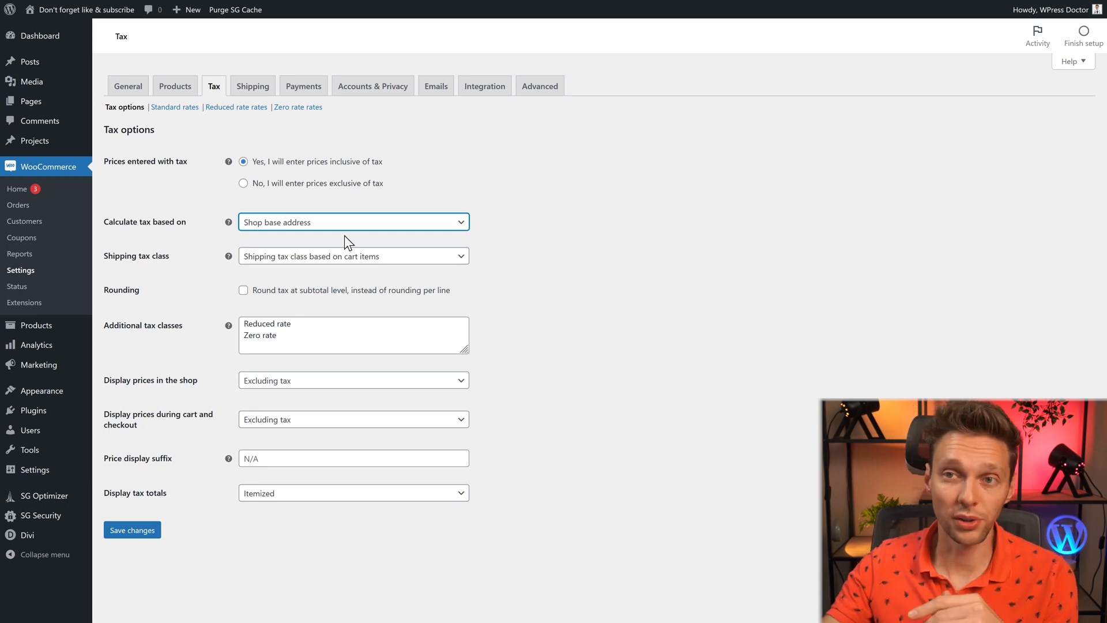
pyautogui.click(353, 222)
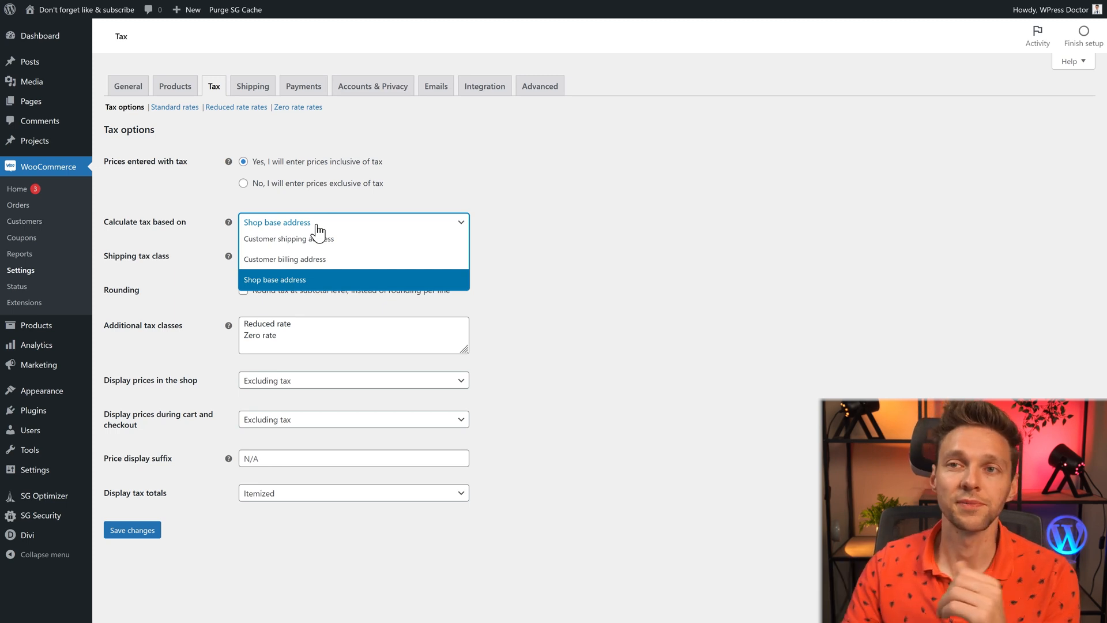
pyautogui.click(289, 239)
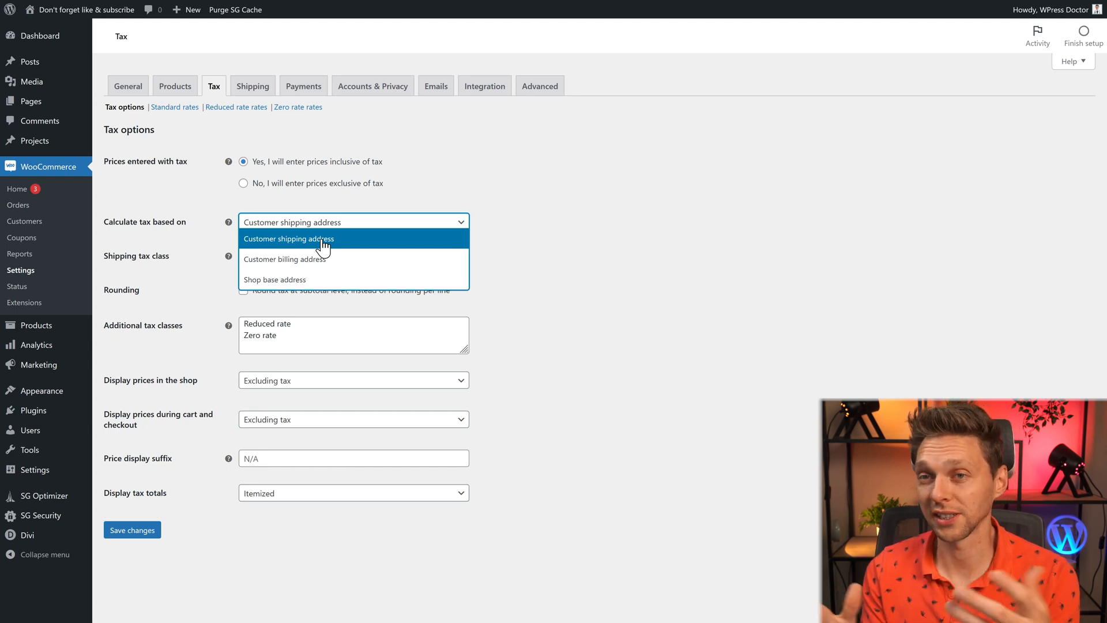
pyautogui.moveTo(274, 280)
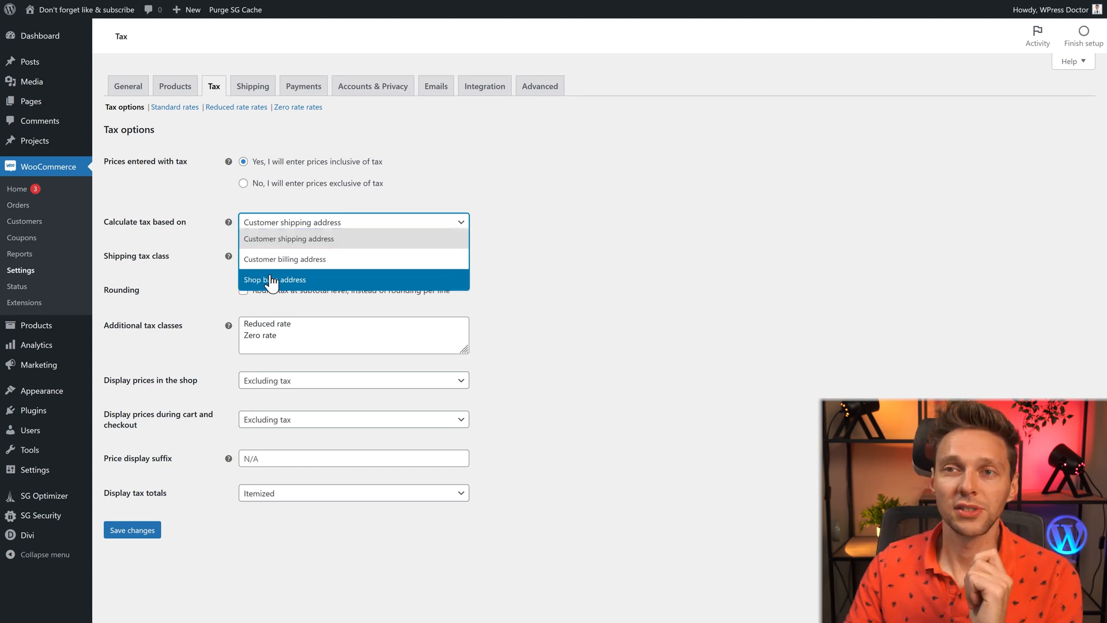
pyautogui.click(274, 280)
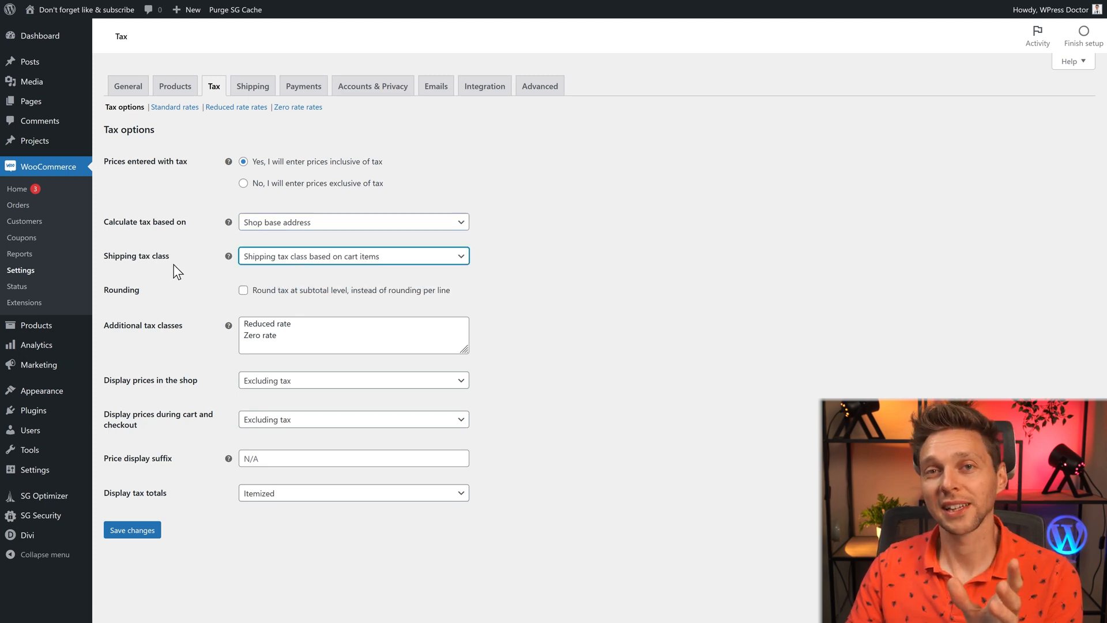
# Choose Standard as the shipping tax class in the tax options
pyautogui.click(353, 256)
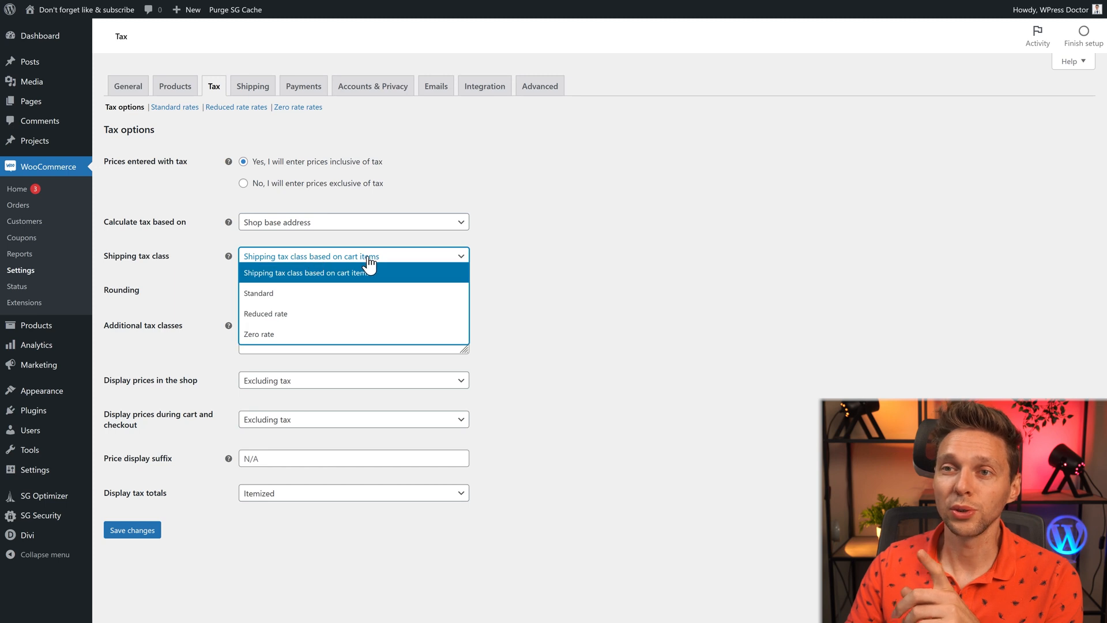
pyautogui.moveTo(297, 293)
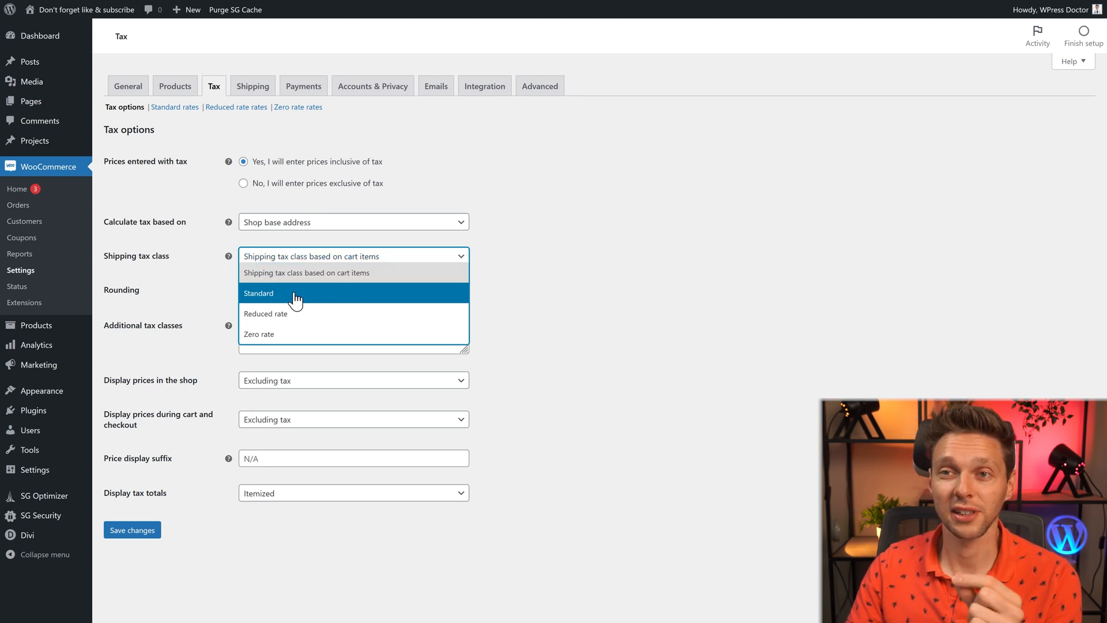
pyautogui.moveTo(296, 327)
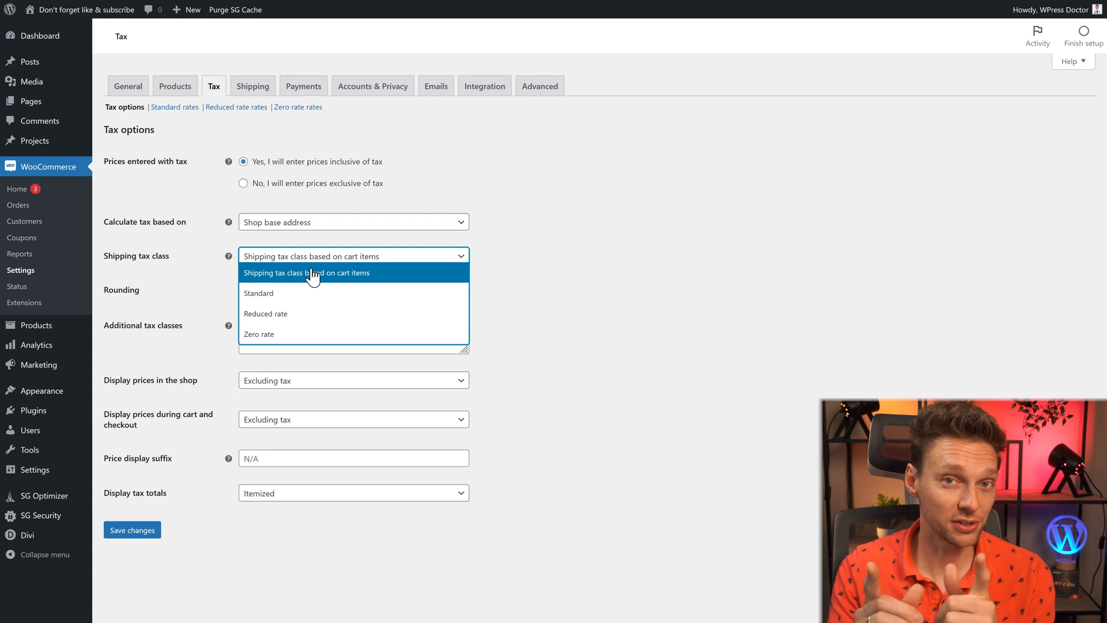
pyautogui.click(259, 293)
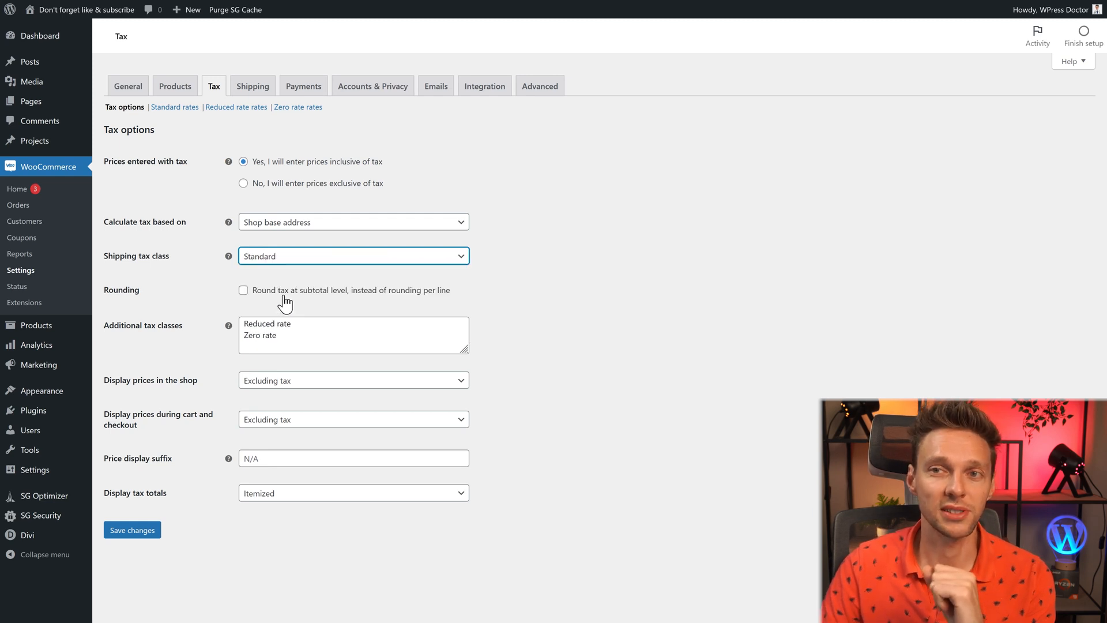
pyautogui.click(353, 256)
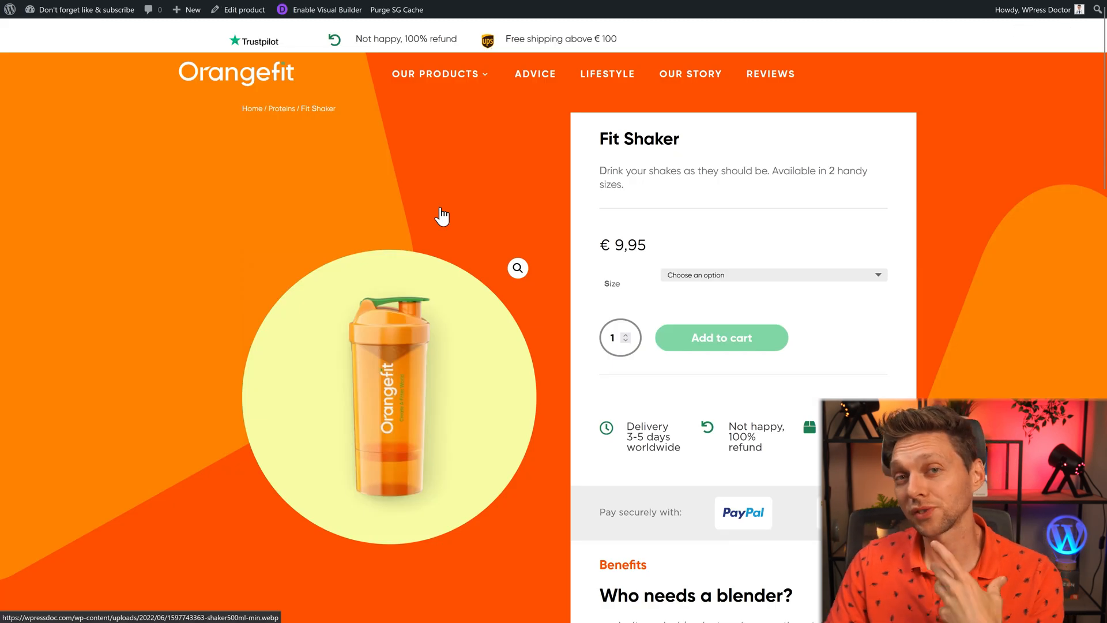
pyautogui.moveTo(582, 246)
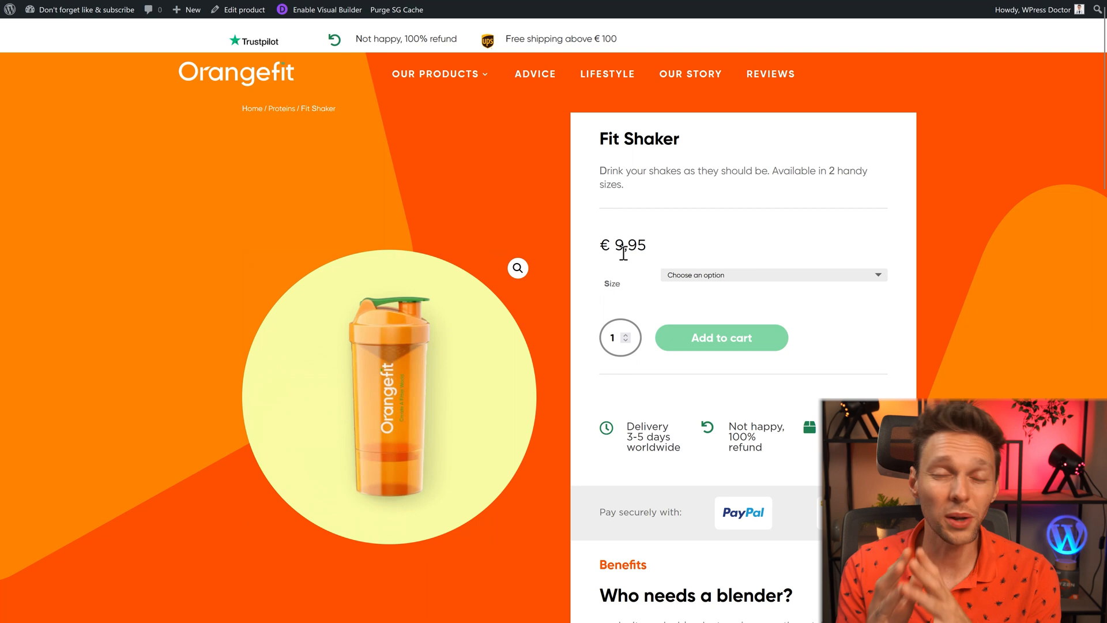
# Select the Banana flavour on the Protein product page to see its €31,90 price
pyautogui.click(312, 108)
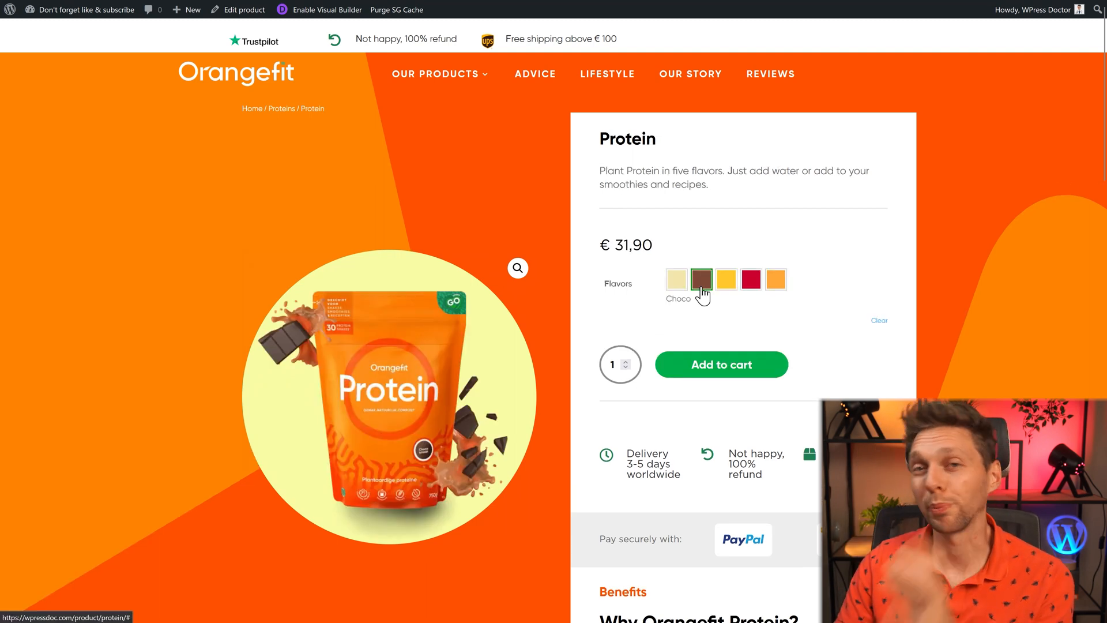
pyautogui.click(726, 279)
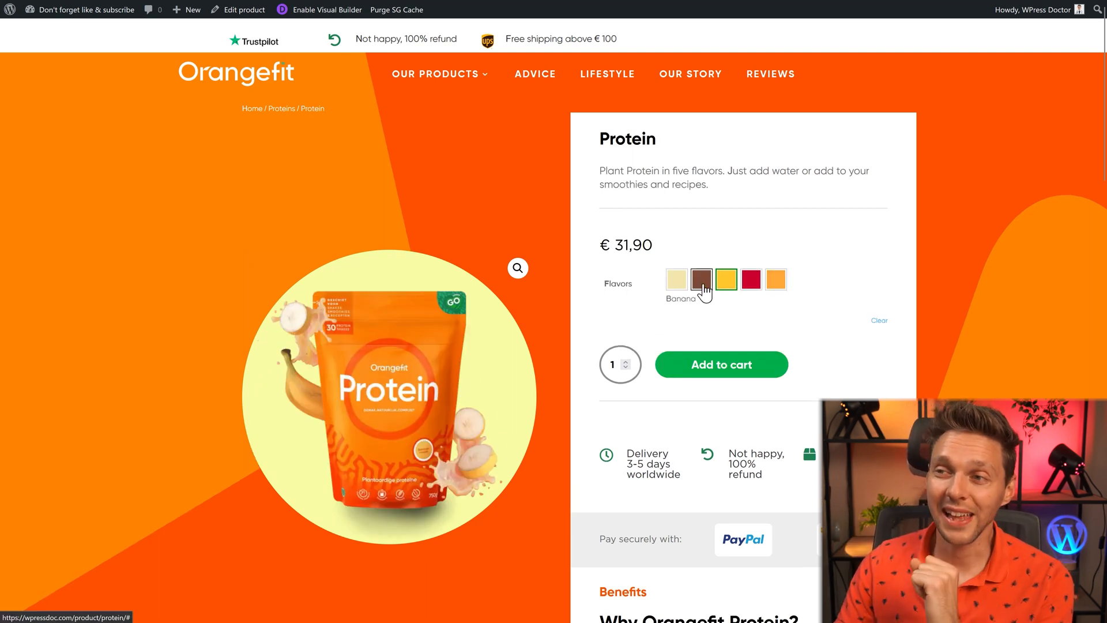
pyautogui.click(702, 279)
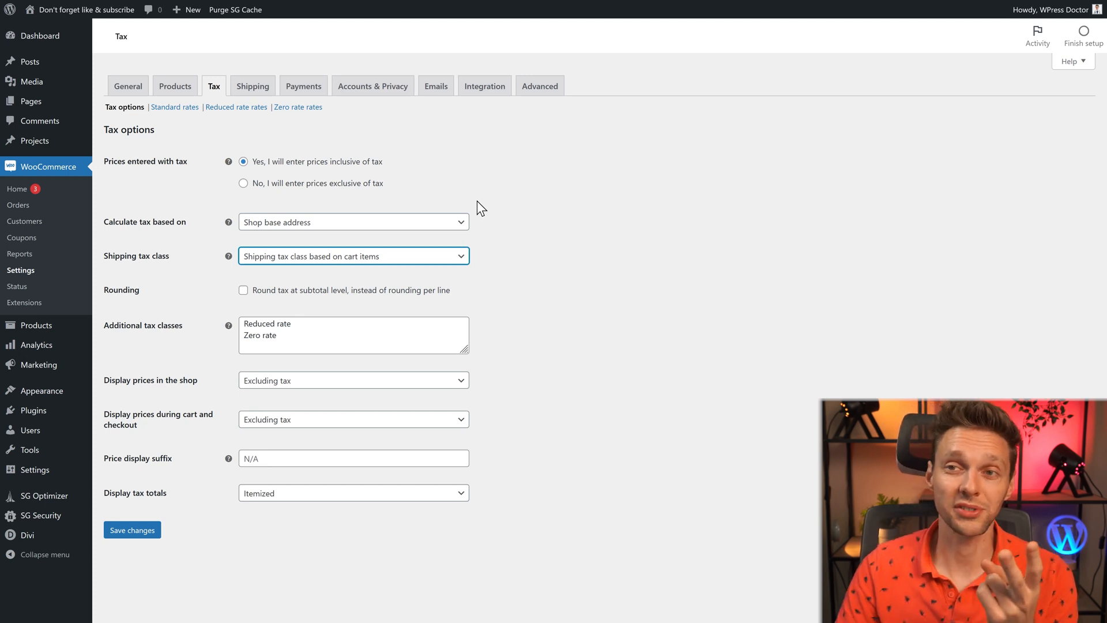
# Set the shipping tax class to 'based on cart items' and tick 'Round tax at subtotal level'
pyautogui.click(353, 256)
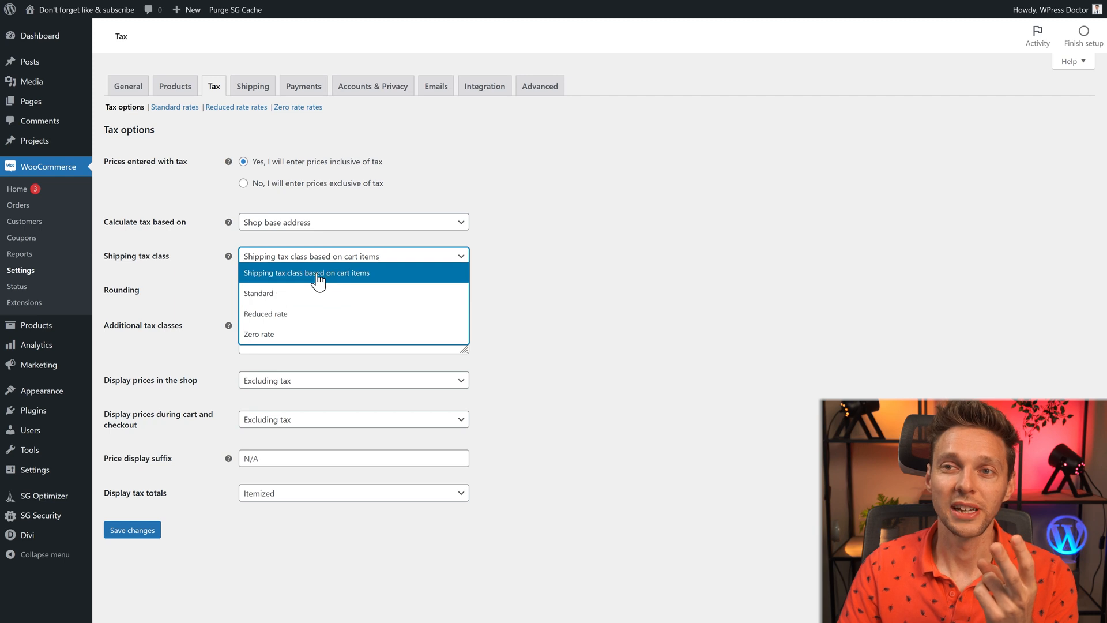
pyautogui.click(306, 273)
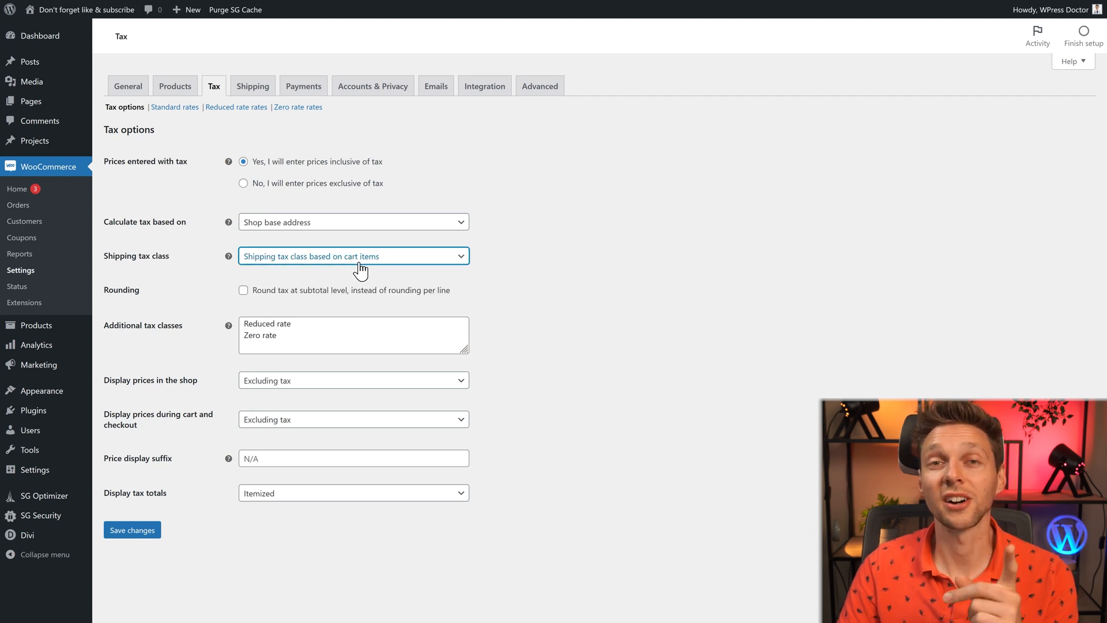
pyautogui.moveTo(249, 296)
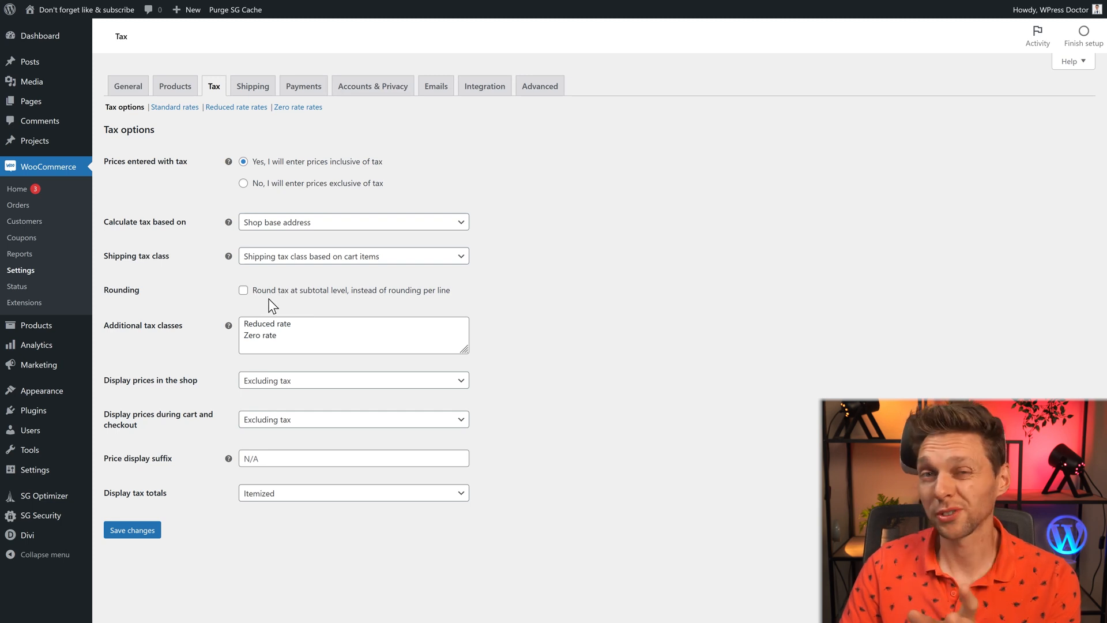
pyautogui.moveTo(412, 297)
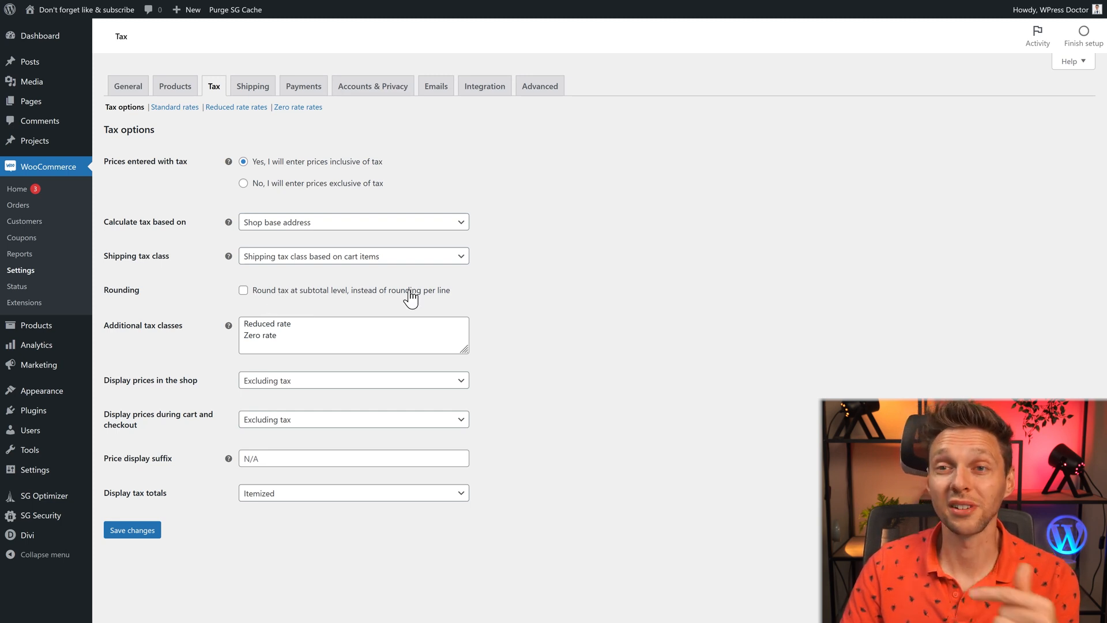
pyautogui.click(243, 291)
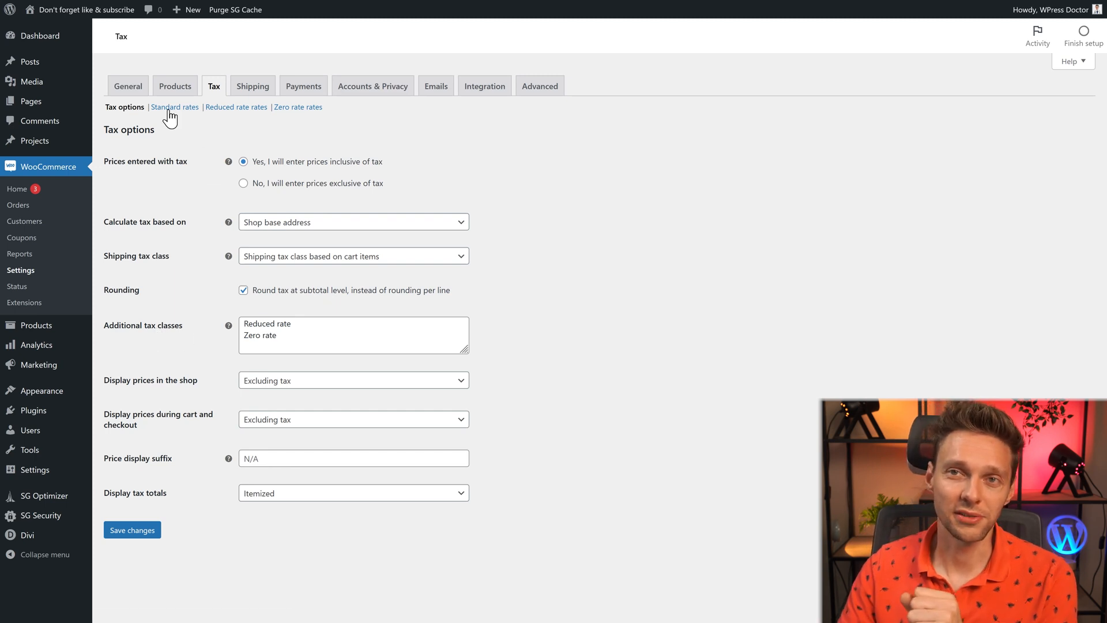
pyautogui.moveTo(242, 117)
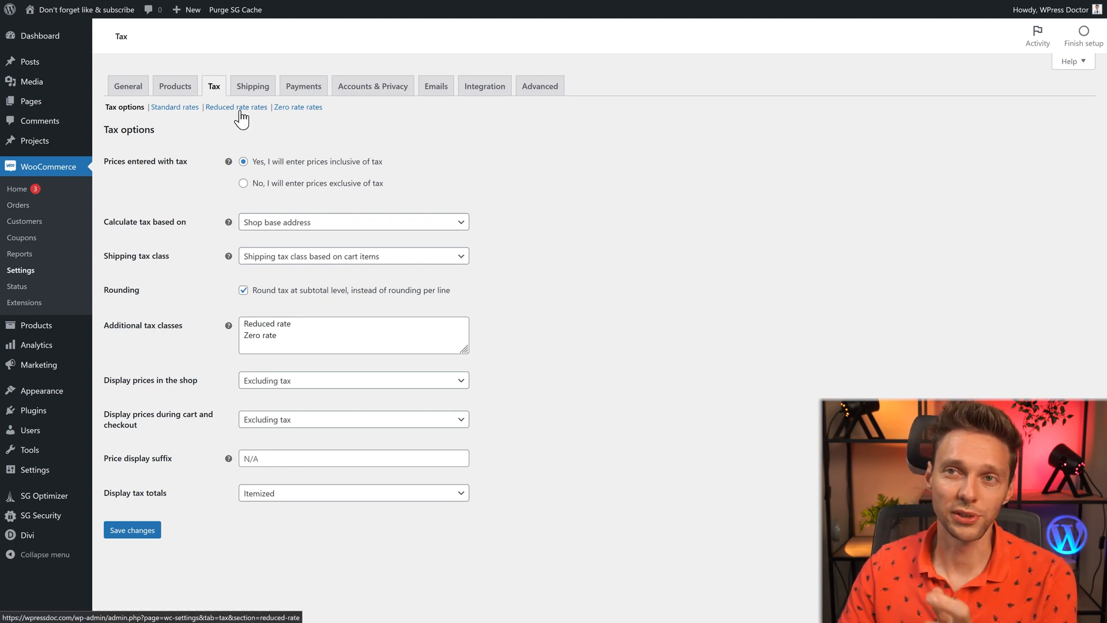
# Replace the additional tax class names with Reduced and Zero
pyautogui.doubleClick(259, 335)
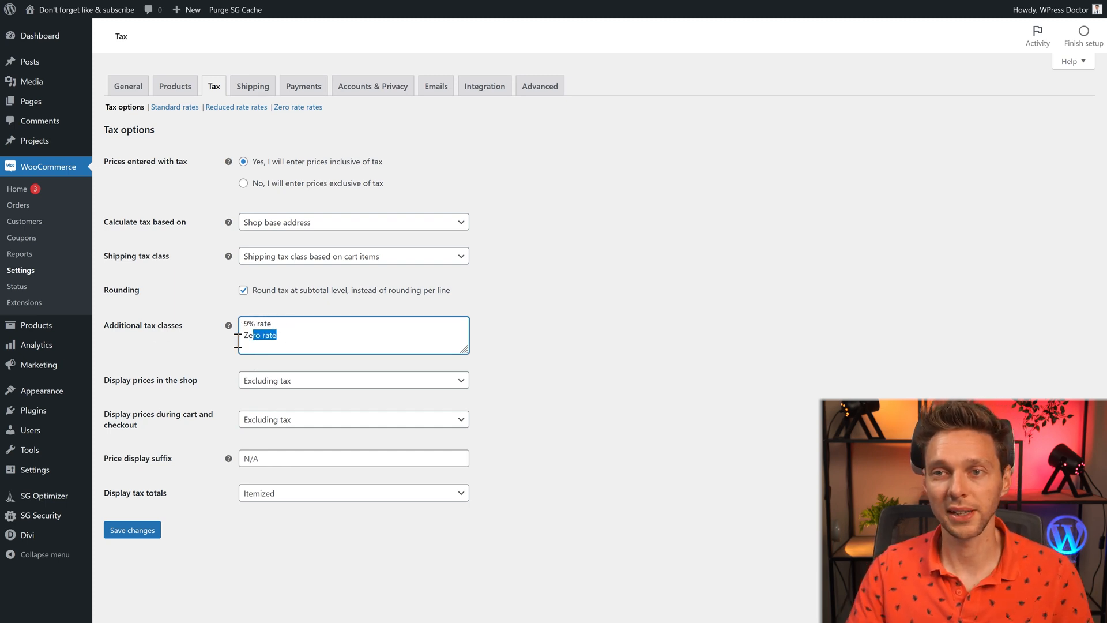
pyautogui.press('Delete')
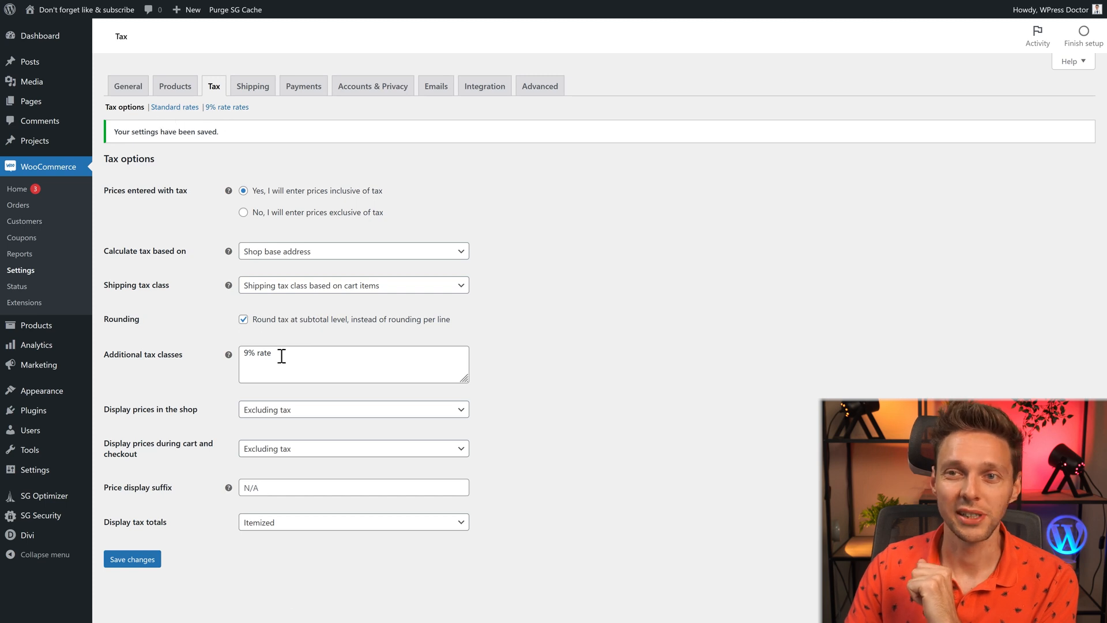
pyautogui.doubleClick(264, 352)
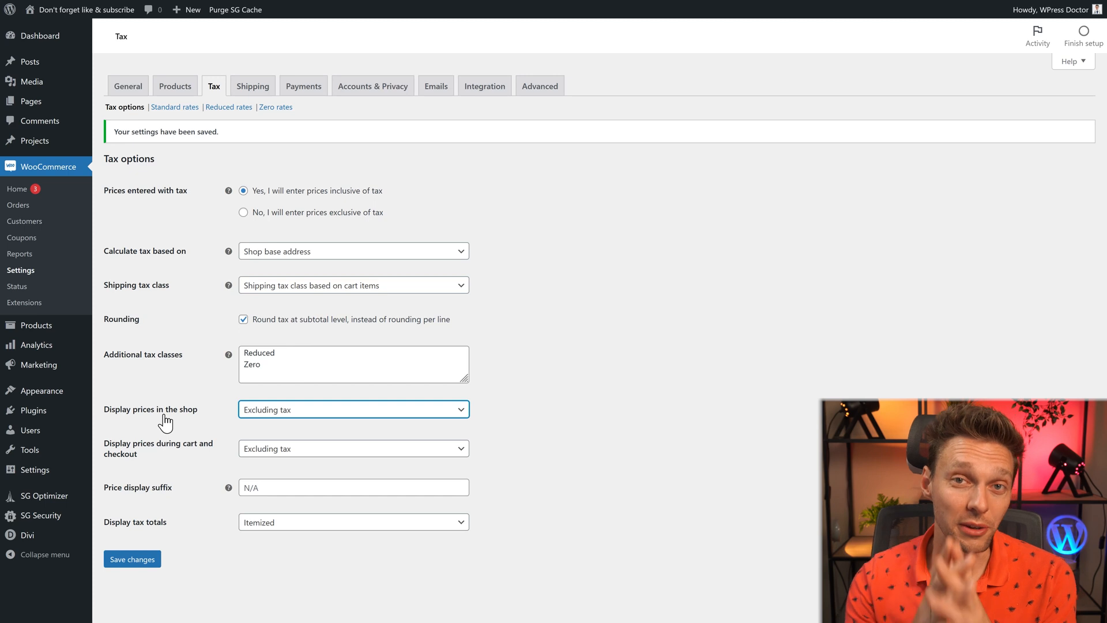
pyautogui.moveTo(261, 421)
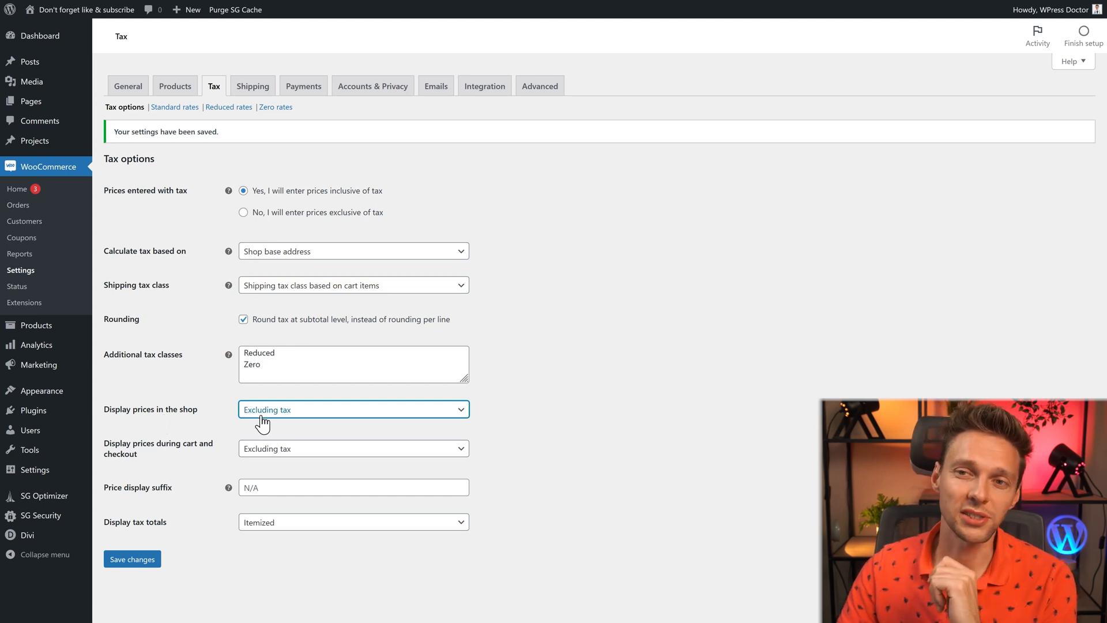
# Set both shop and cart/checkout price display to Including tax
pyautogui.click(353, 409)
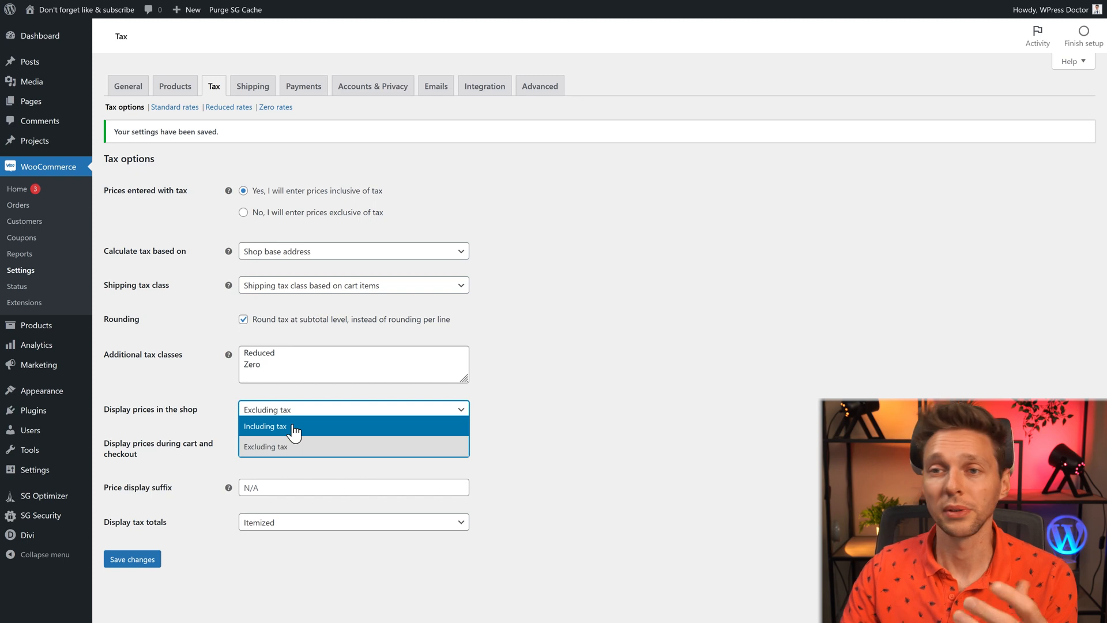
pyautogui.click(265, 426)
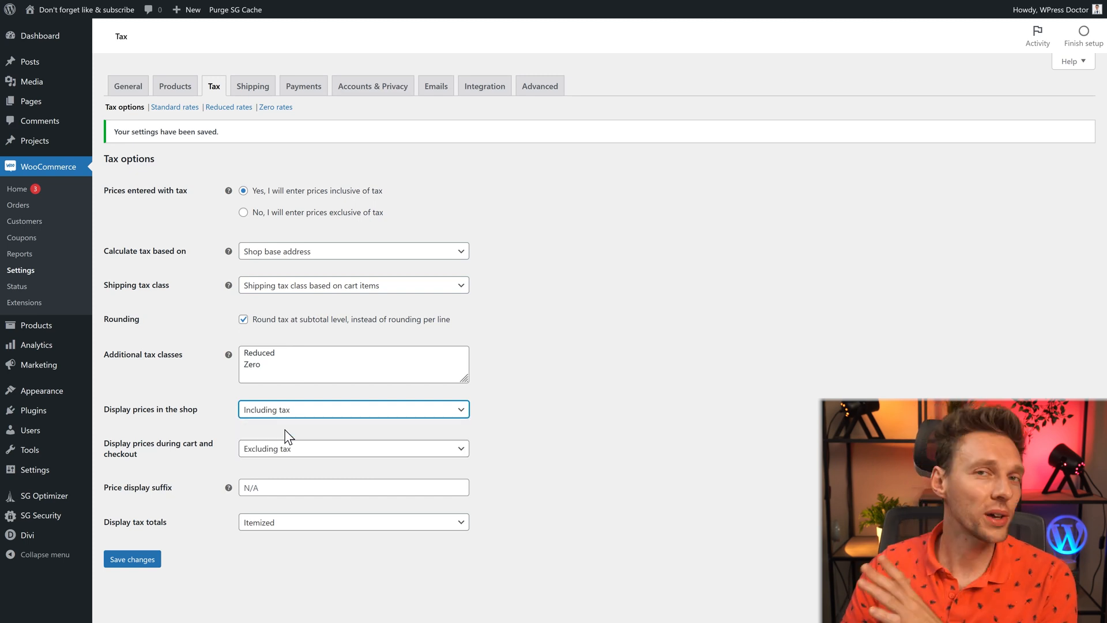
pyautogui.click(353, 409)
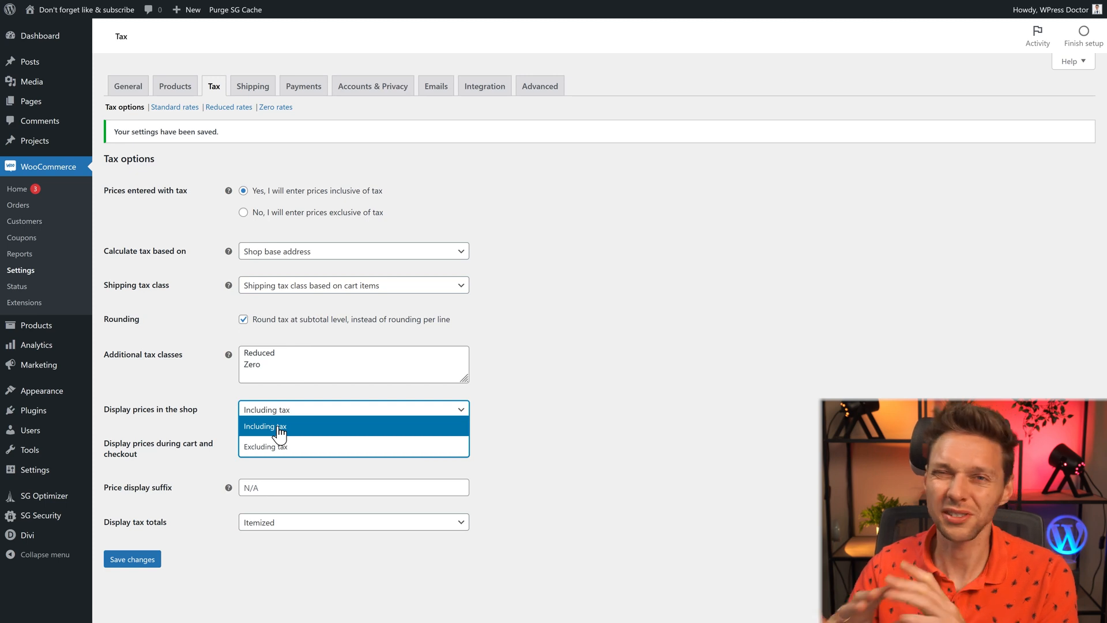
pyautogui.click(265, 426)
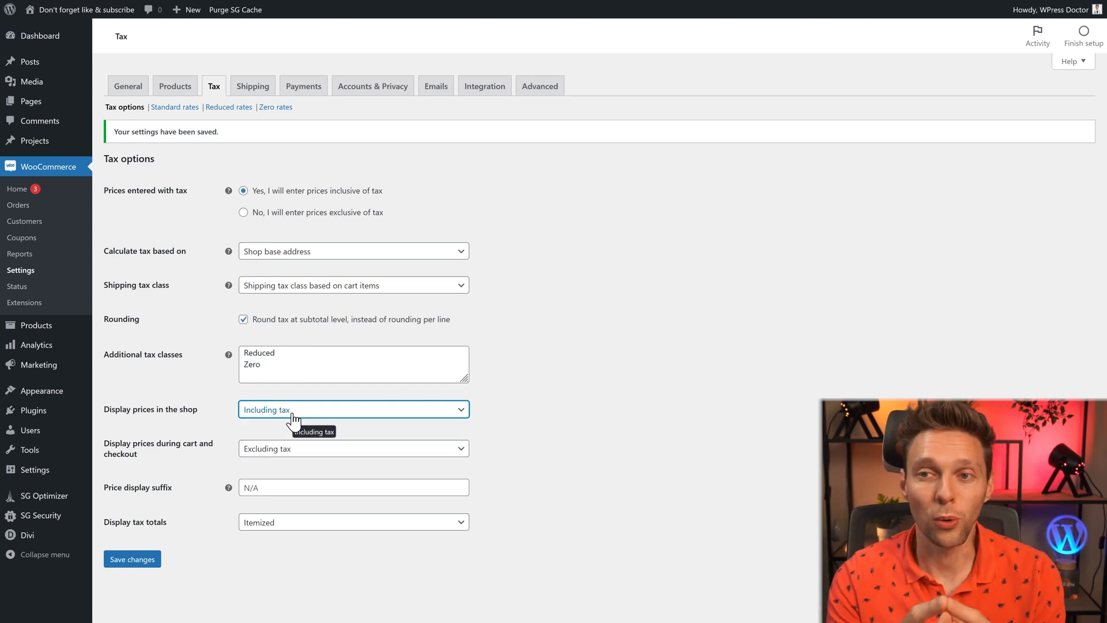
pyautogui.click(353, 409)
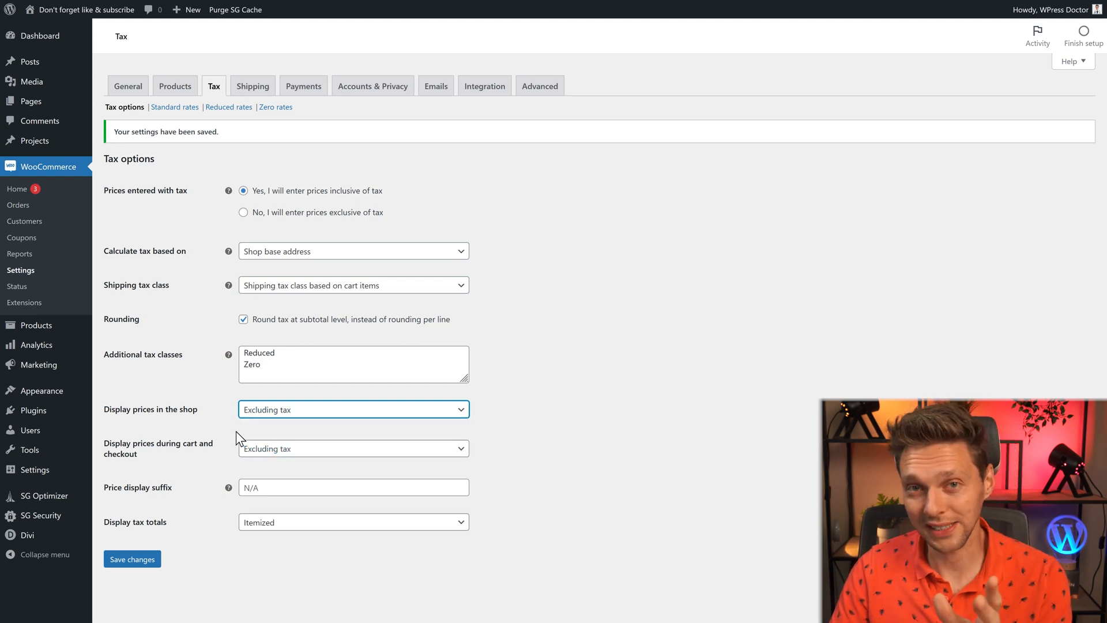
pyautogui.click(352, 409)
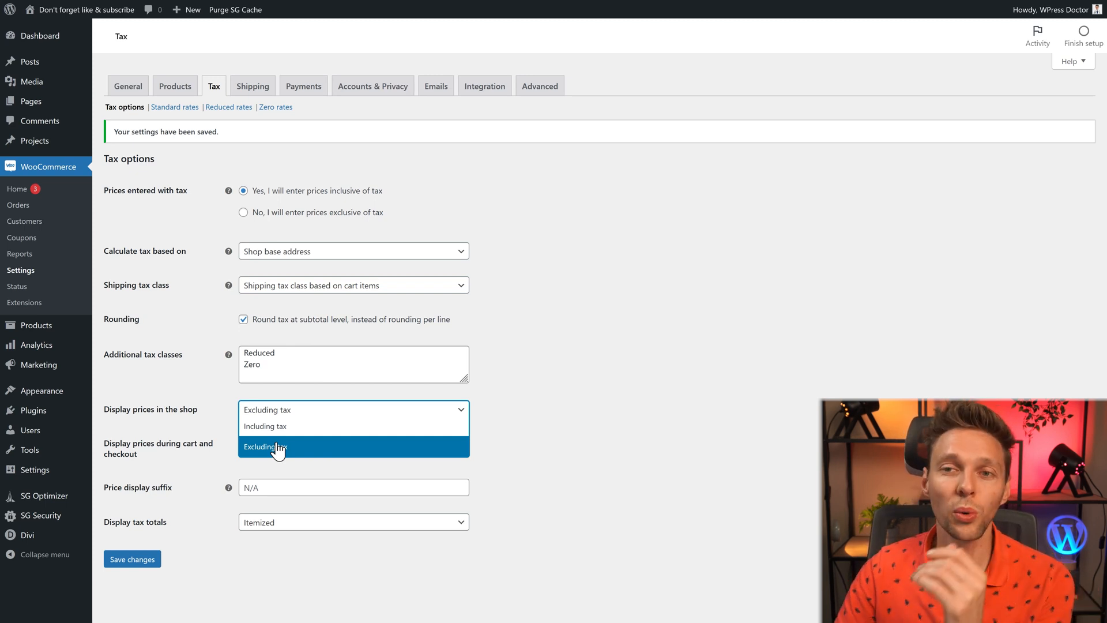
pyautogui.click(277, 447)
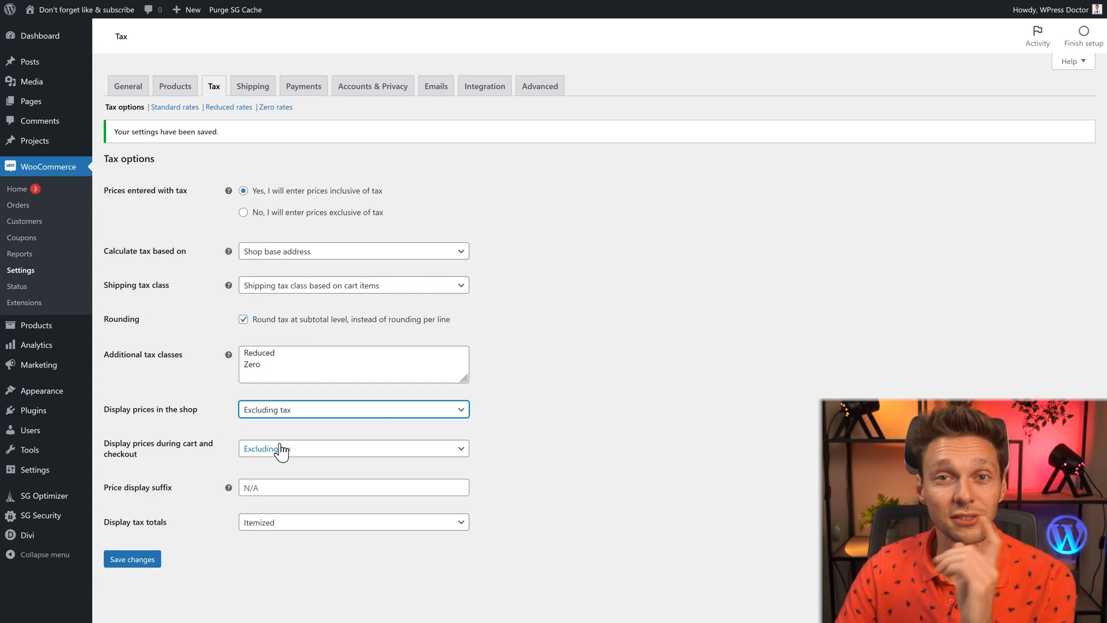
pyautogui.click(353, 409)
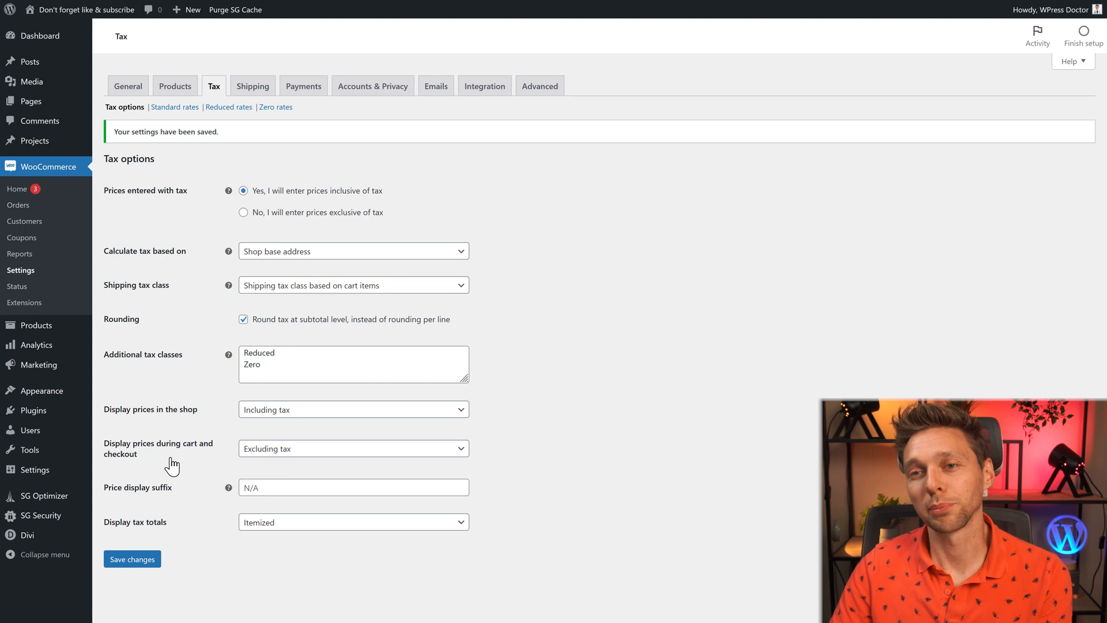
pyautogui.moveTo(283, 453)
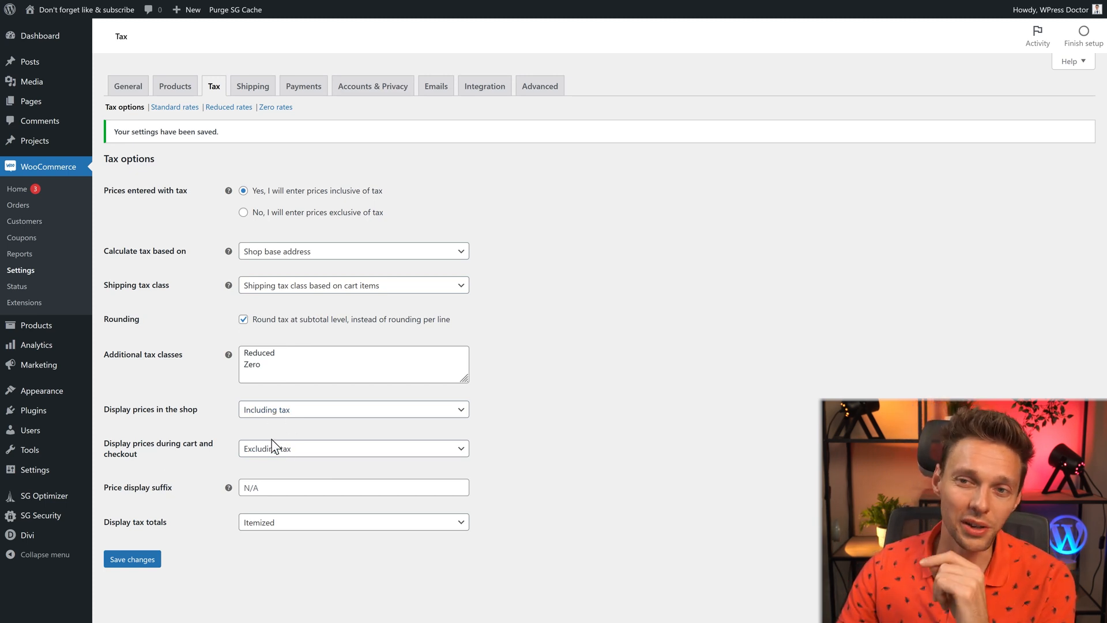
pyautogui.click(353, 448)
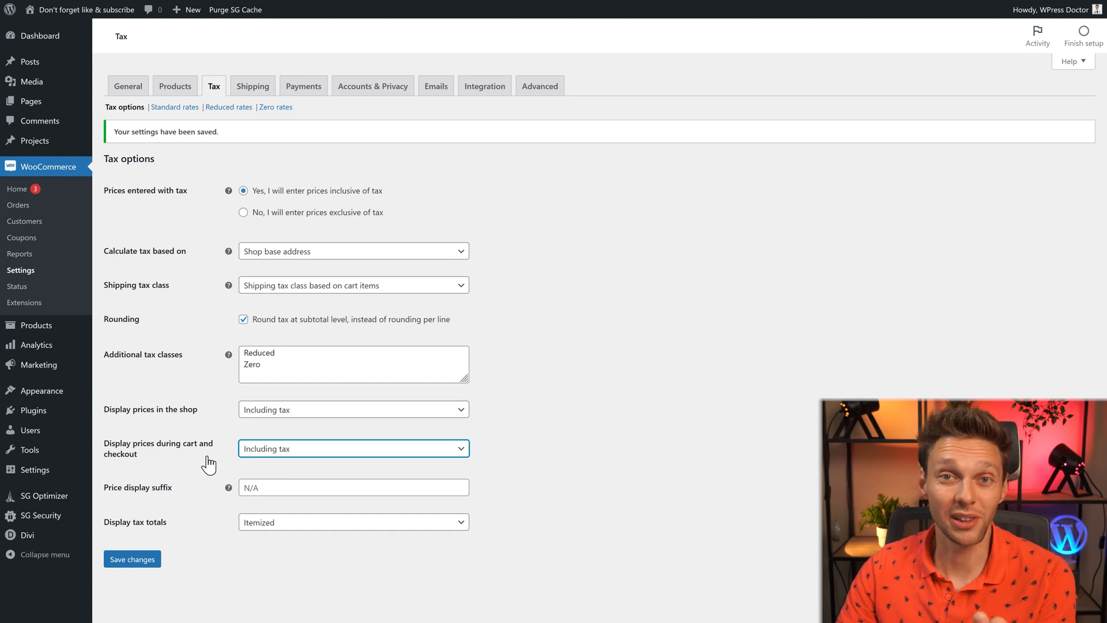
pyautogui.moveTo(286, 458)
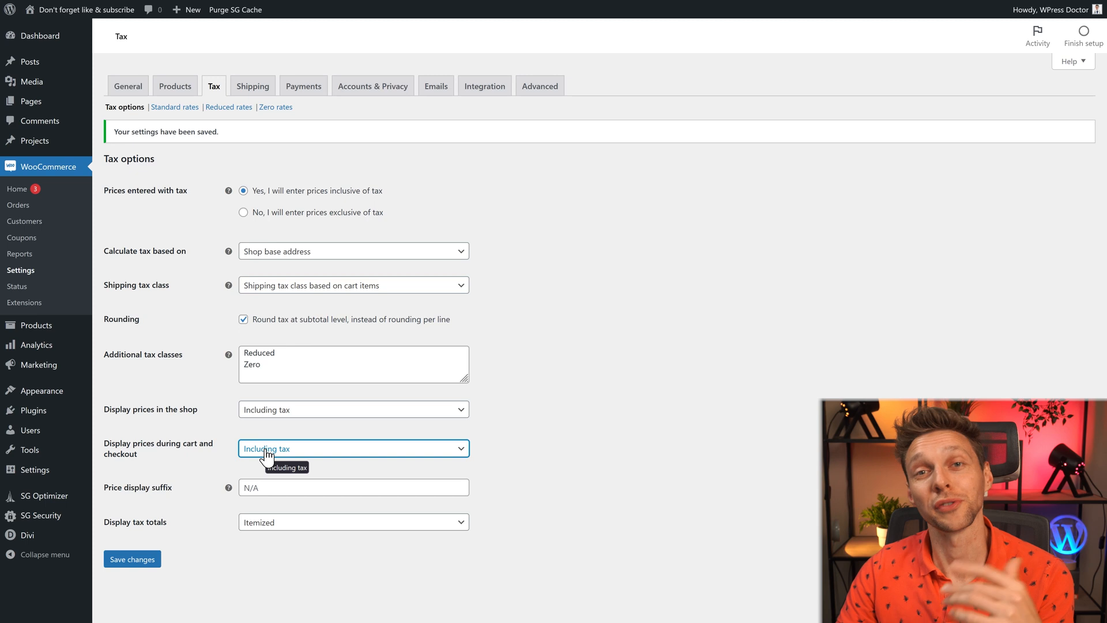
pyautogui.moveTo(135, 494)
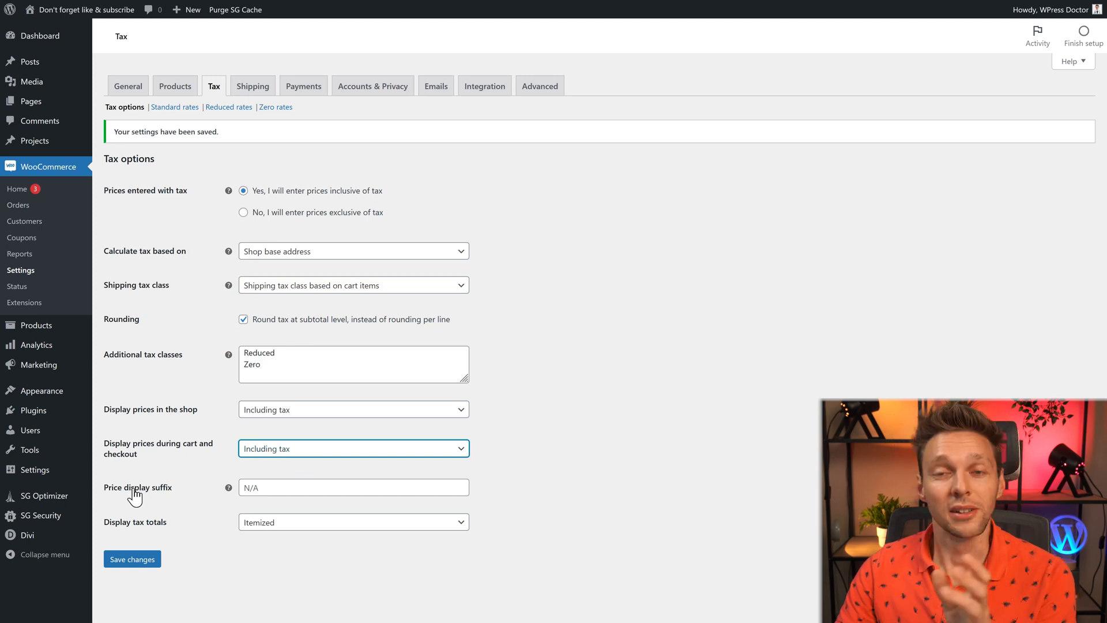
# Try an 'excl. VAT' price display suffix, preview it on the Protein page, then clear it
pyautogui.click(353, 487)
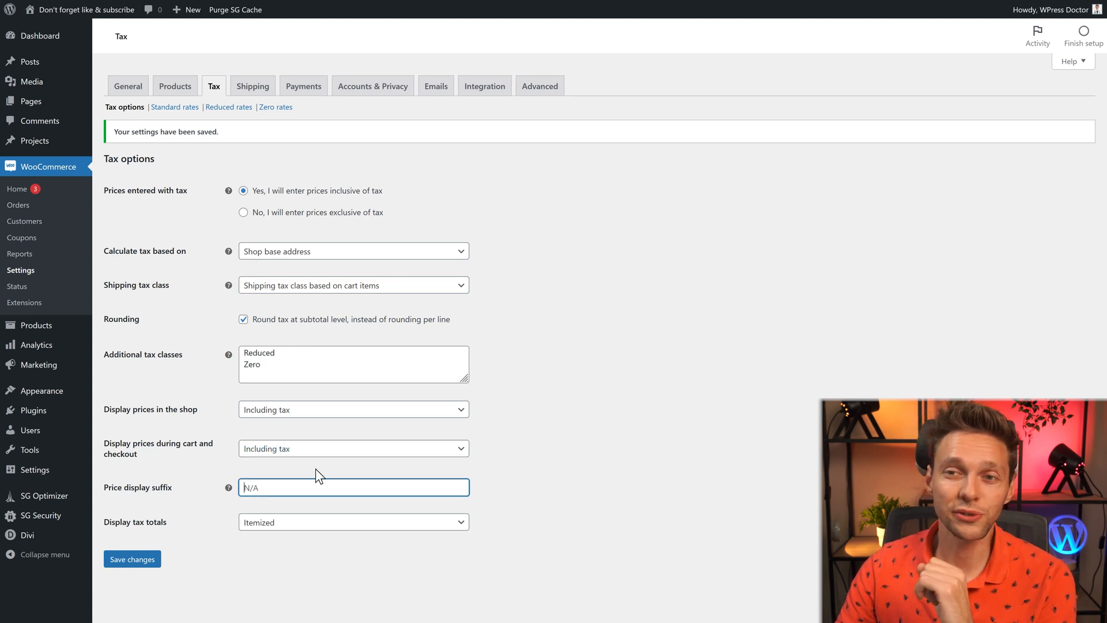
pyautogui.moveTo(271, 488)
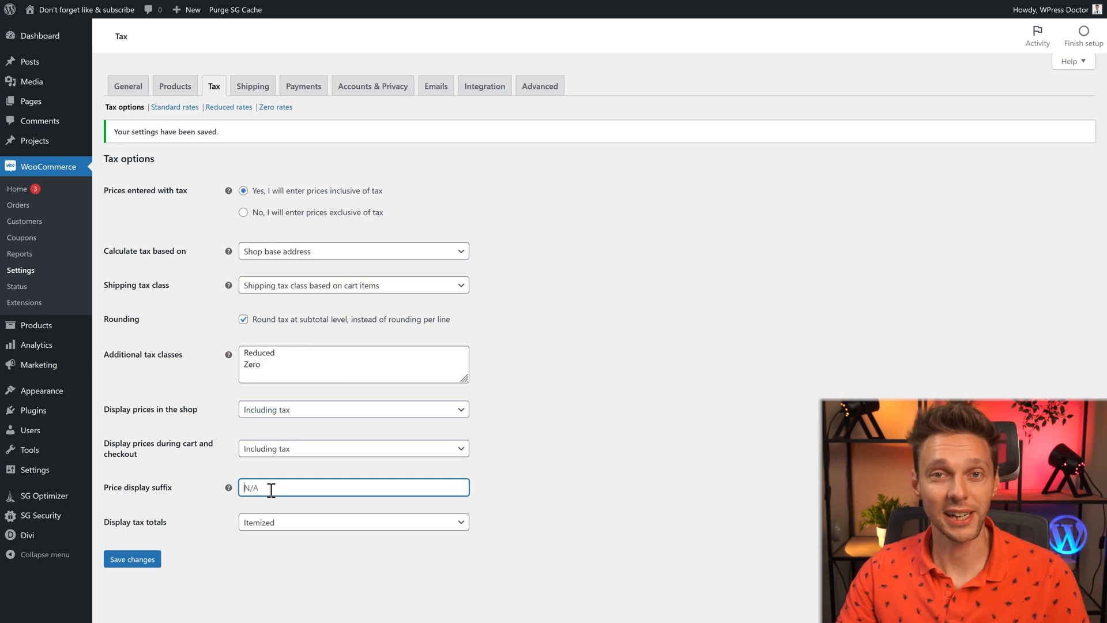
pyautogui.write('excl.')
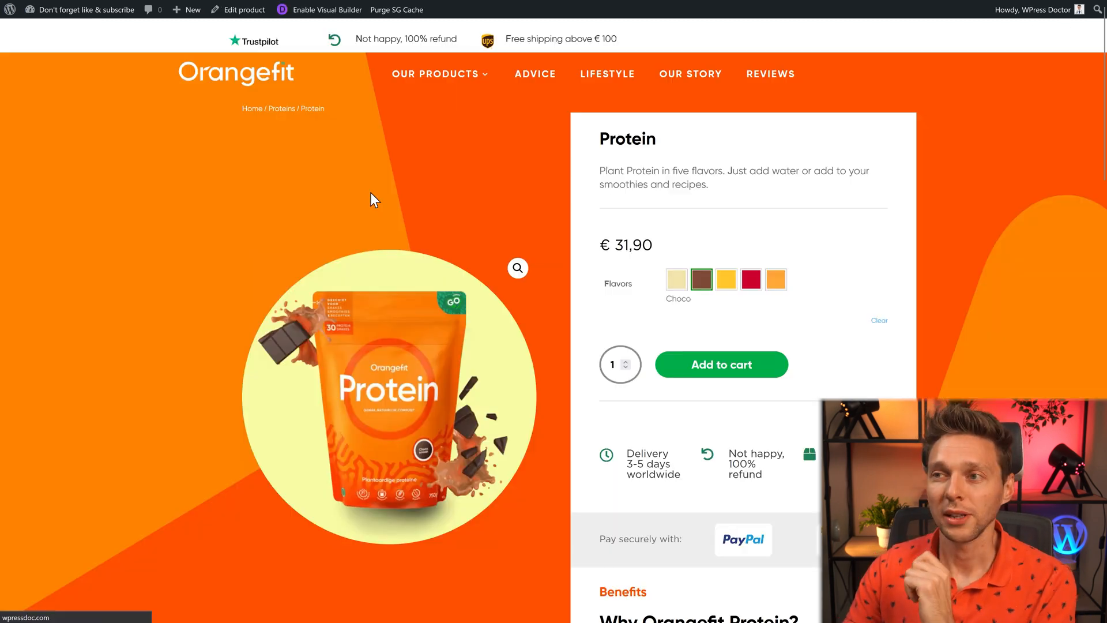
pyautogui.click(676, 279)
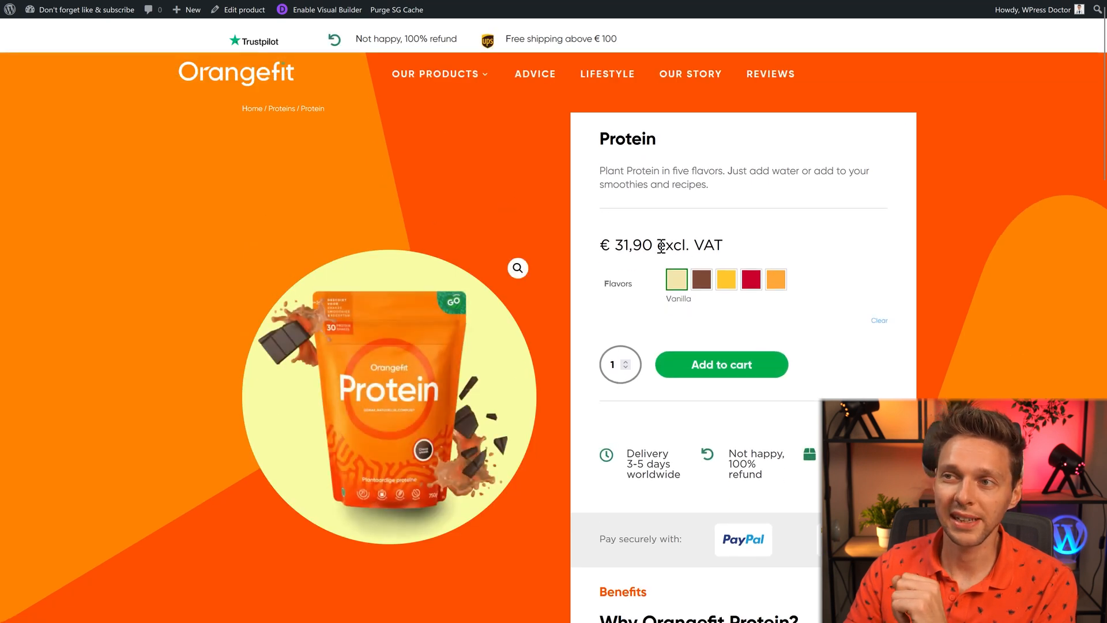
pyautogui.moveTo(742, 256)
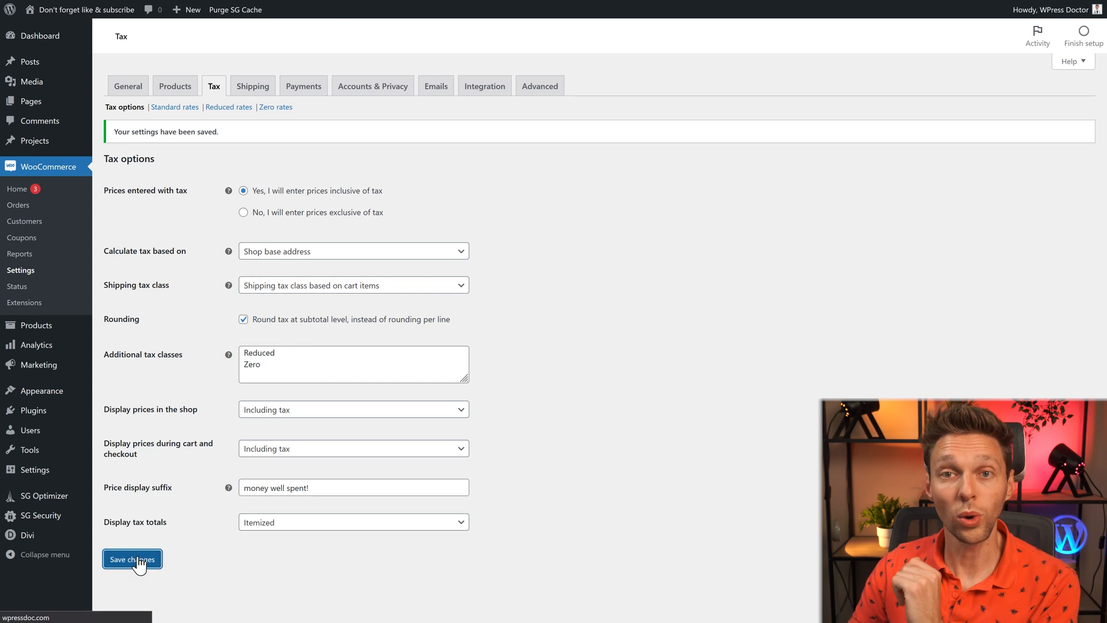
pyautogui.click(132, 559)
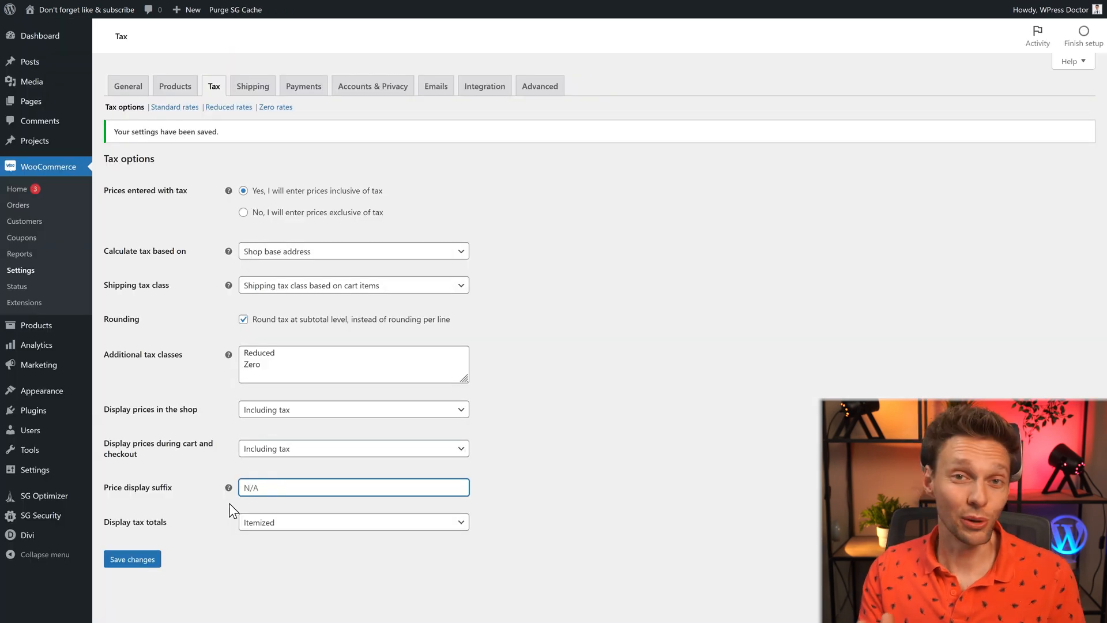
pyautogui.write('excl. VAT')
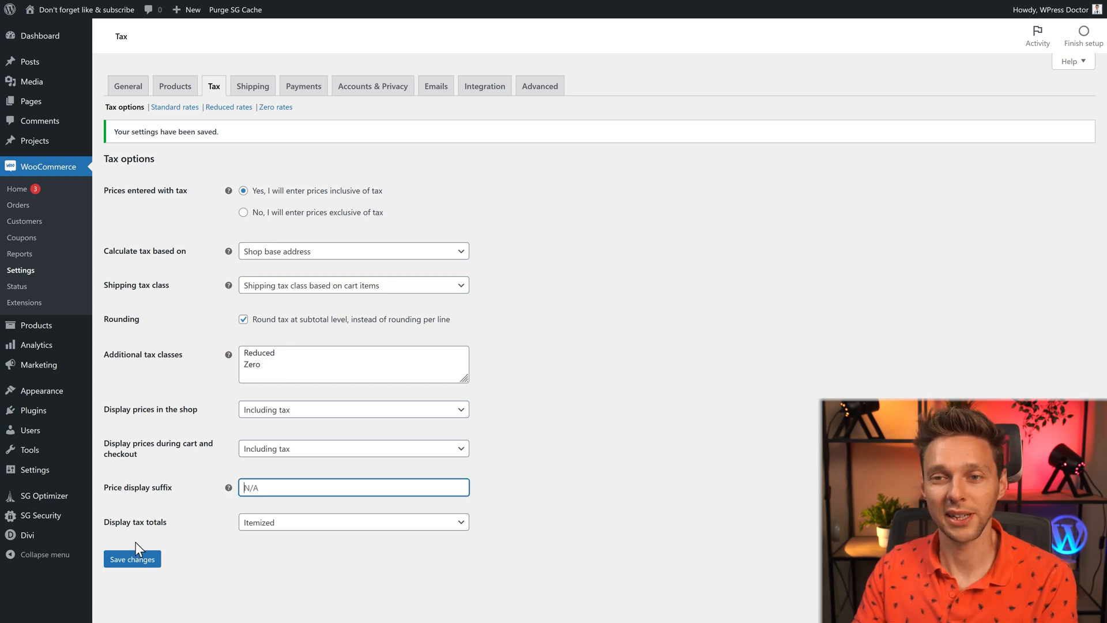
# Set the Display tax totals dropdown to 'As a single total'
pyautogui.click(352, 522)
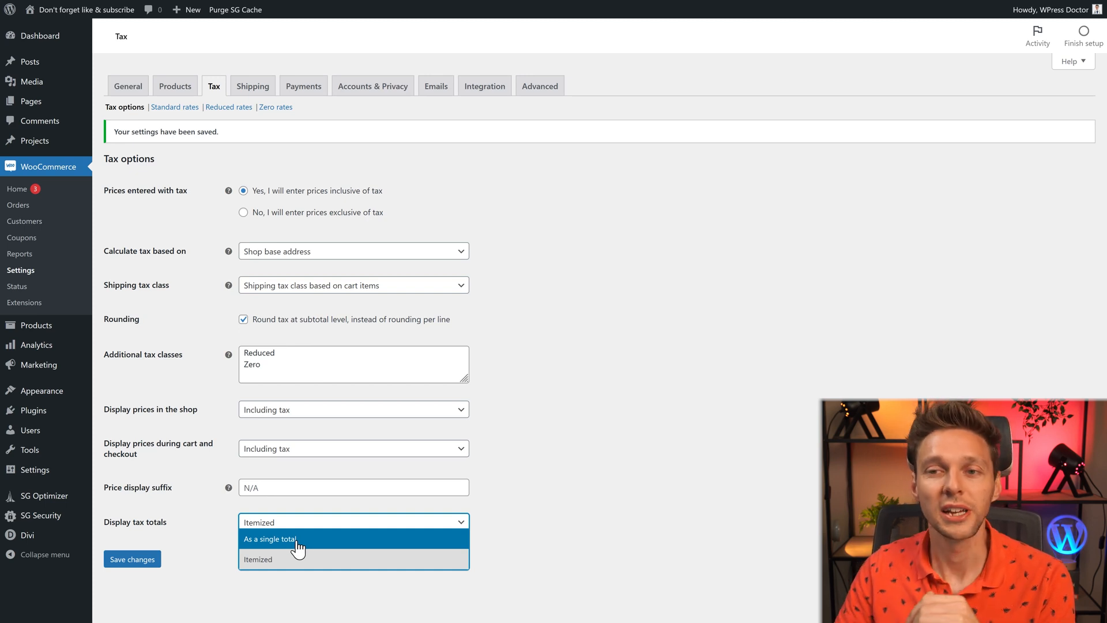
pyautogui.click(270, 538)
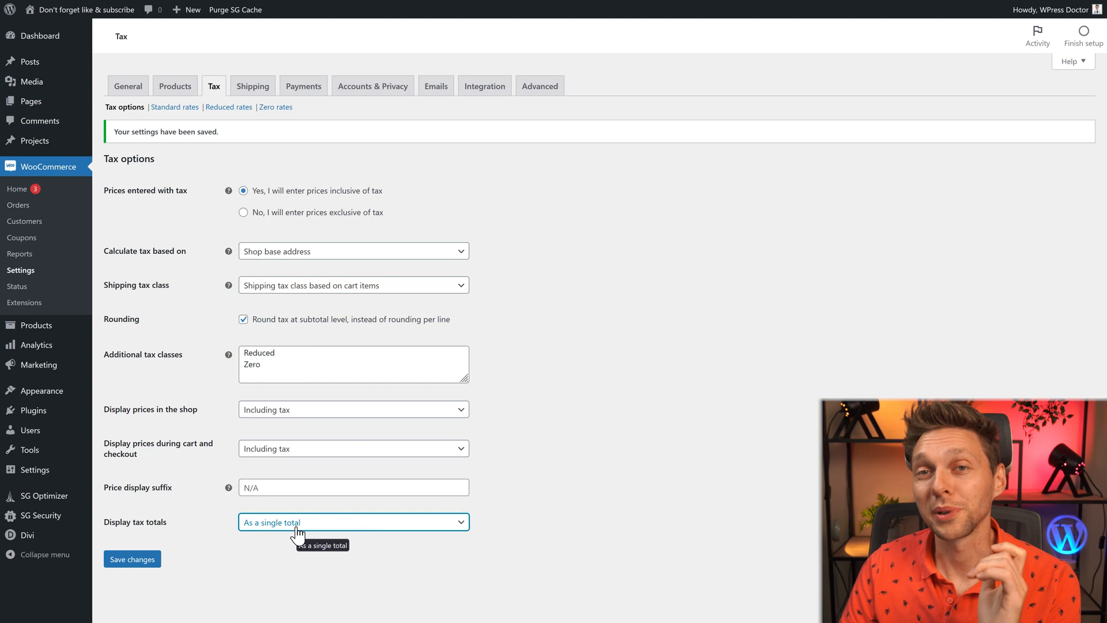
pyautogui.click(352, 522)
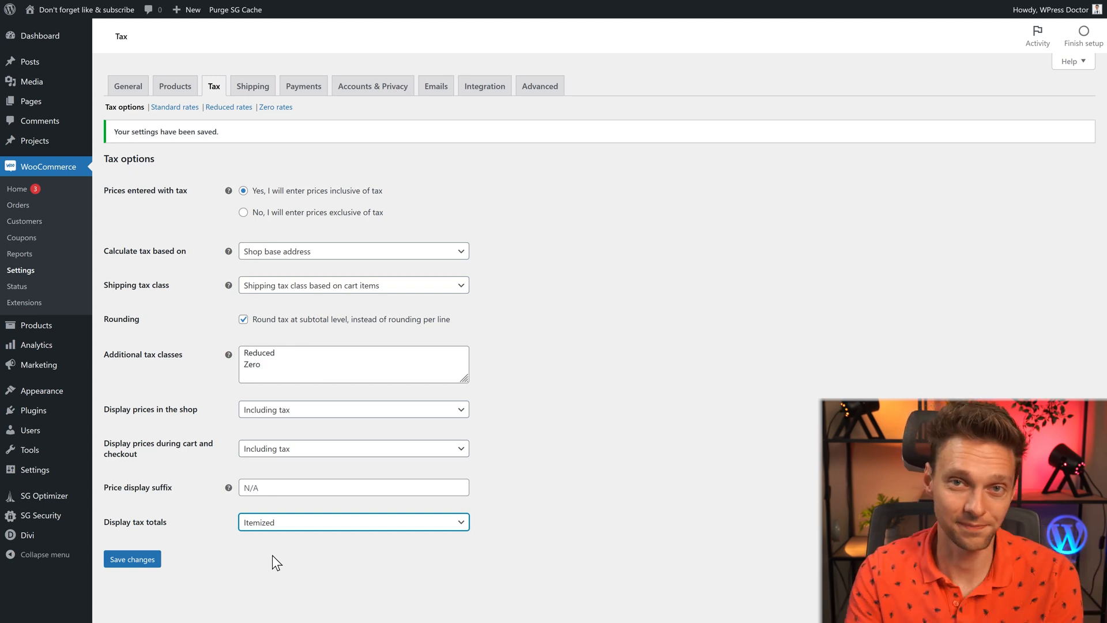
pyautogui.click(353, 522)
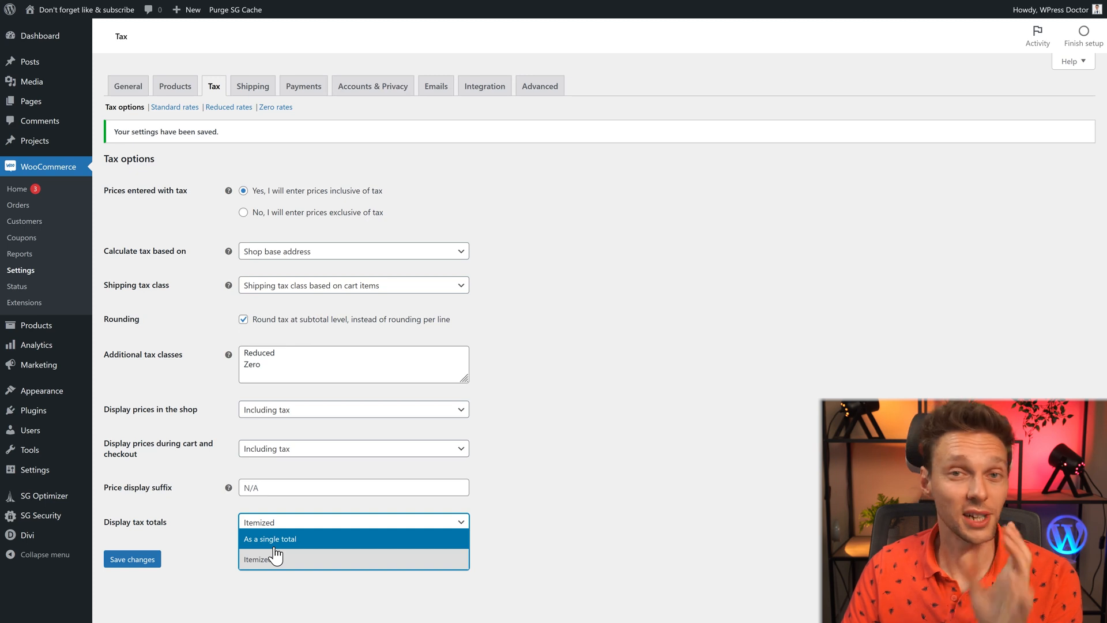
pyautogui.click(270, 539)
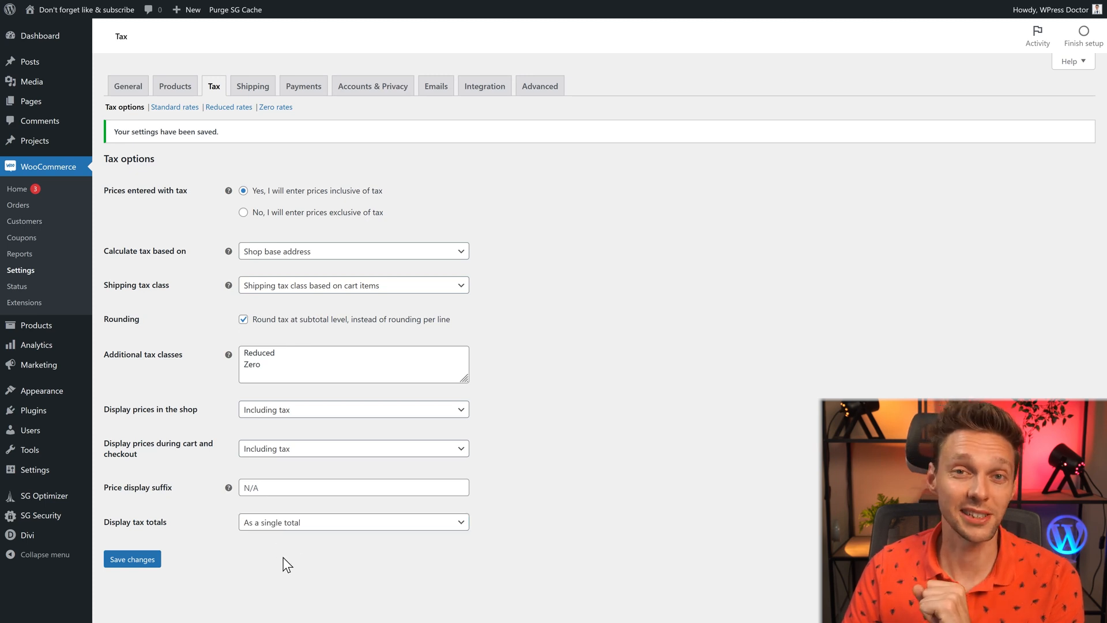
pyautogui.moveTo(132, 559)
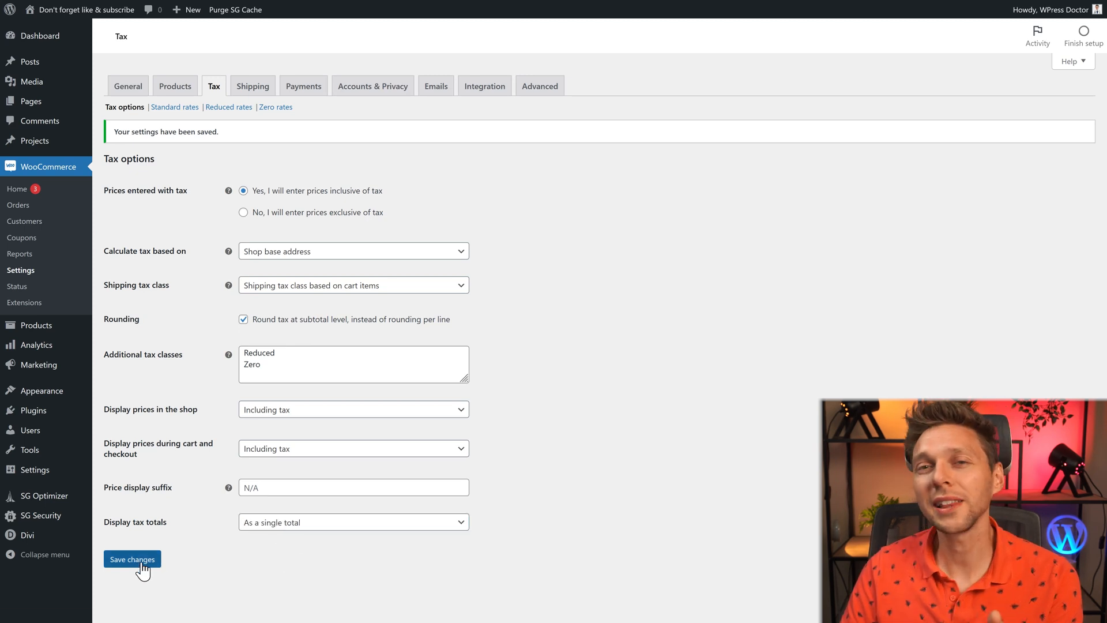
pyautogui.moveTo(176, 120)
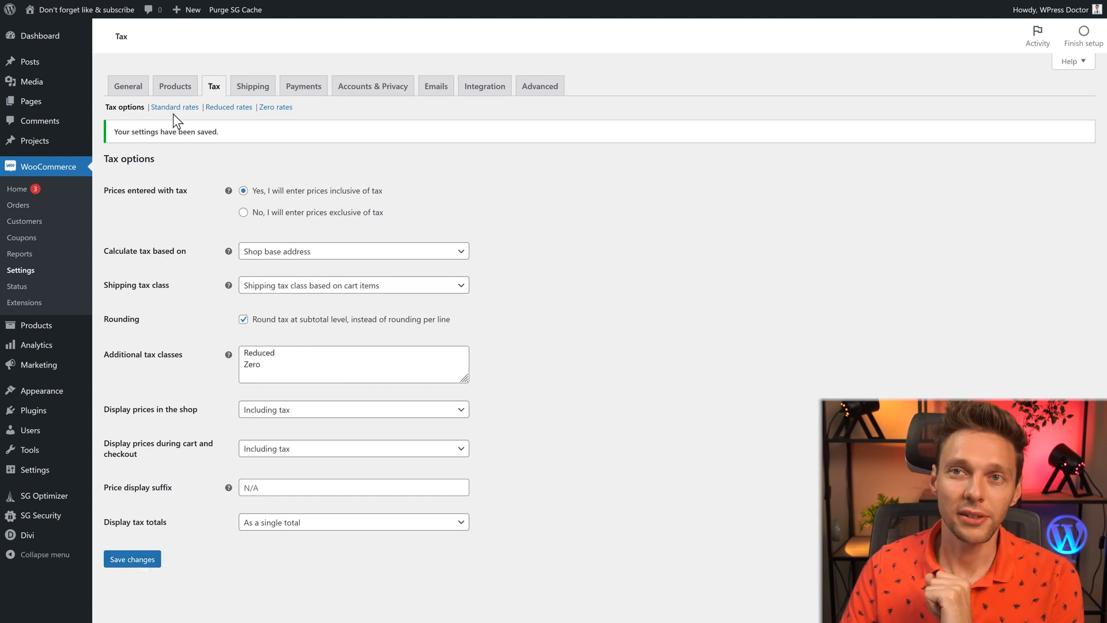
# Insert a blank row in Standard rates and start entering NL as its country code
pyautogui.click(174, 107)
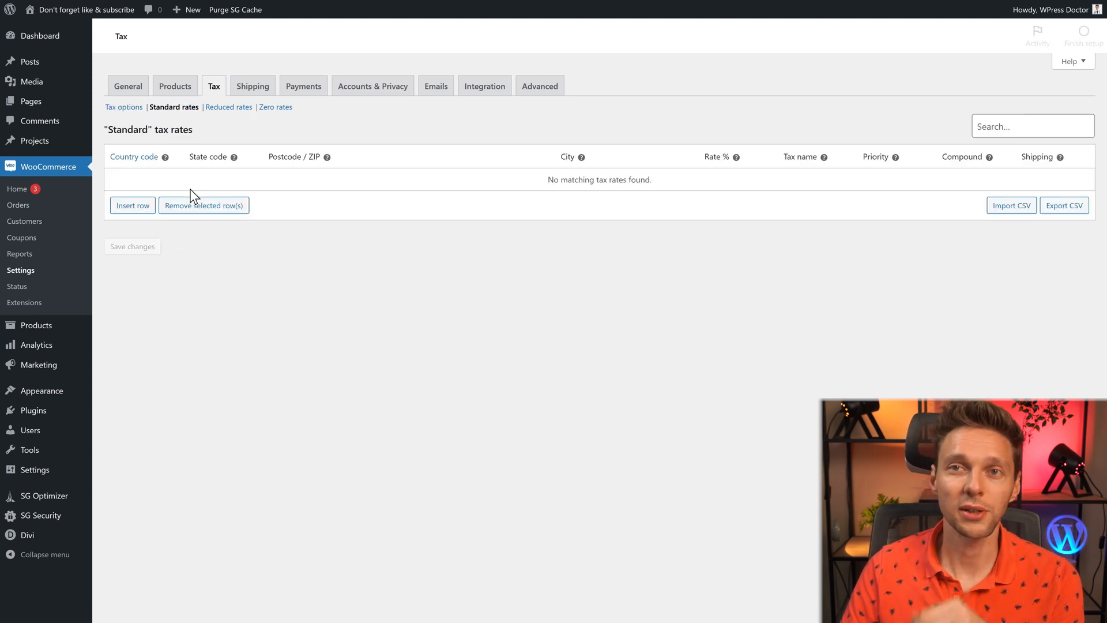
pyautogui.moveTo(301, 256)
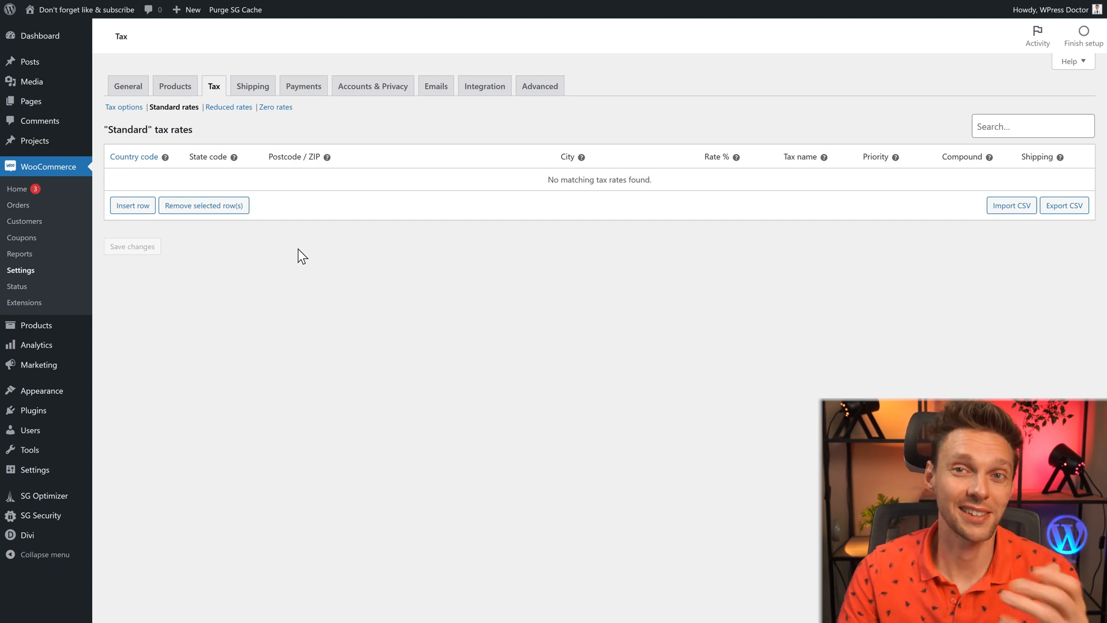
pyautogui.click(132, 204)
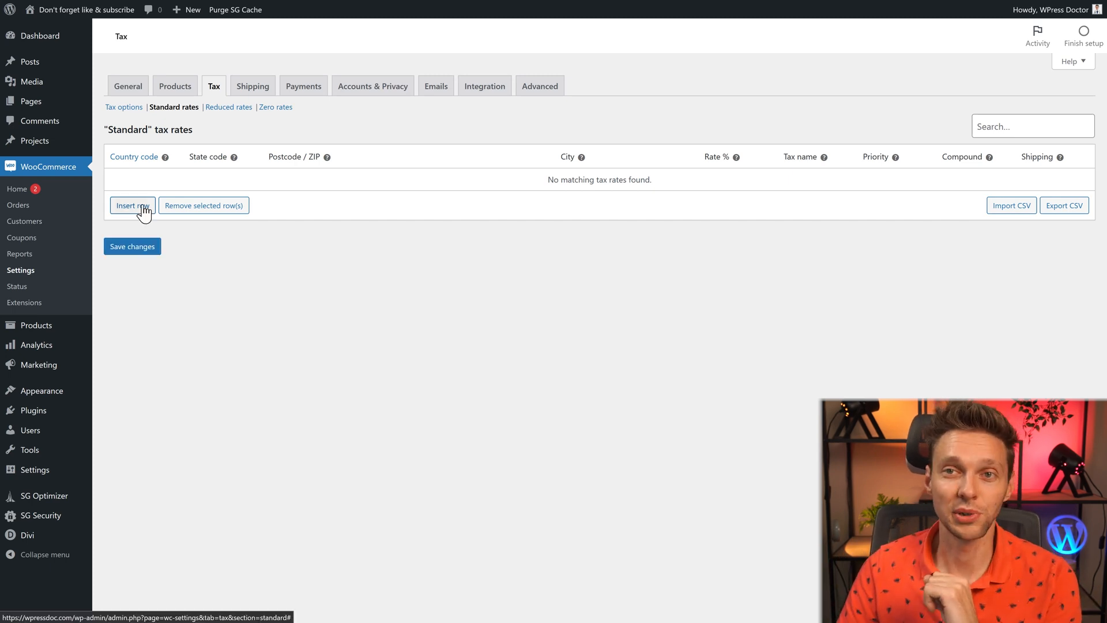
pyautogui.click(132, 204)
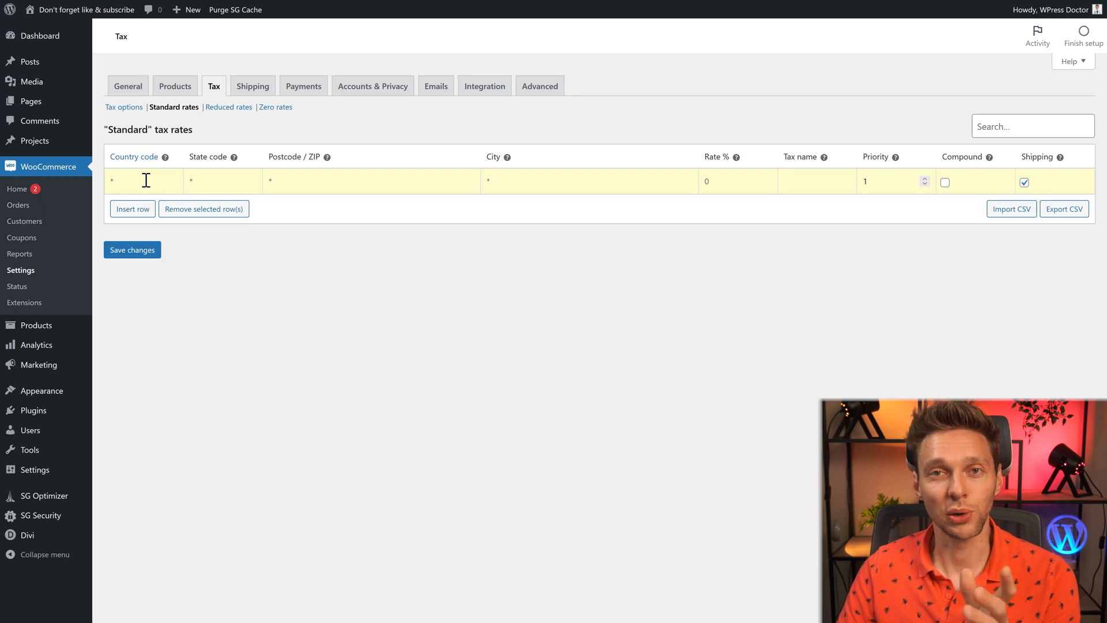
pyautogui.write('NL')
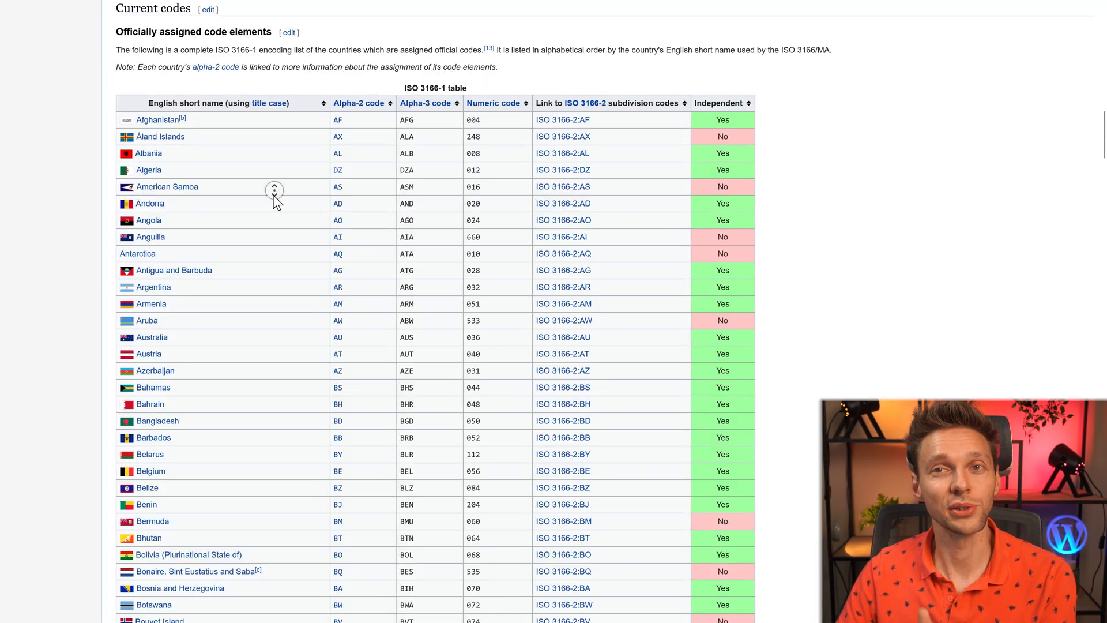
# Scroll the Wikipedia ISO 3166-1 table to find United States' Alpha-2 code US
pyautogui.scroll(-3)
pyautogui.write('united states')
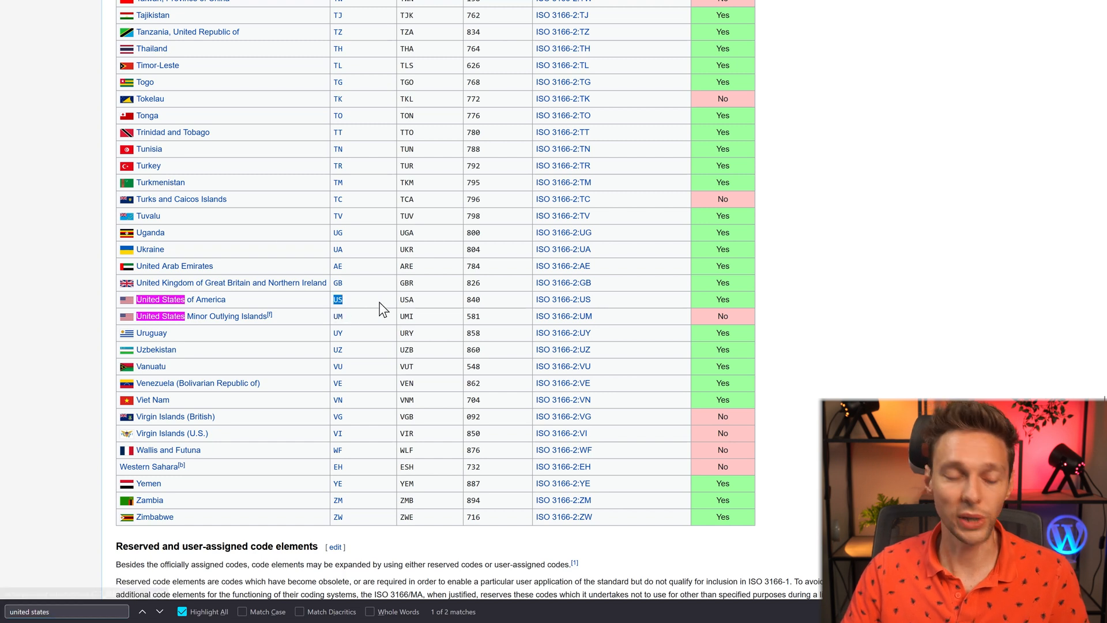
pyautogui.scroll(-3)
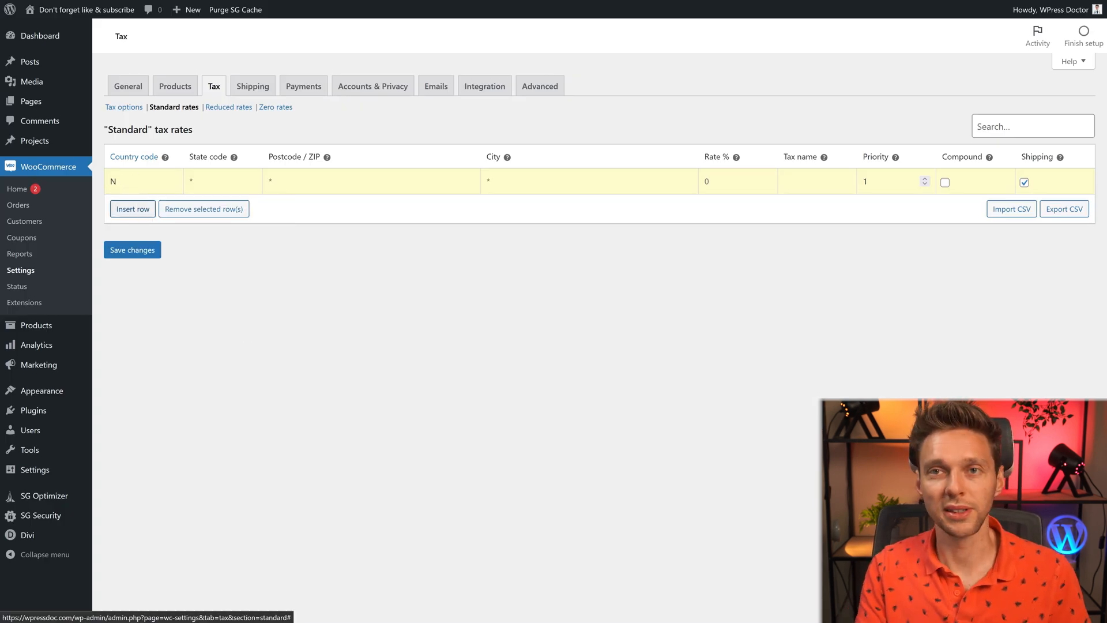
# Complete the NL row and add a second row with country US, state AL
pyautogui.write('L')
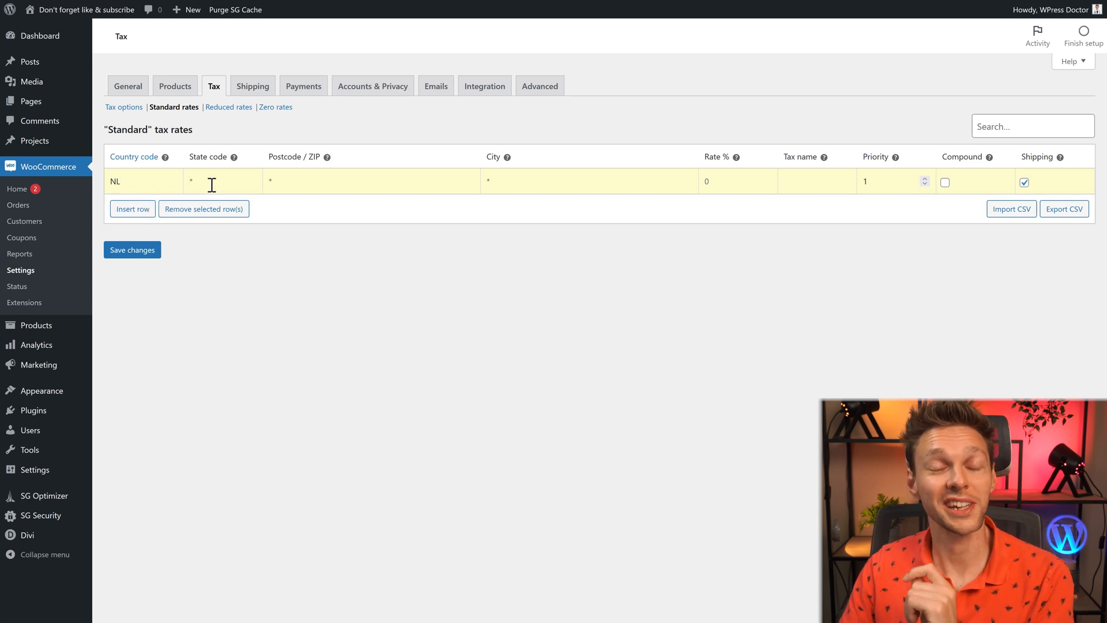
pyautogui.click(132, 208)
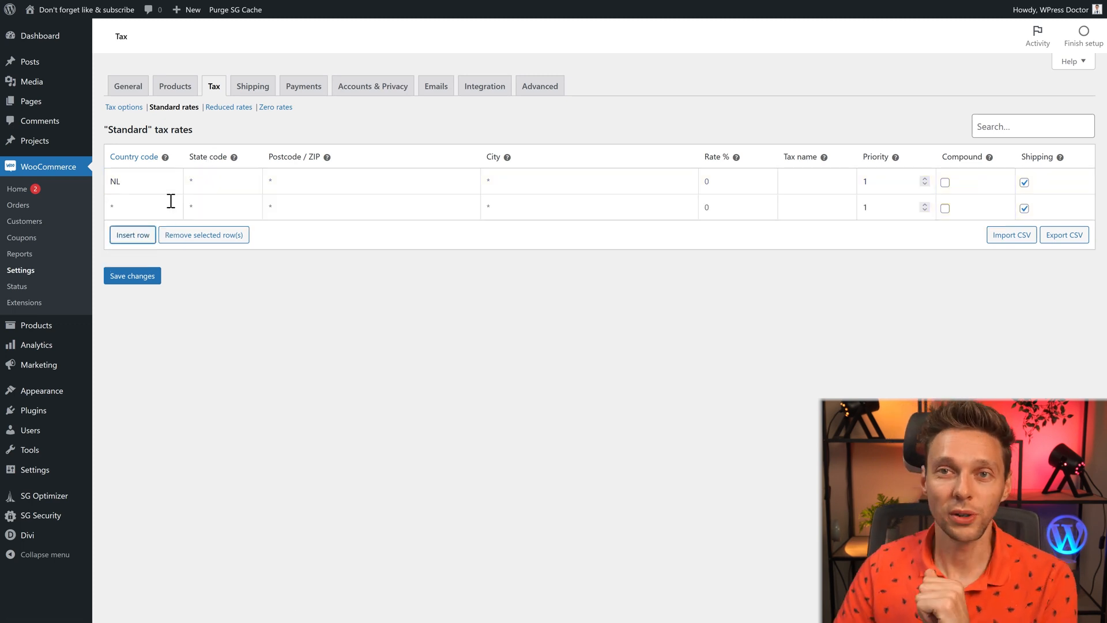
pyautogui.write('US')
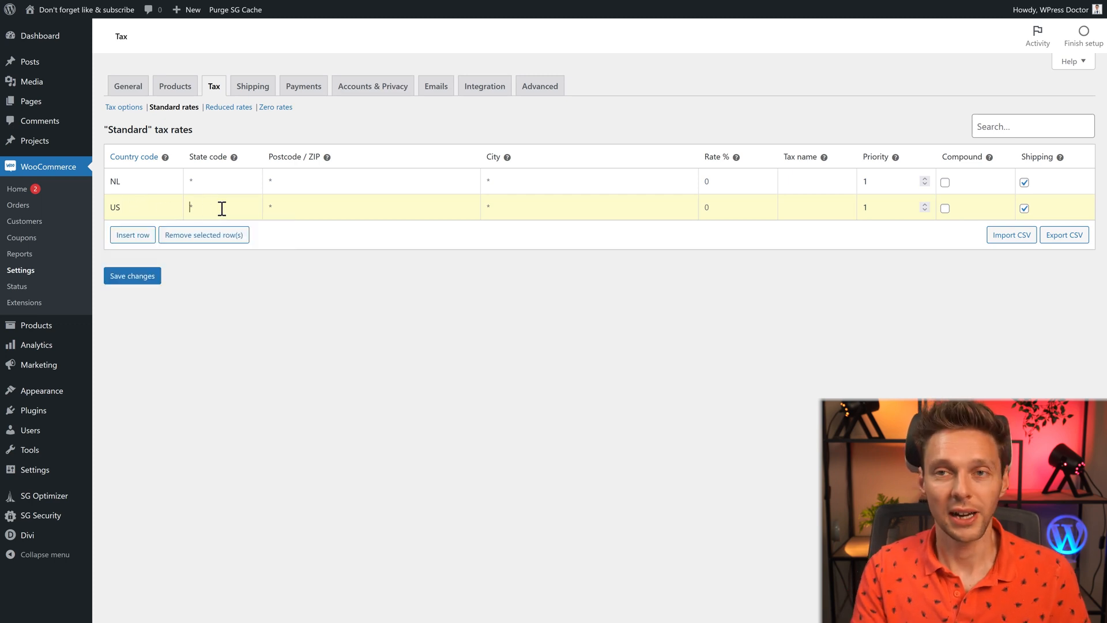
pyautogui.write('AL')
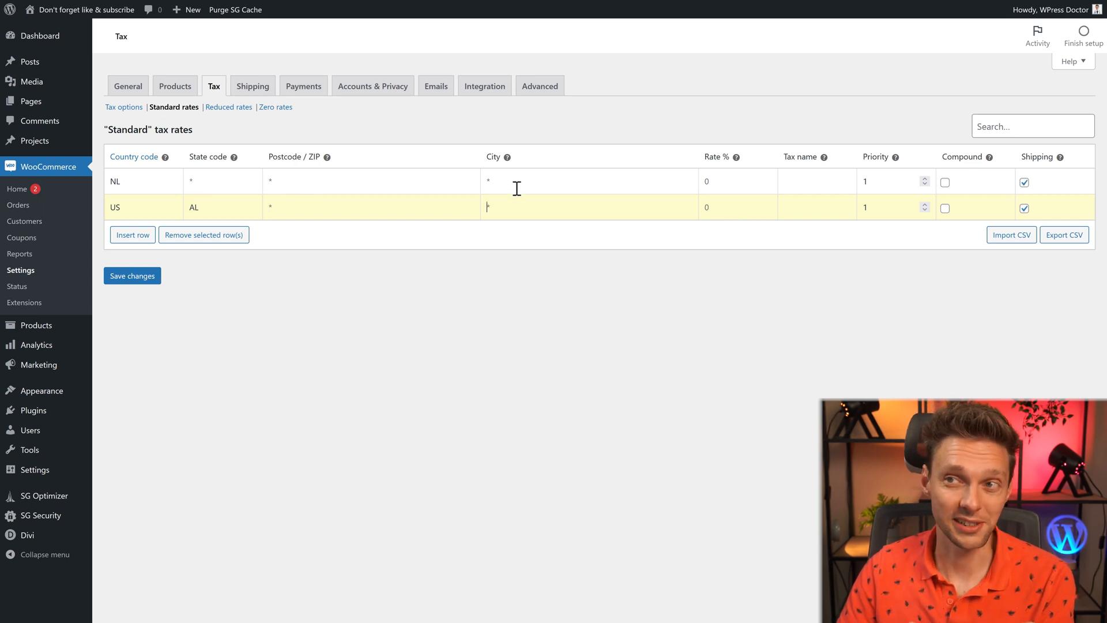
pyautogui.moveTo(510, 203)
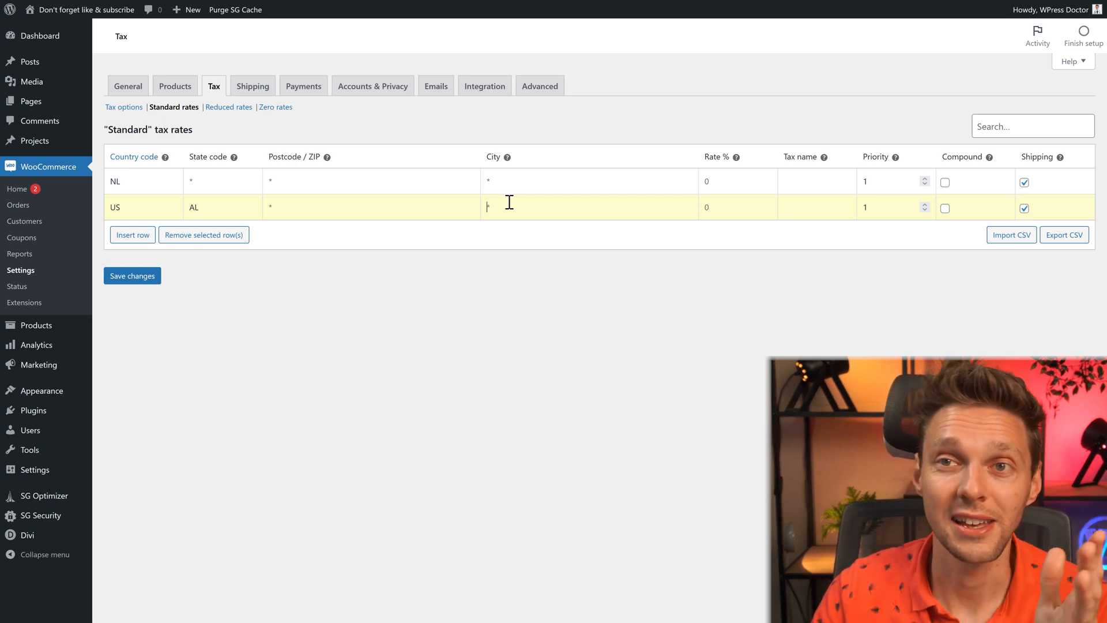
pyautogui.moveTo(298, 207)
pyautogui.write('21')
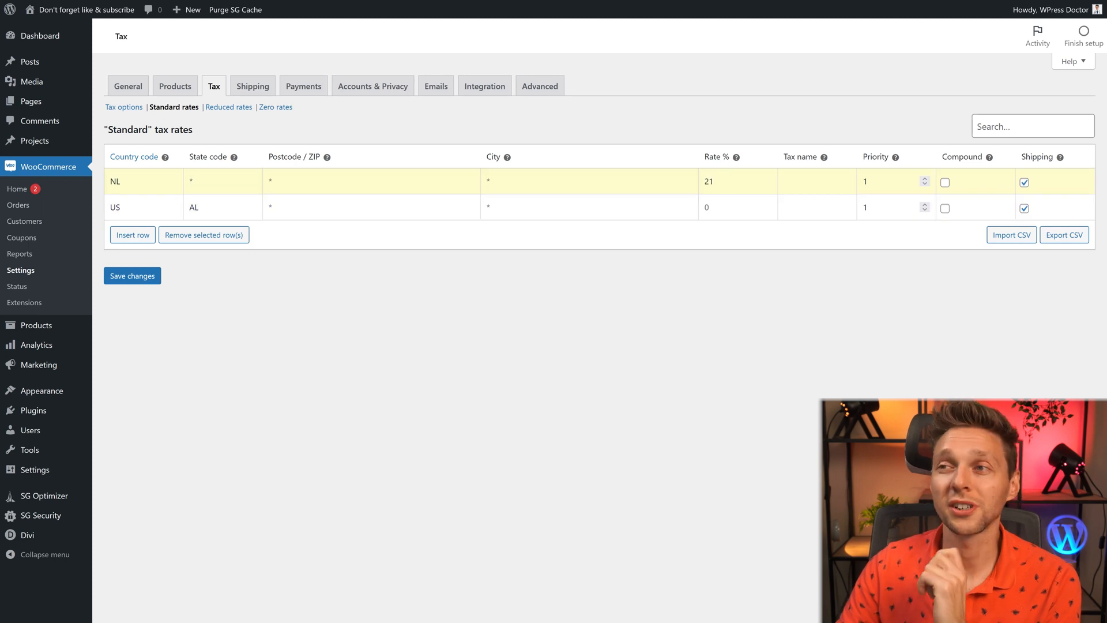
pyautogui.moveTo(727, 180)
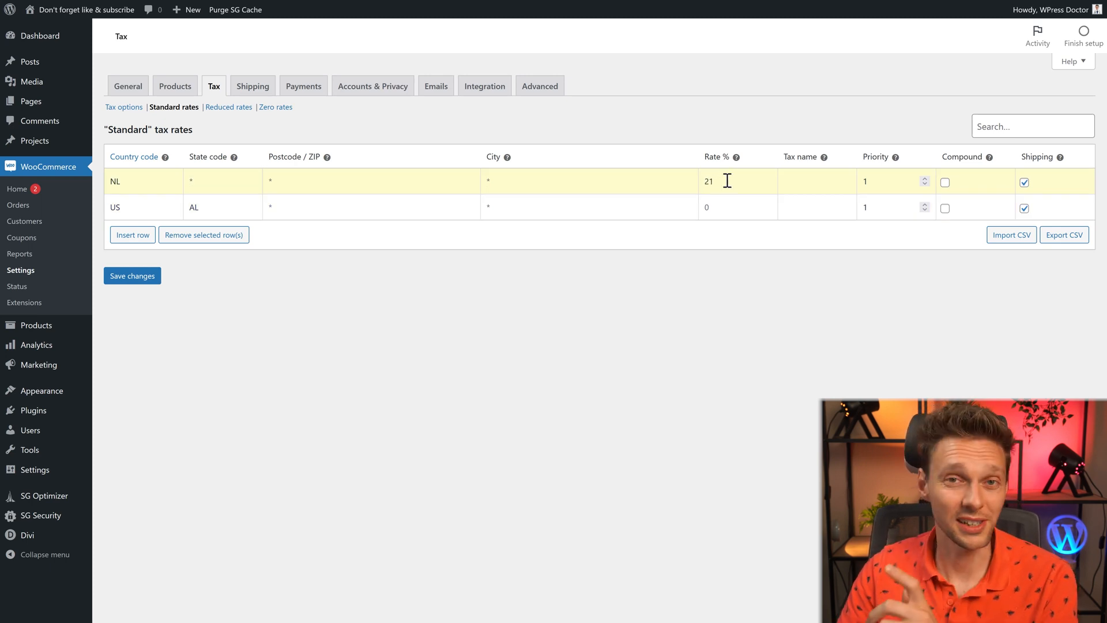
# Fill the Rate % cells: 21% for the NL row and 4% for US AL
pyautogui.click(734, 208)
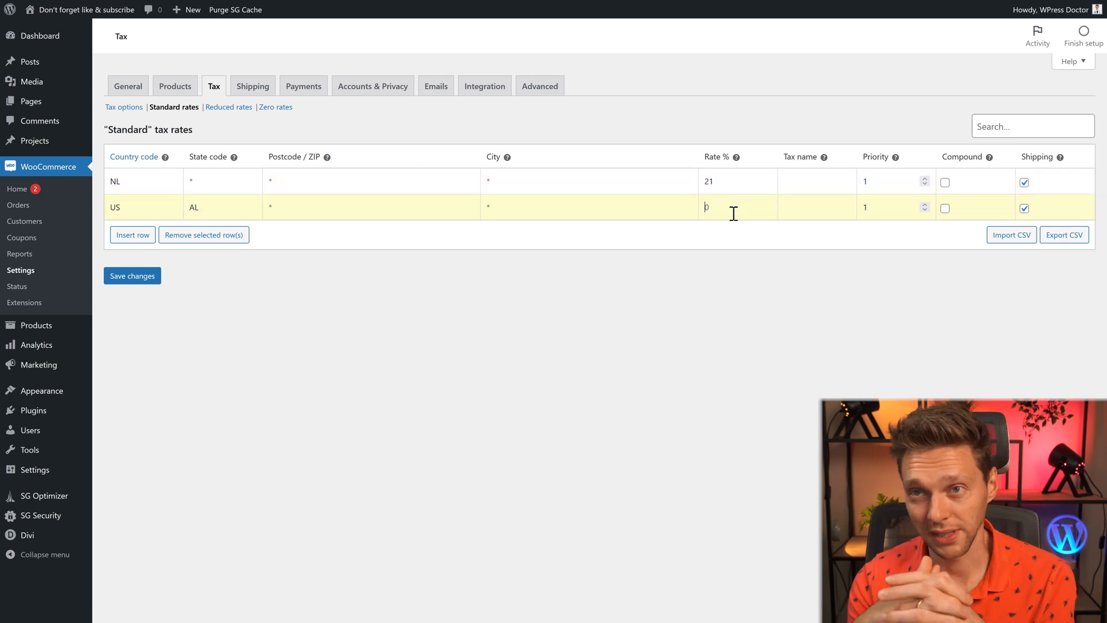
pyautogui.write('4')
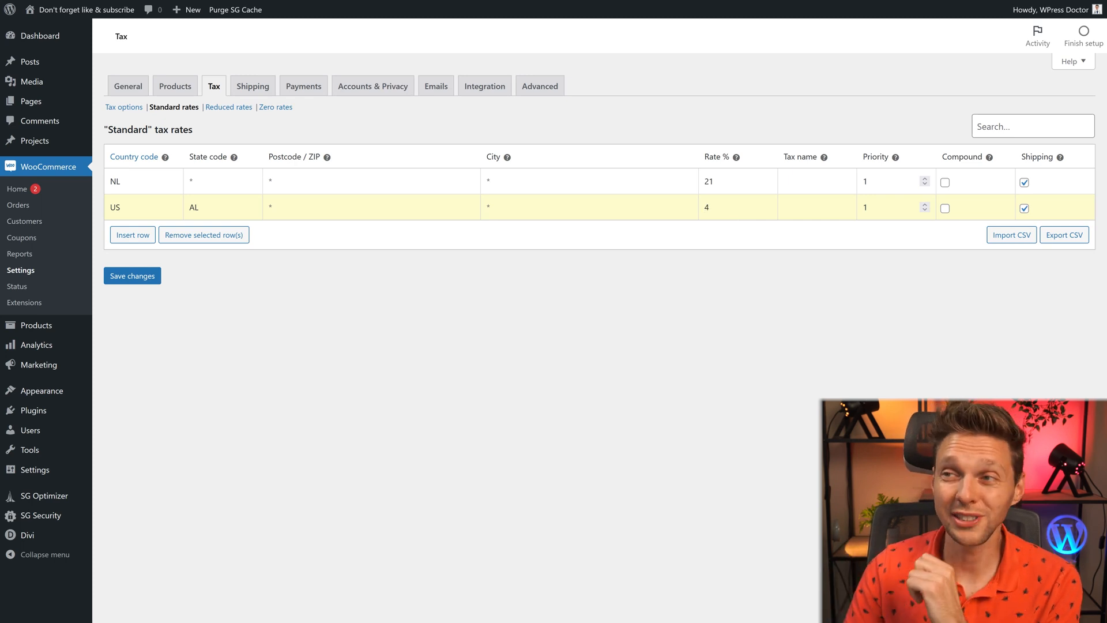
pyautogui.moveTo(735, 212)
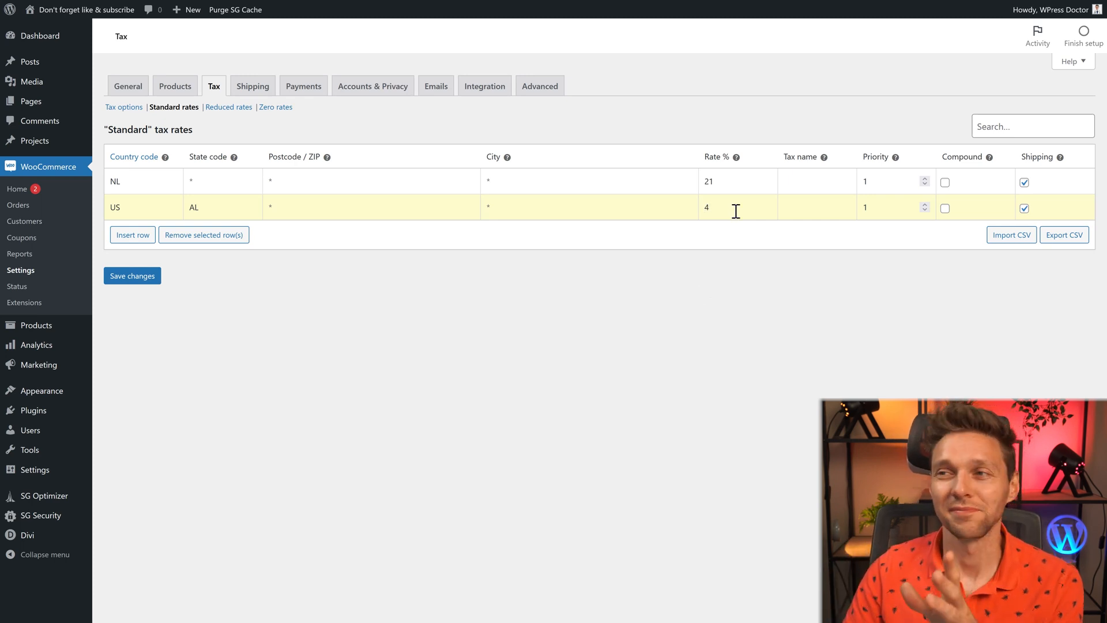
pyautogui.click(735, 207)
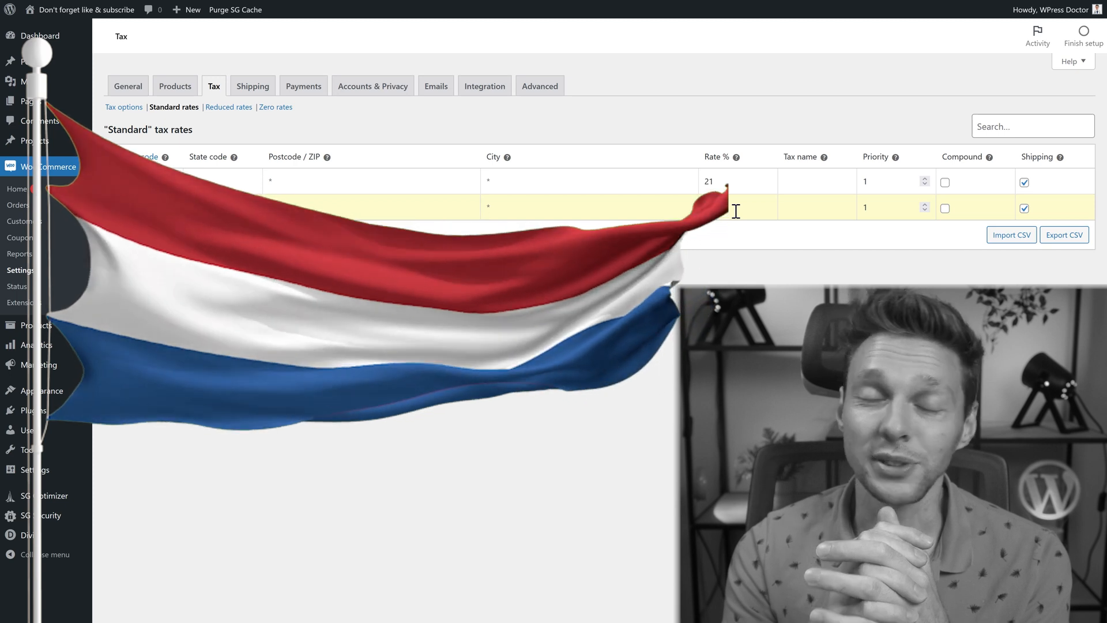
pyautogui.write('4')
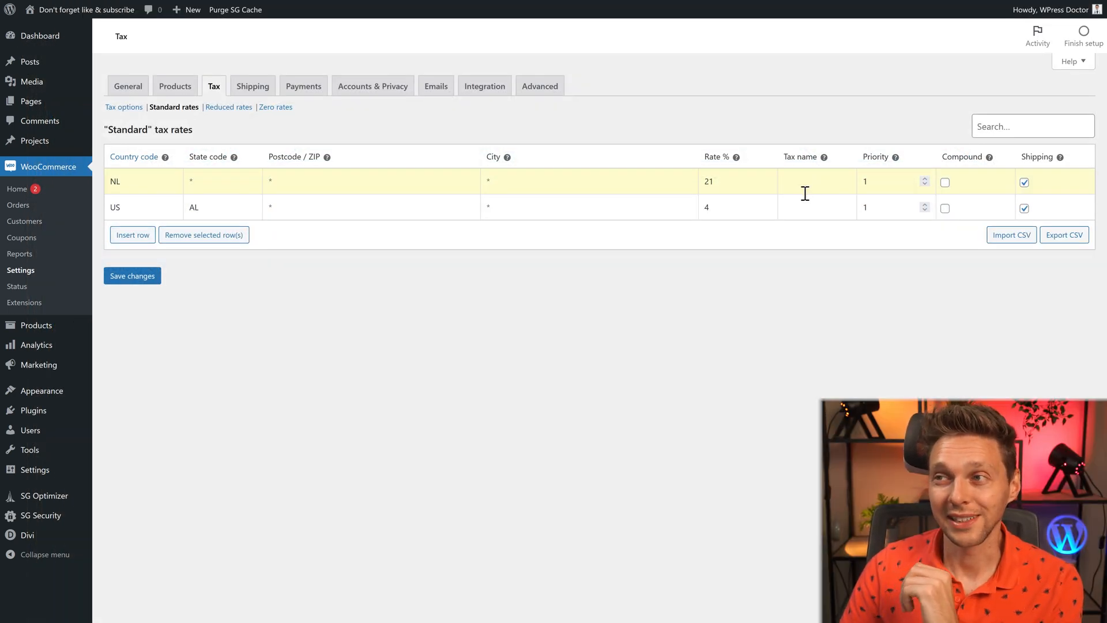
# Enter tax names 'BTW 21%' for the NL row and 'VAT 4%' for US AL
pyautogui.write('B')
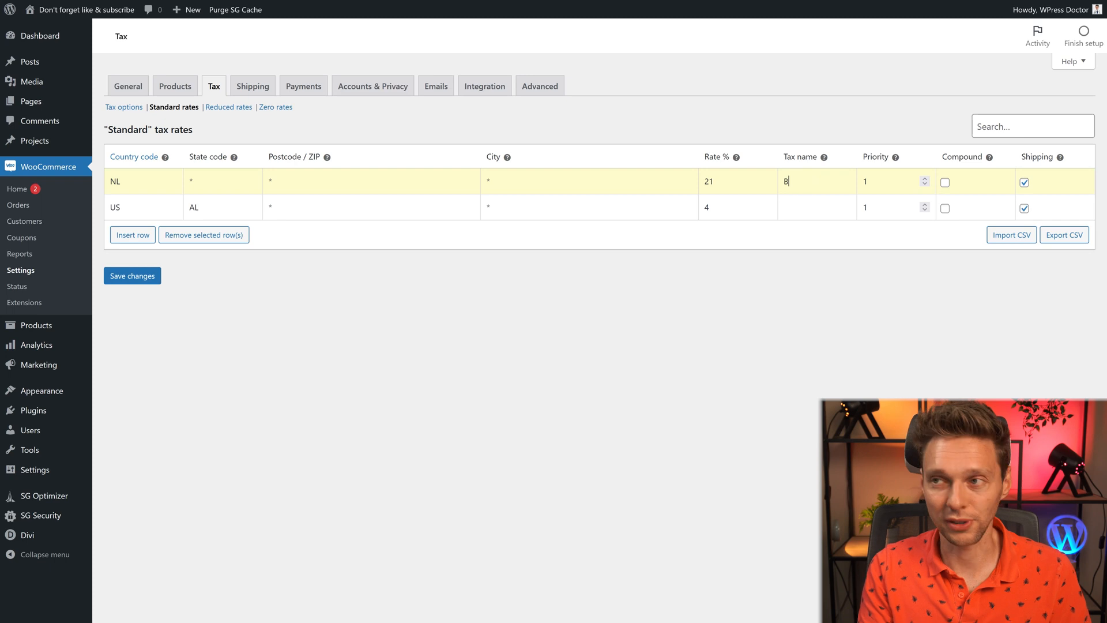
pyautogui.write('TW 21')
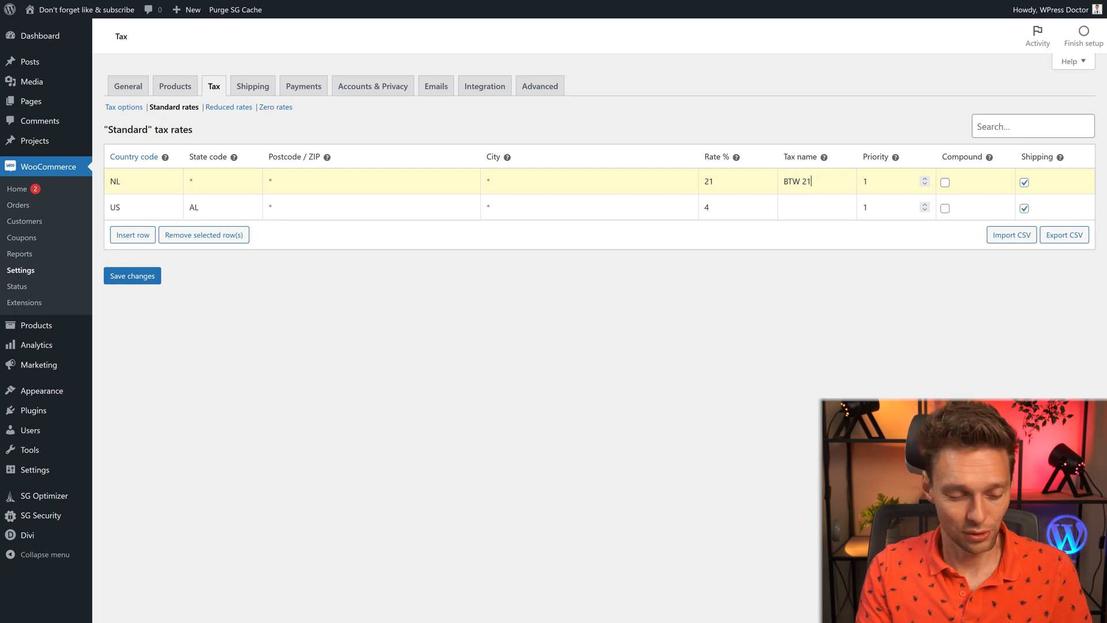
pyautogui.write('%')
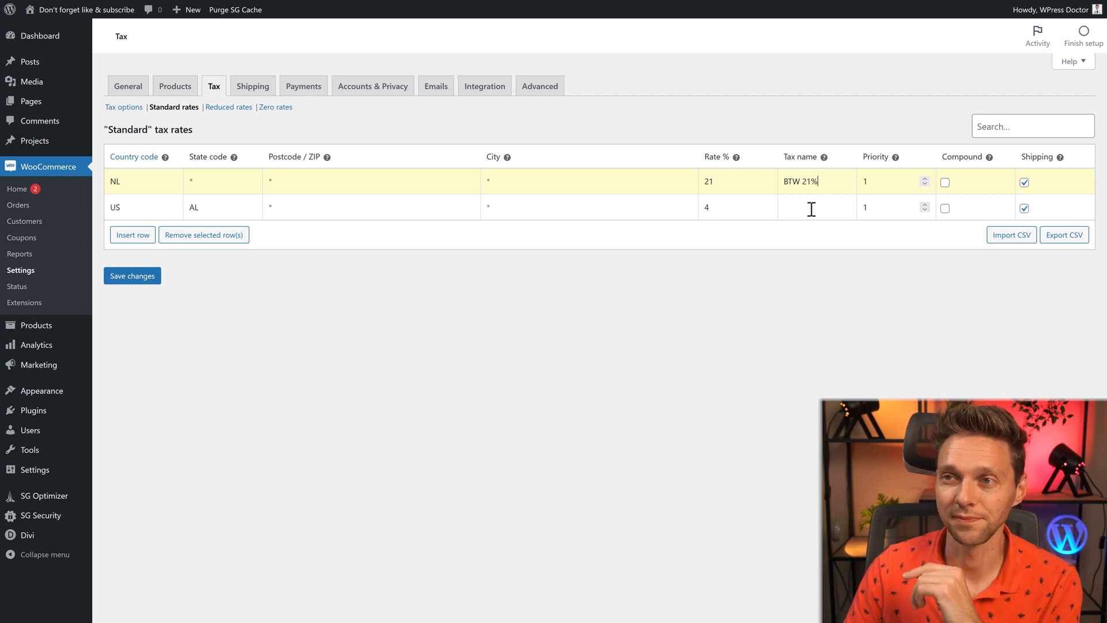
pyautogui.write('VAT')
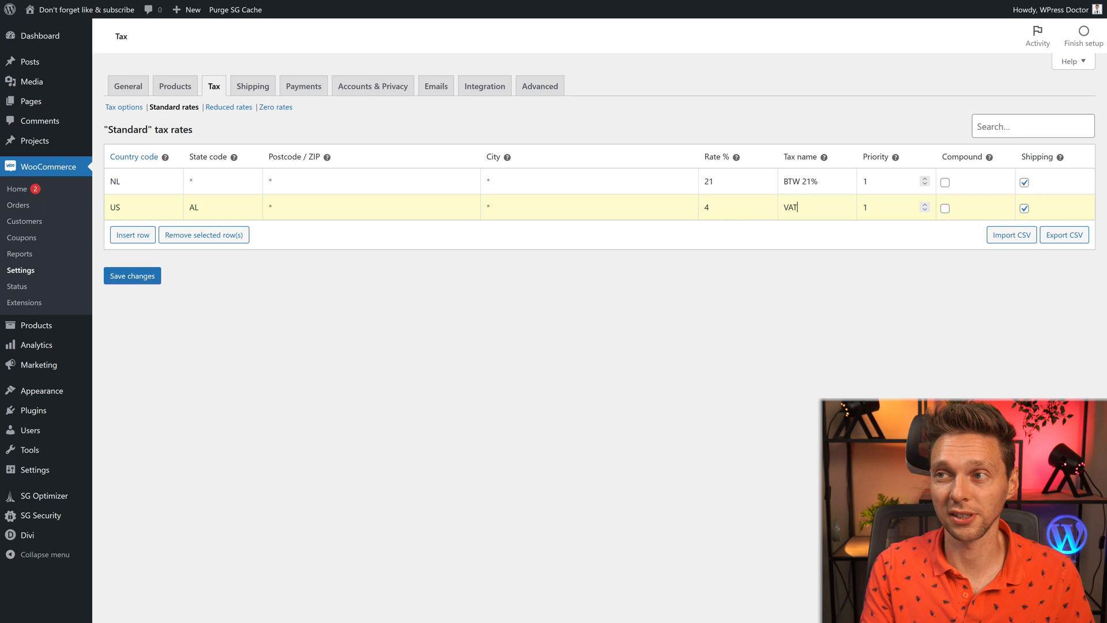
pyautogui.write('4%')
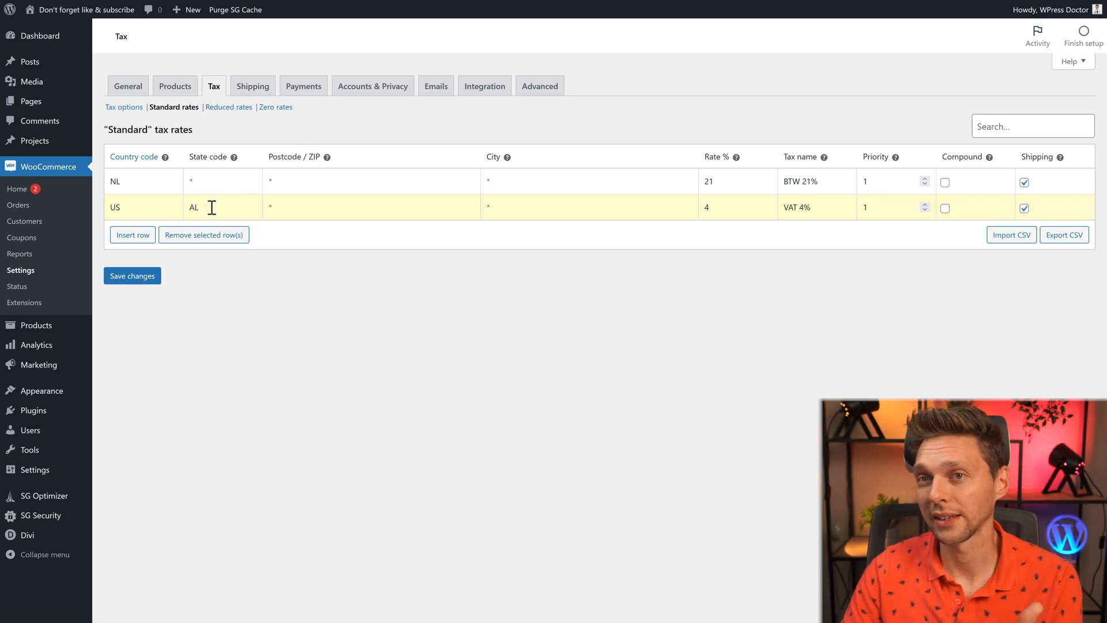
pyautogui.moveTo(946, 259)
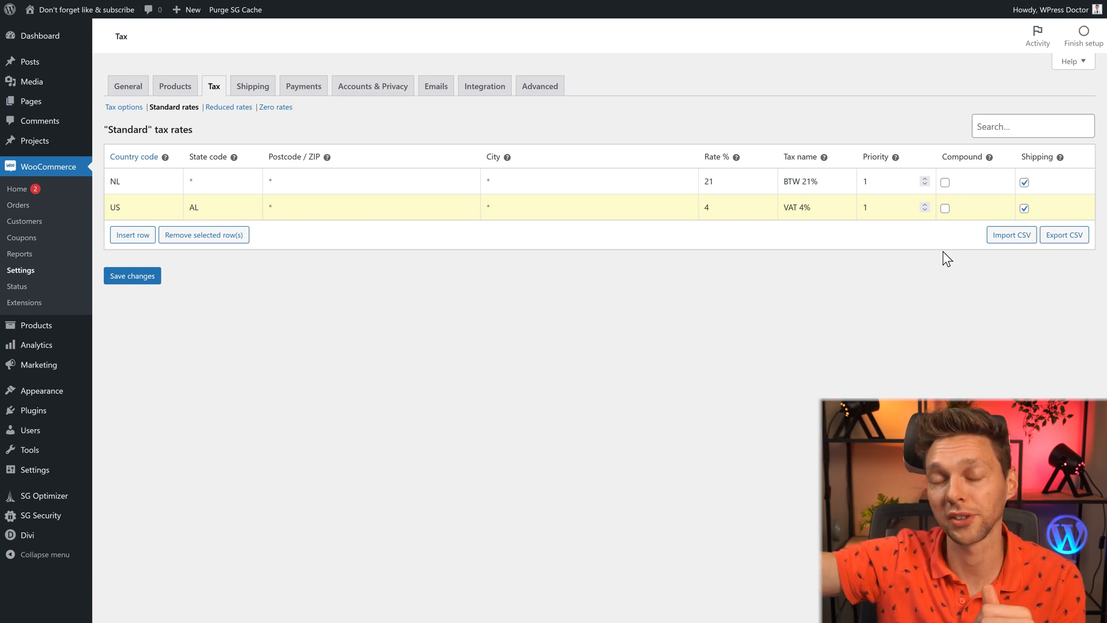
pyautogui.moveTo(1039, 169)
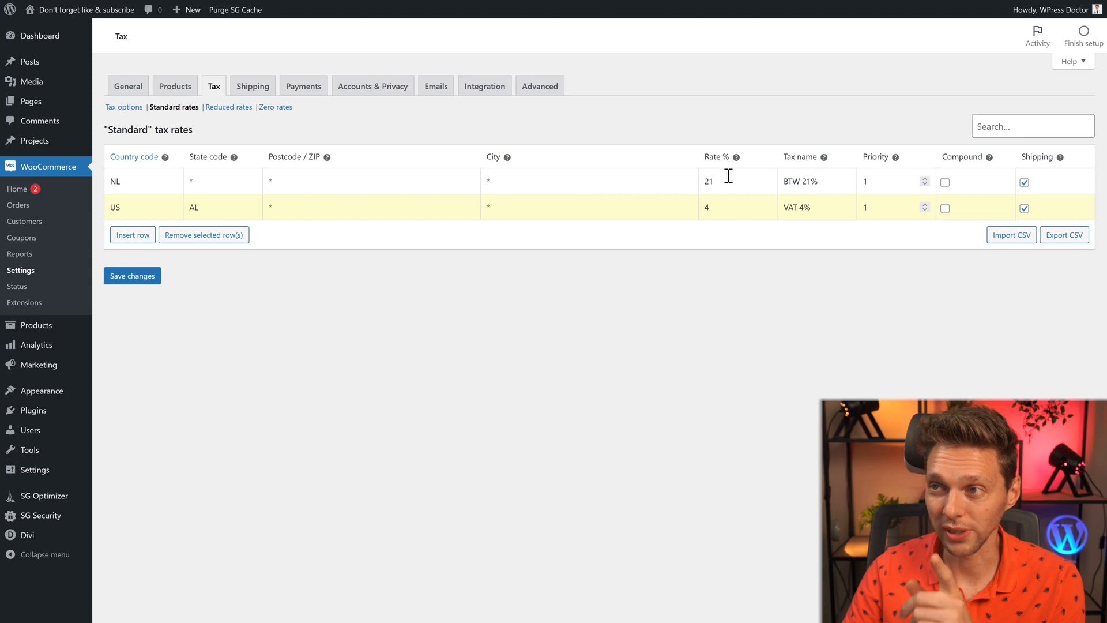
pyautogui.moveTo(838, 208)
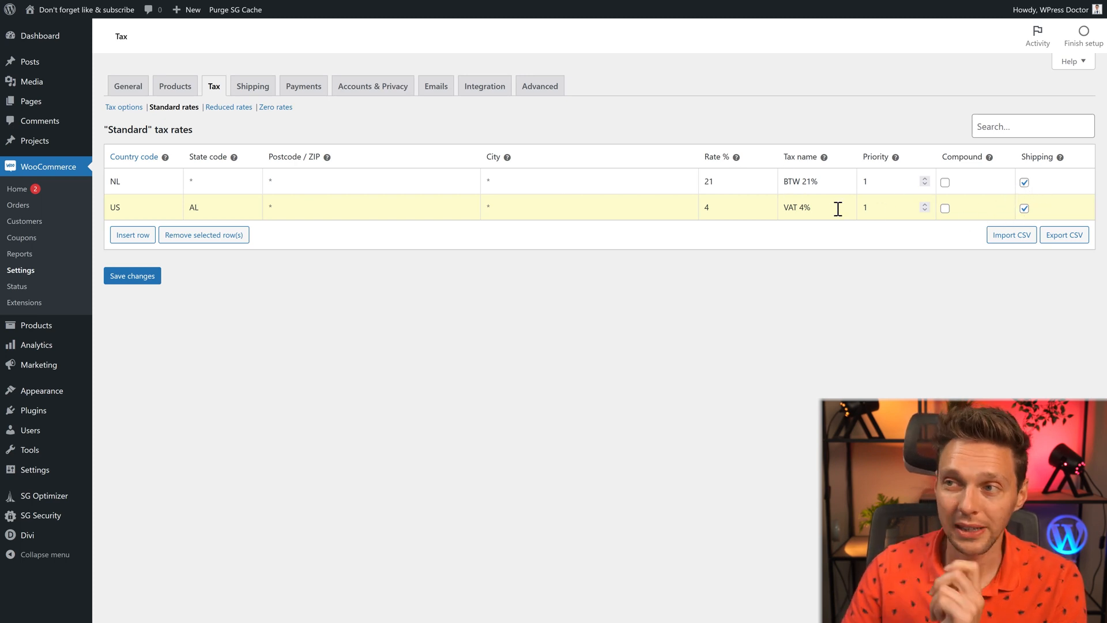
pyautogui.moveTo(756, 186)
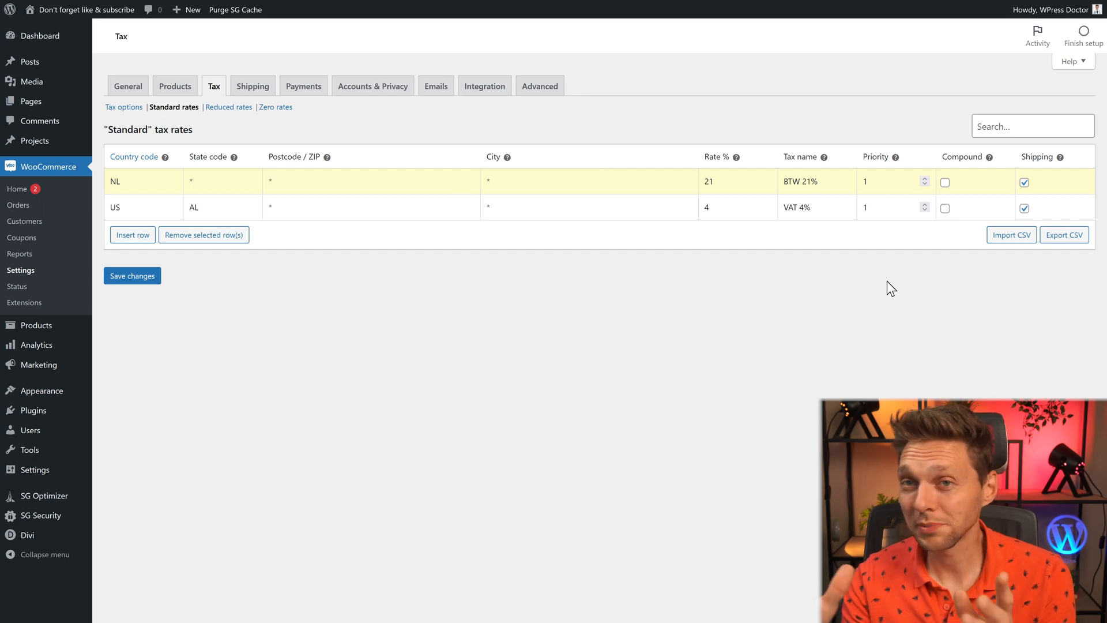
pyautogui.moveTo(1013, 212)
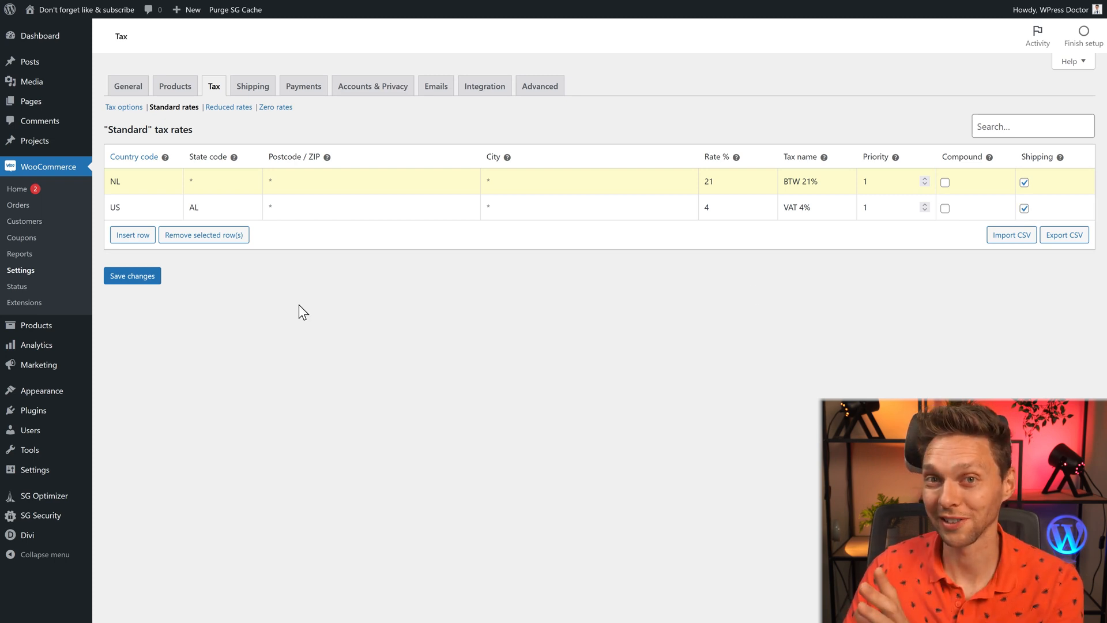
# Save the standard rates, then add a Reduced rates NL row at 9% without shipping
pyautogui.click(132, 275)
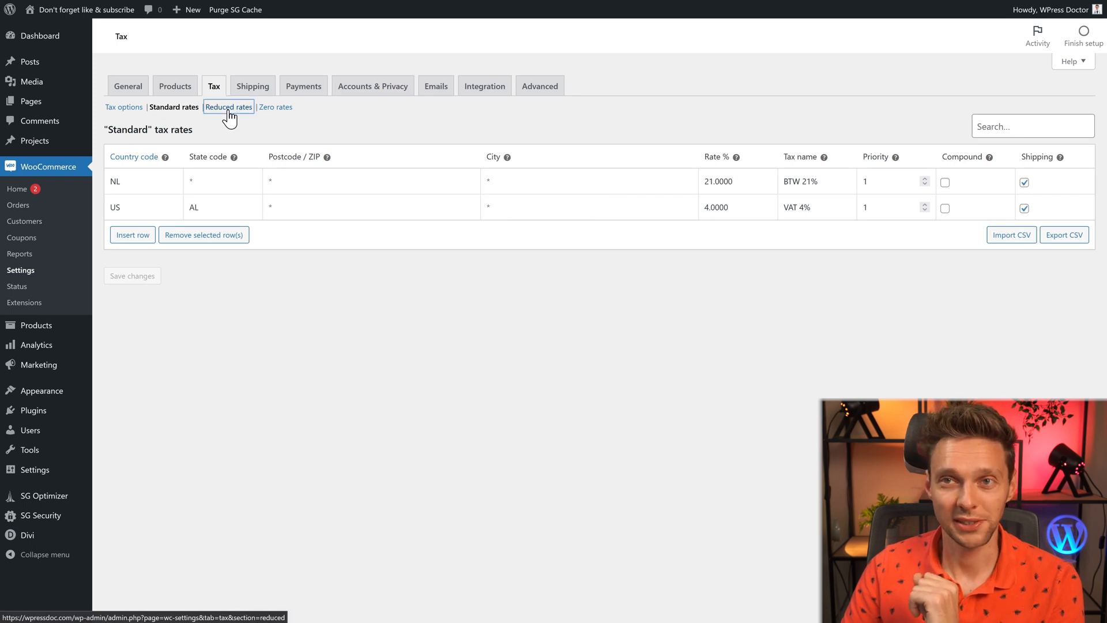
pyautogui.click(227, 106)
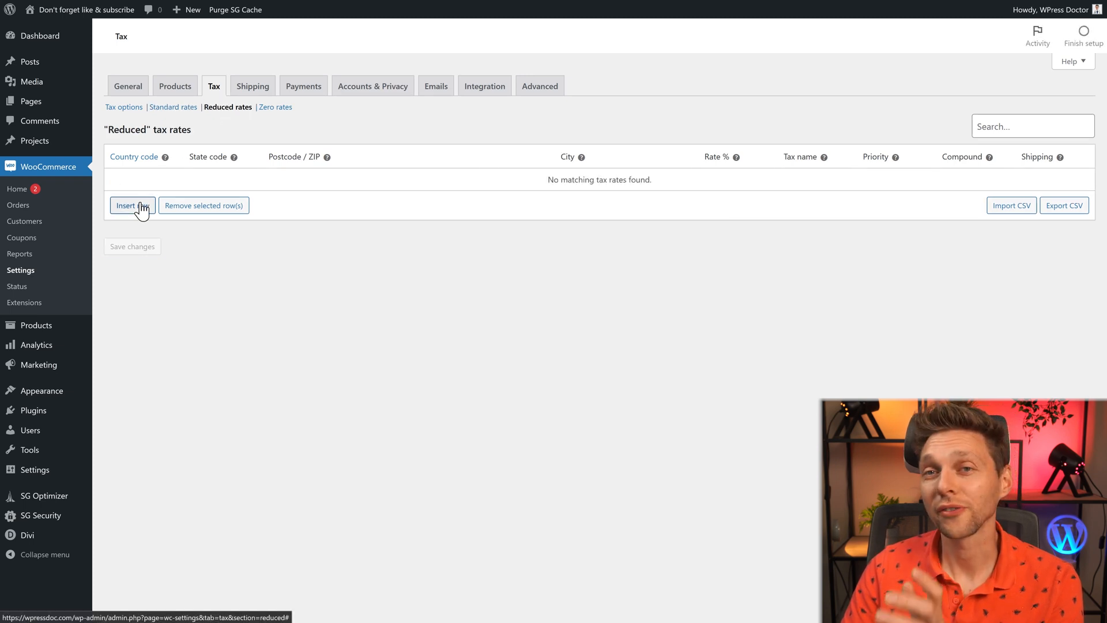
pyautogui.click(132, 205)
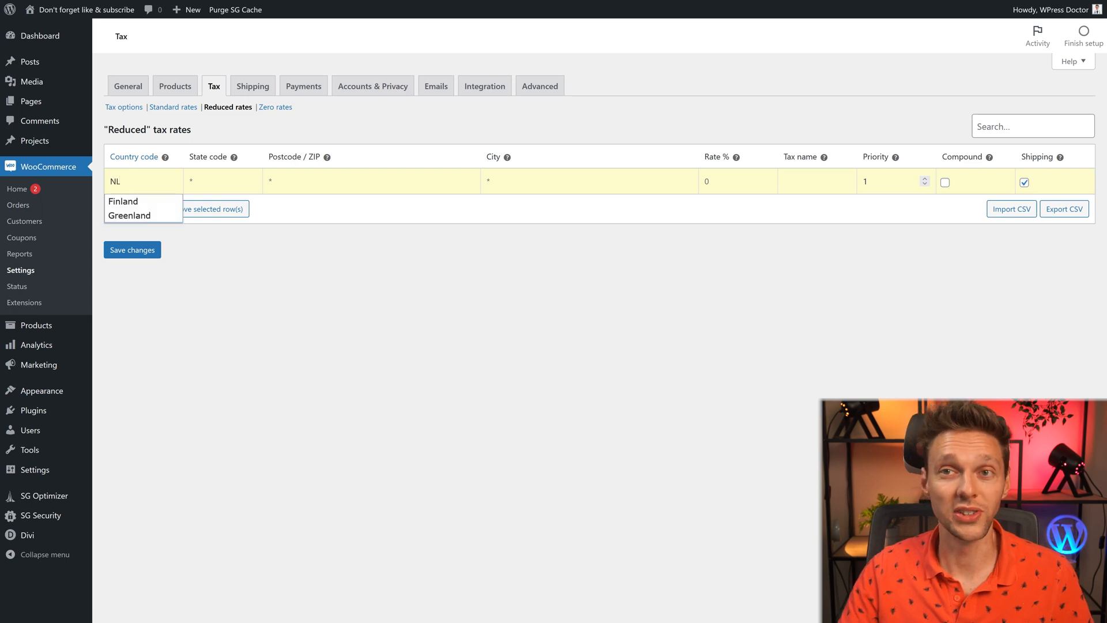
pyautogui.click(738, 182)
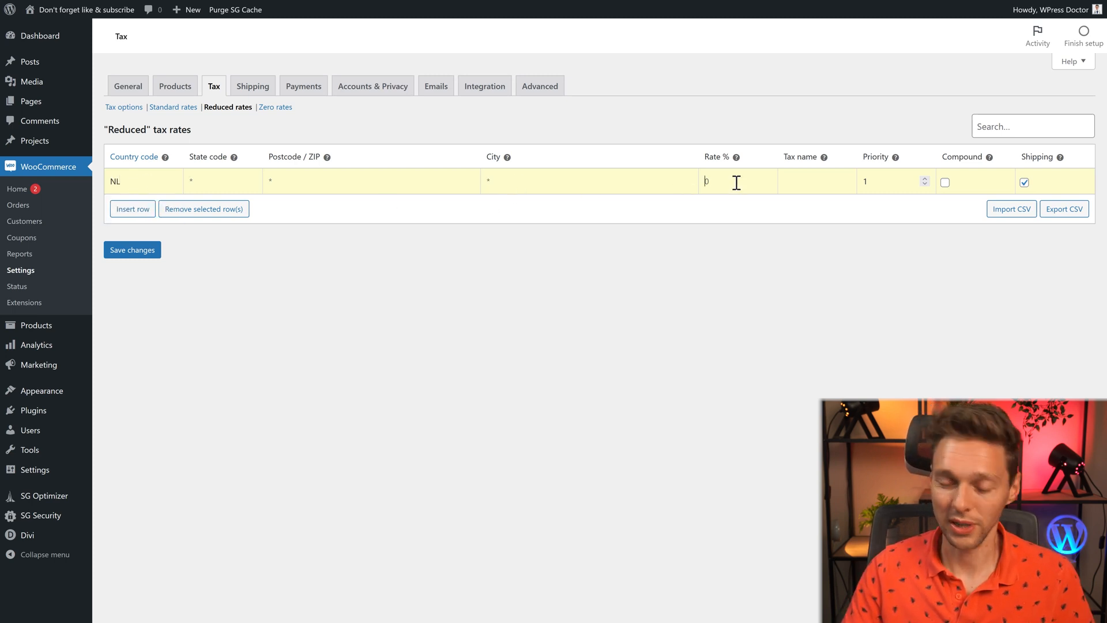
pyautogui.write('9')
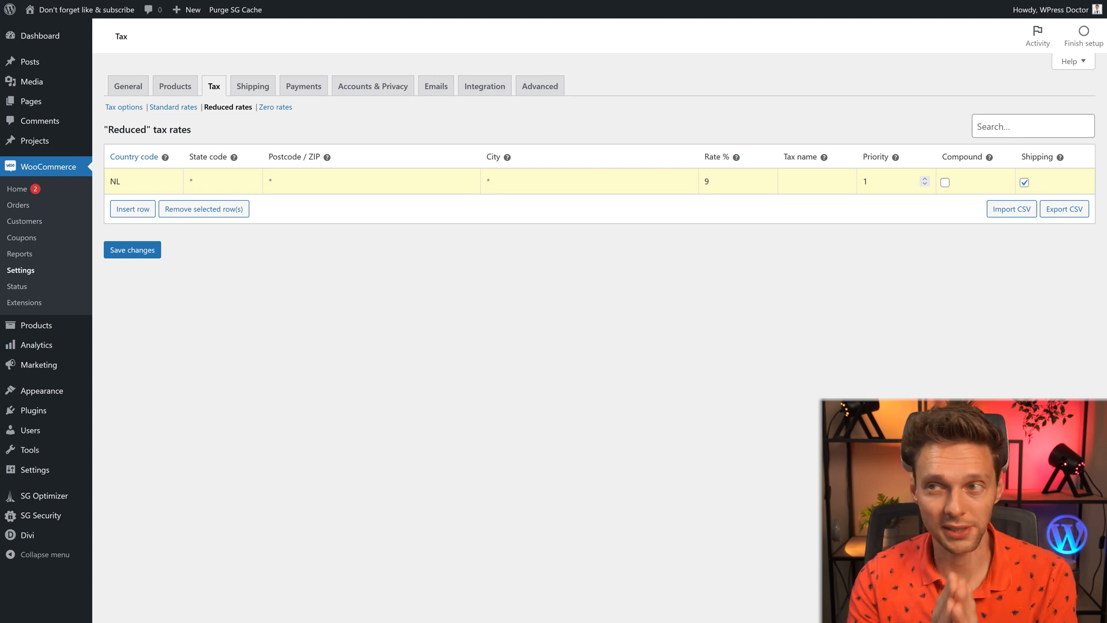
pyautogui.click(1024, 183)
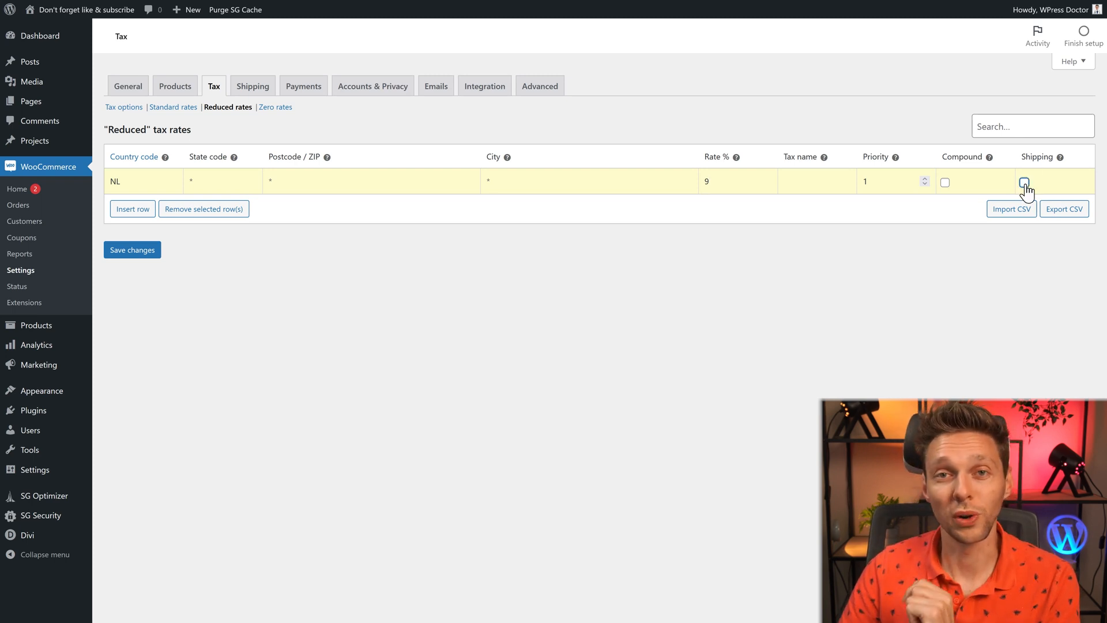
# Add a US AL reduced row without shipping and enter tax names 'BTW 9' and 'VAT'
pyautogui.click(1025, 182)
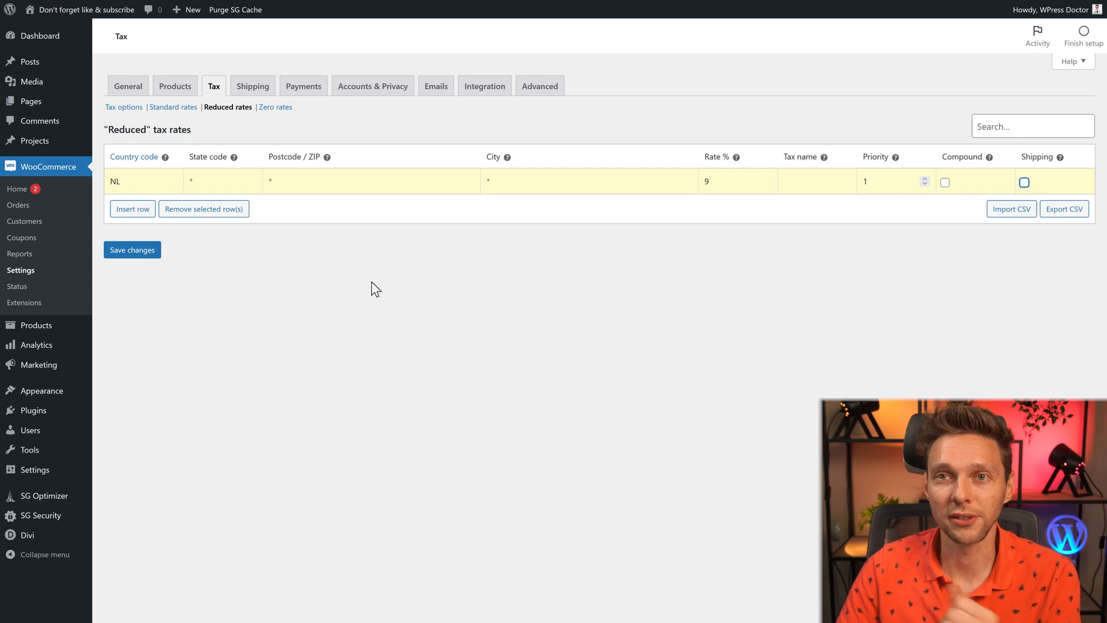
pyautogui.click(132, 209)
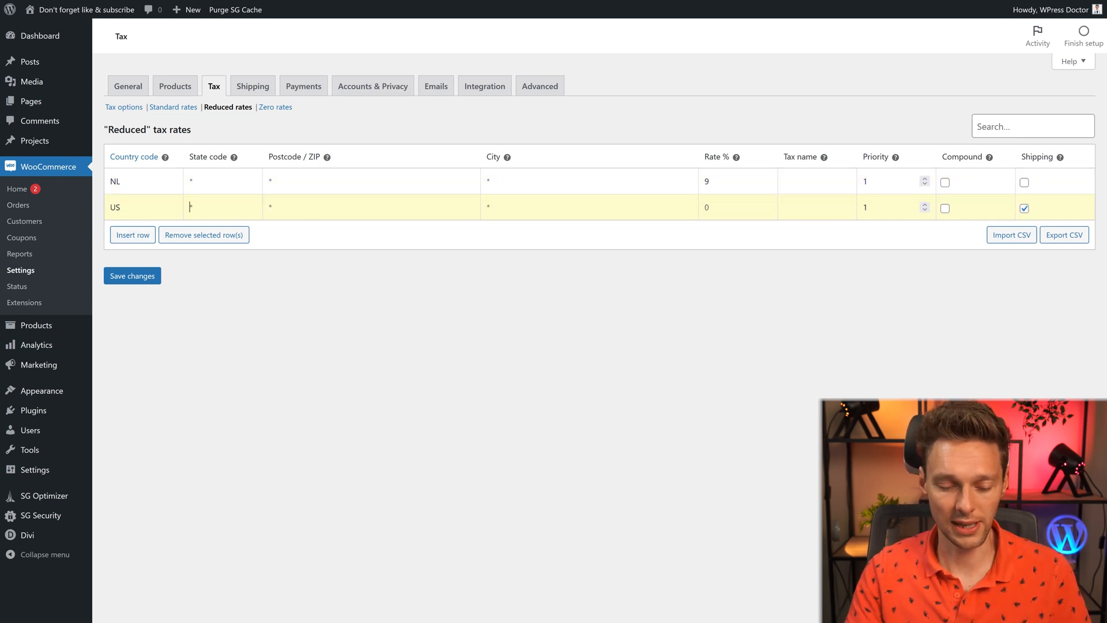
pyautogui.write('AL')
pyautogui.click(739, 208)
pyautogui.write('1')
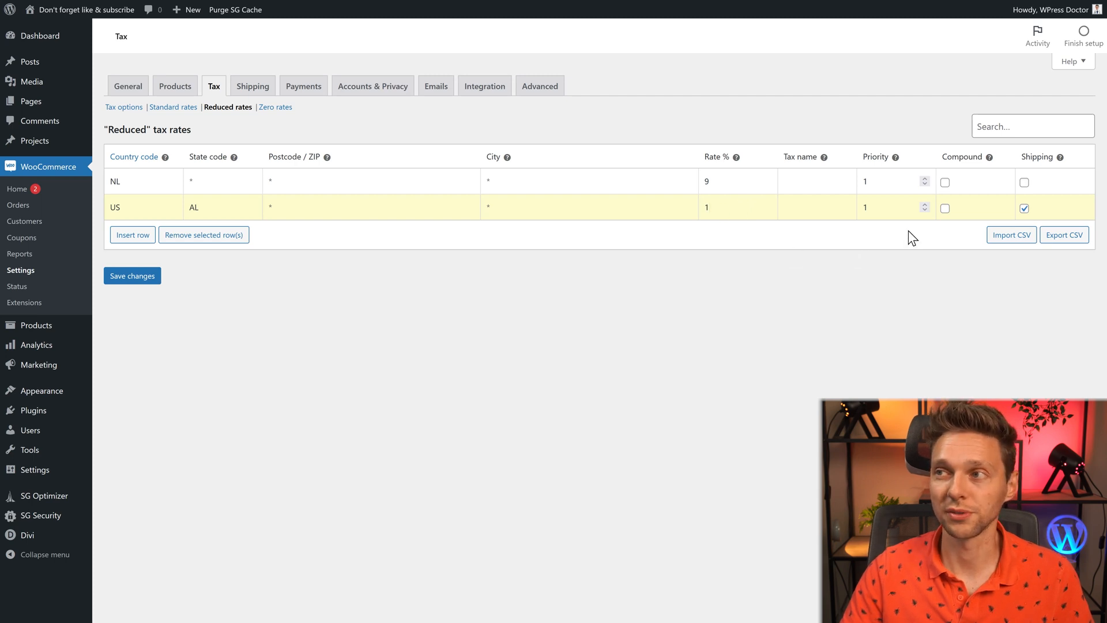
pyautogui.click(1025, 207)
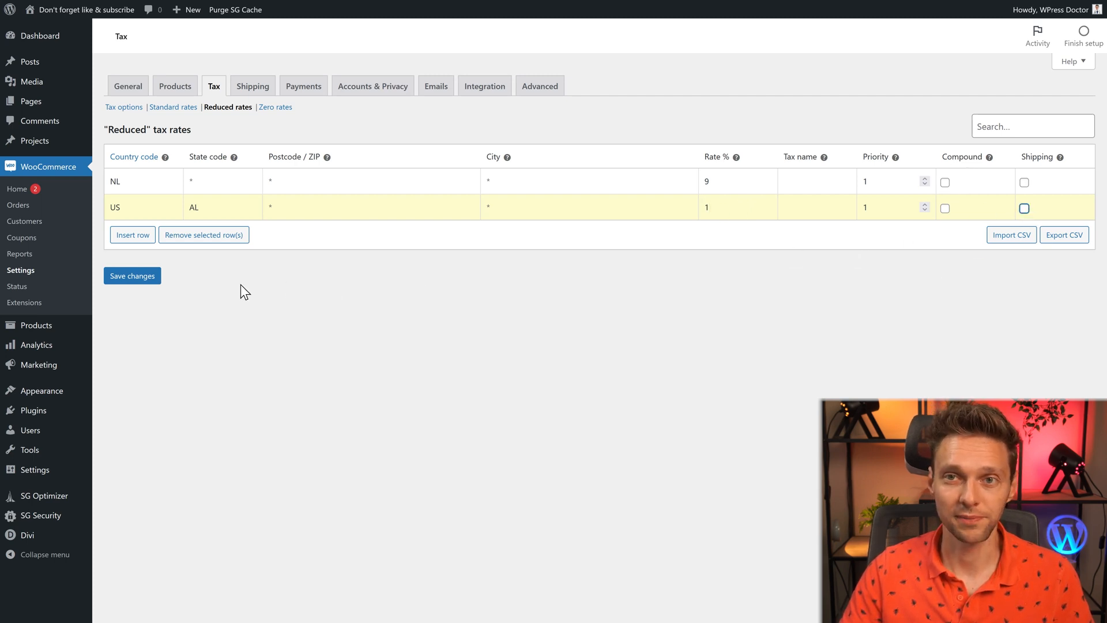
pyautogui.write('B')
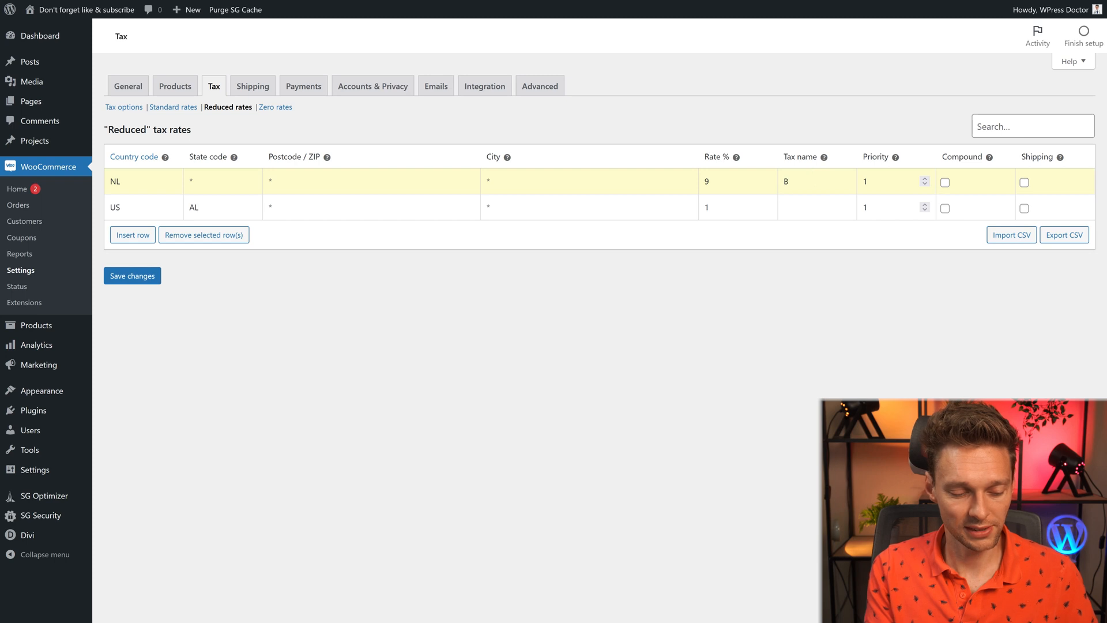
pyautogui.write('BTW 9')
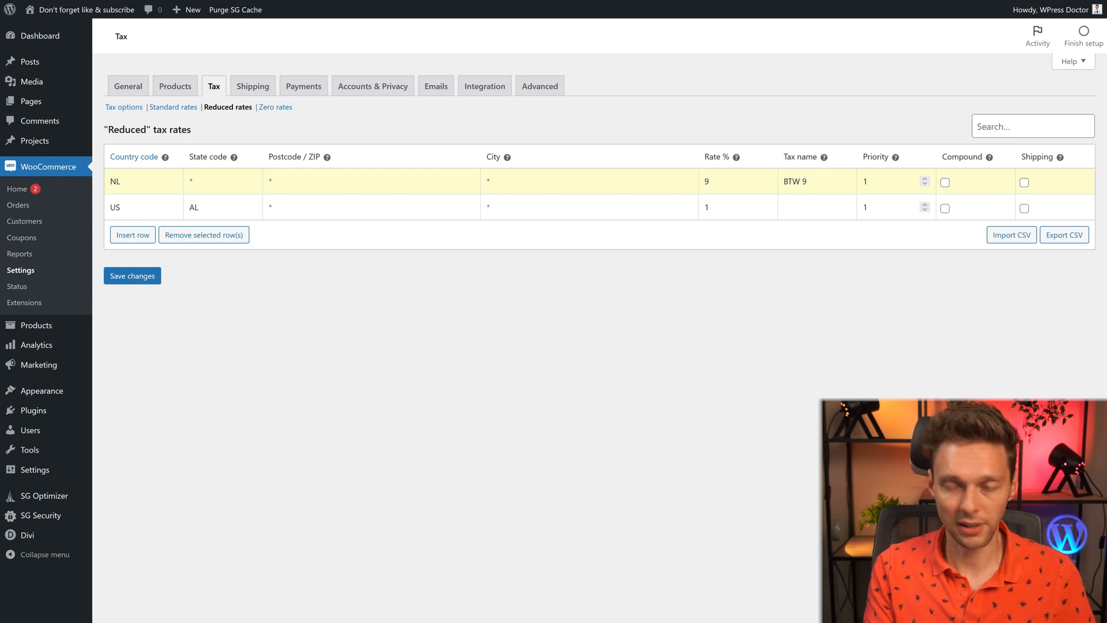
pyautogui.write('VAT')
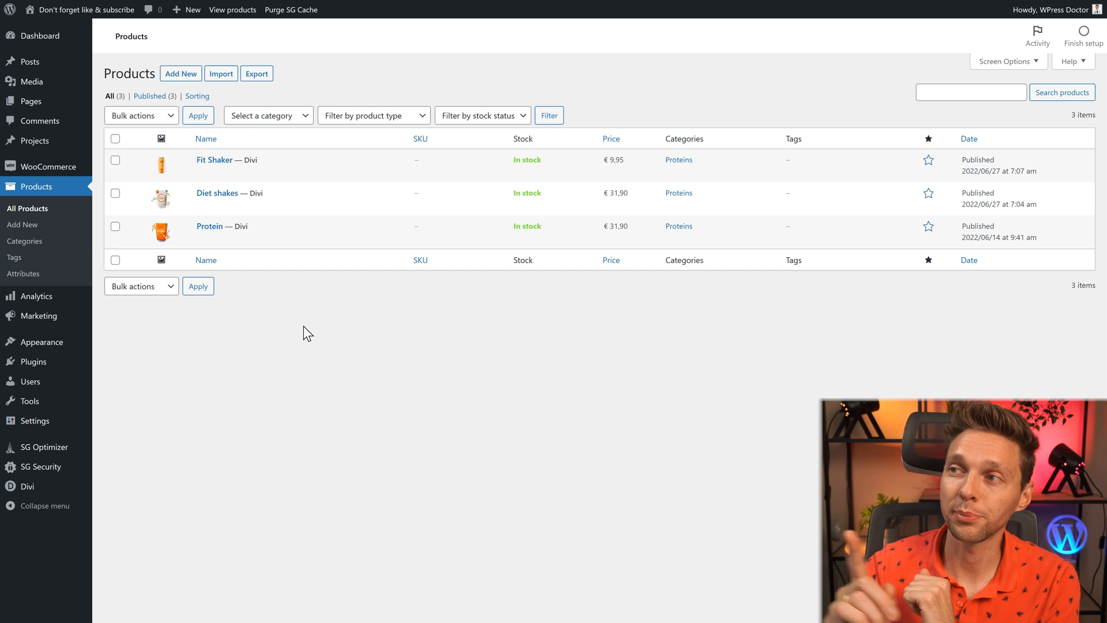
pyautogui.moveTo(281, 267)
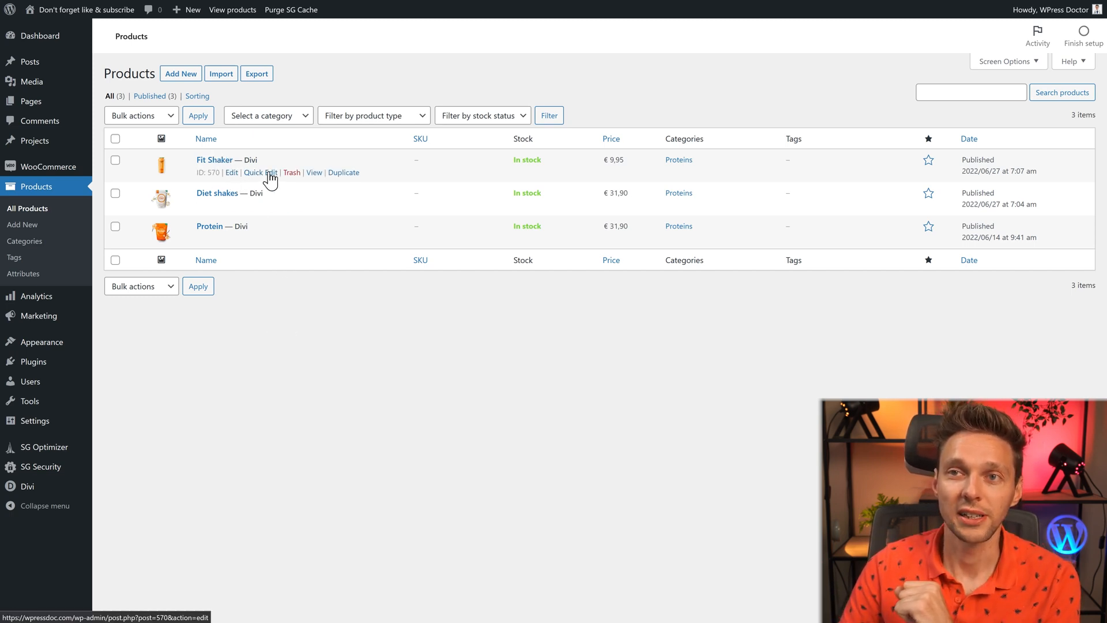
# Quick-edit Protein and set its tax class to Reduced, leaving Fit Shaker unchanged
pyautogui.click(261, 173)
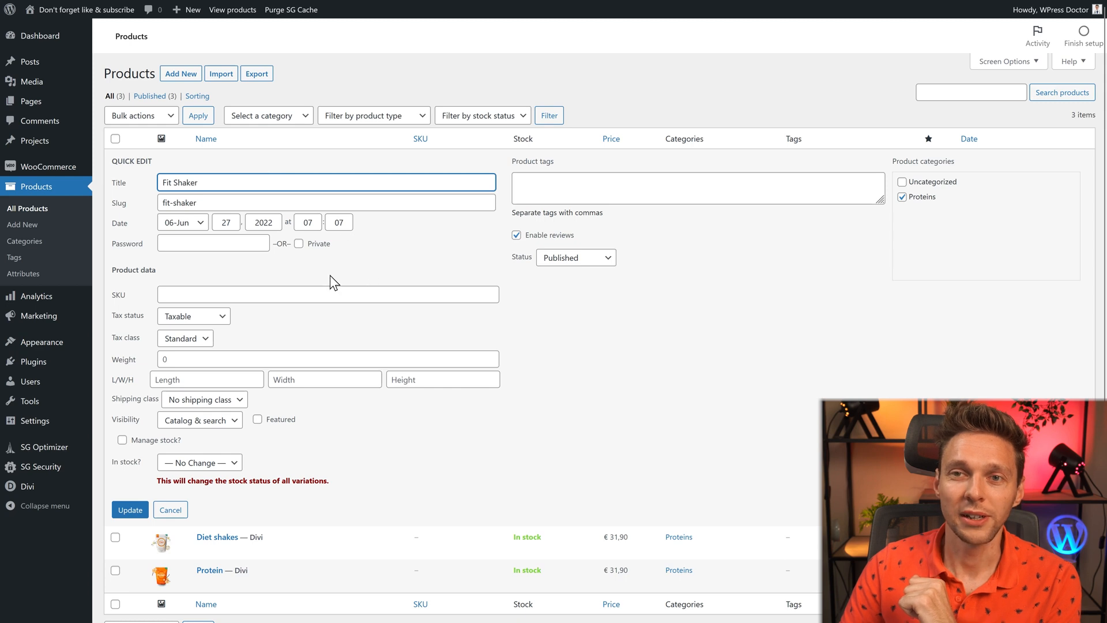
pyautogui.moveTo(136, 300)
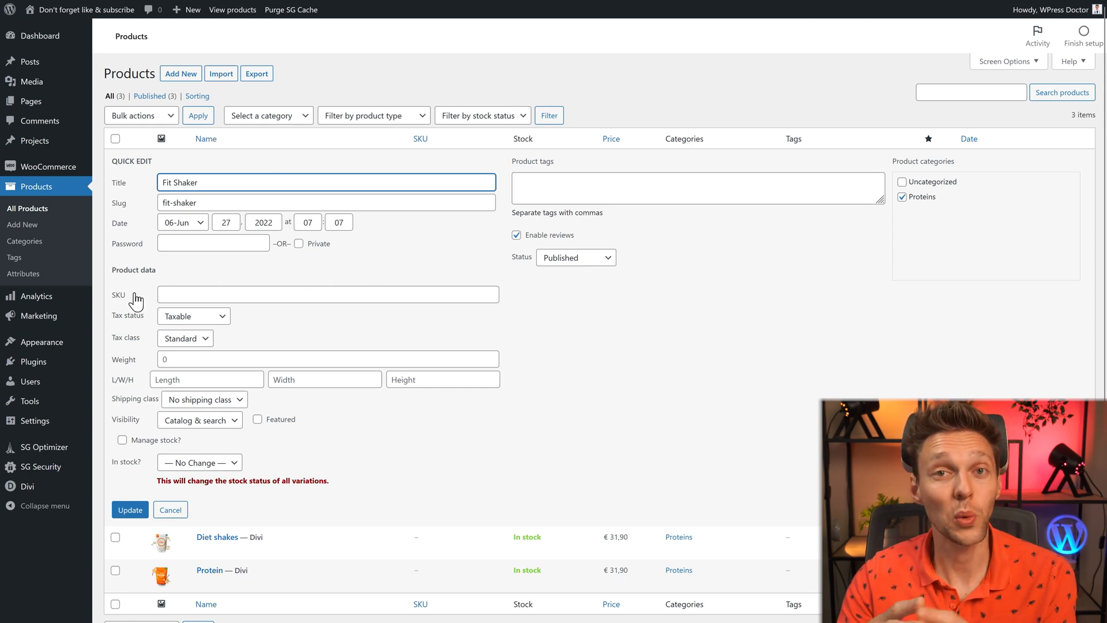
pyautogui.moveTo(120, 327)
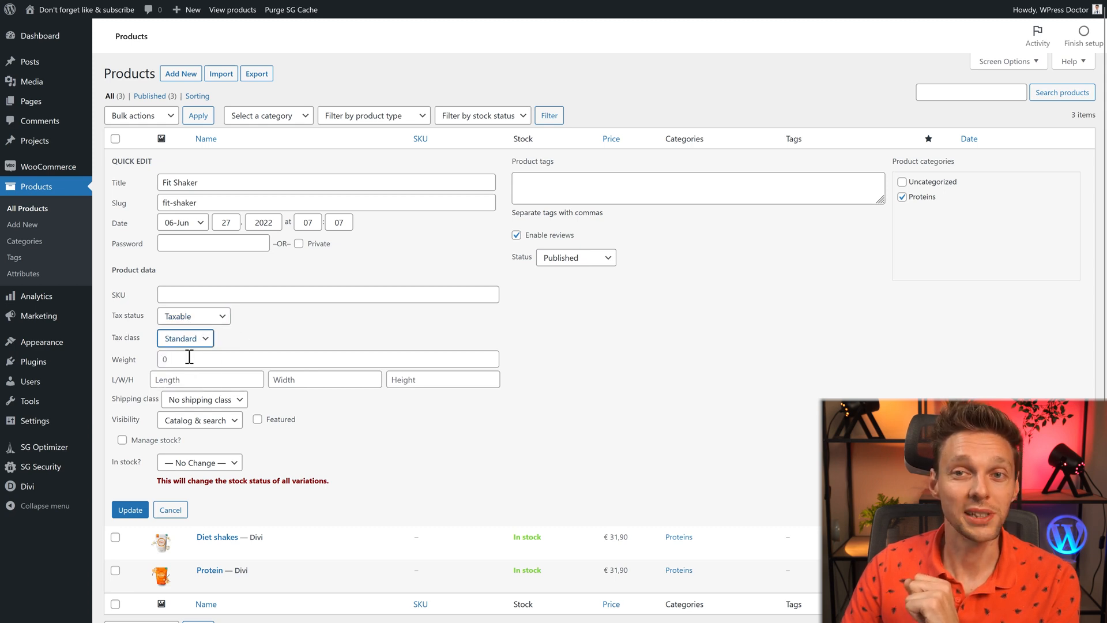
pyautogui.moveTo(155, 489)
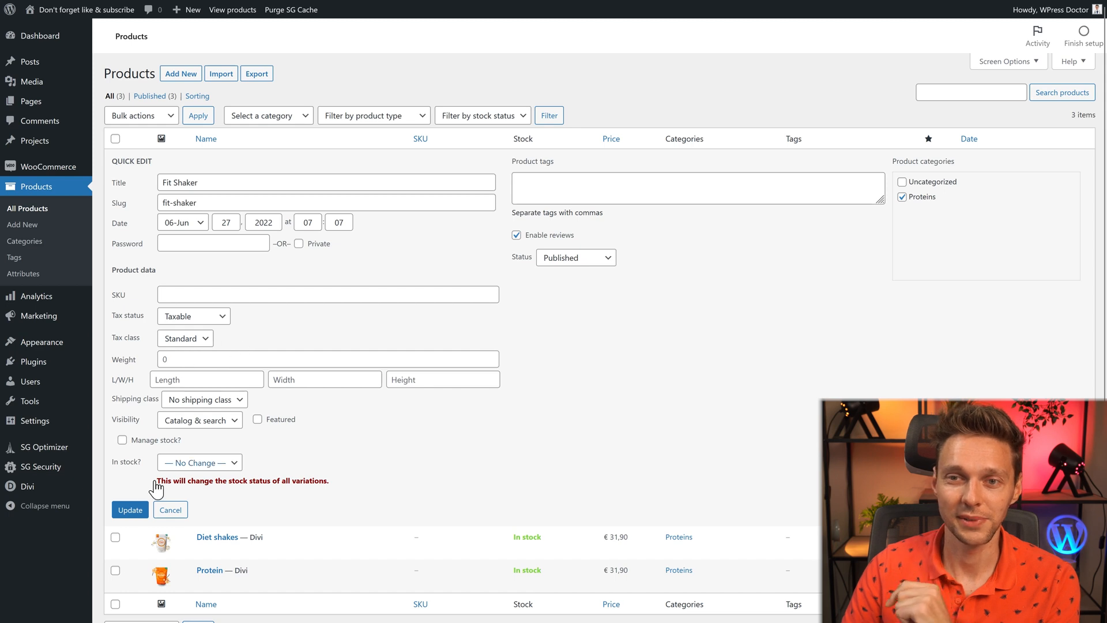
pyautogui.click(129, 509)
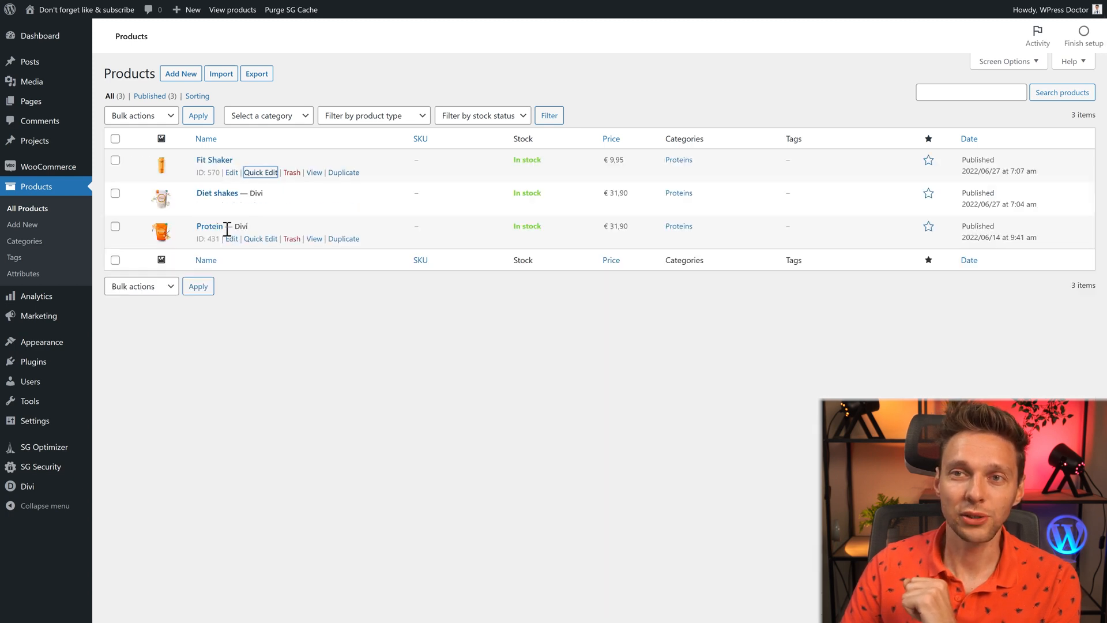
pyautogui.click(260, 238)
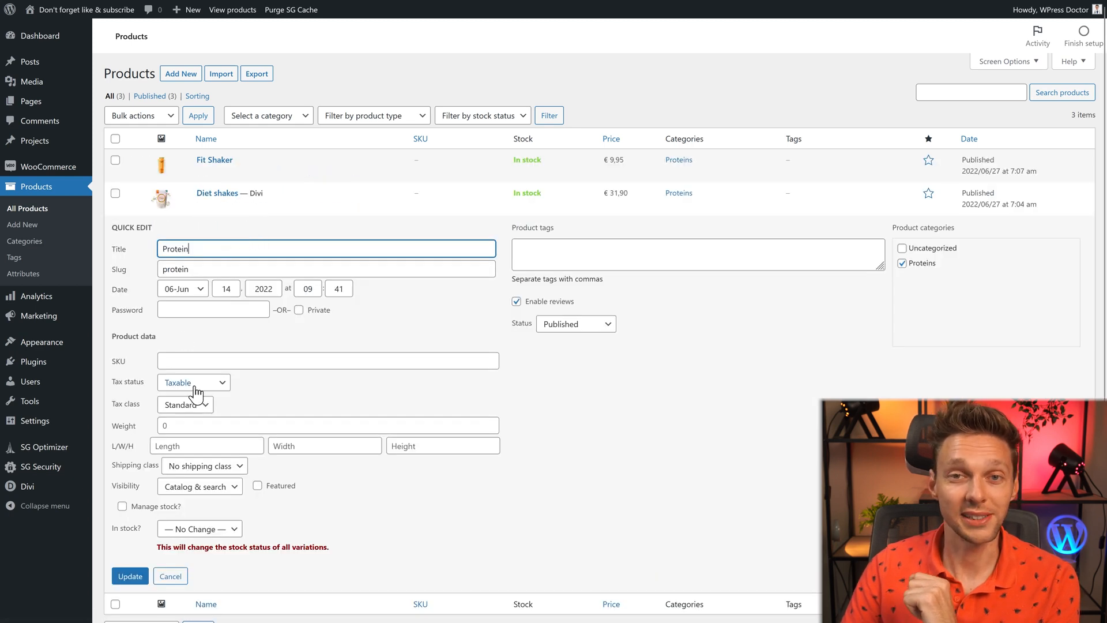
pyautogui.click(185, 403)
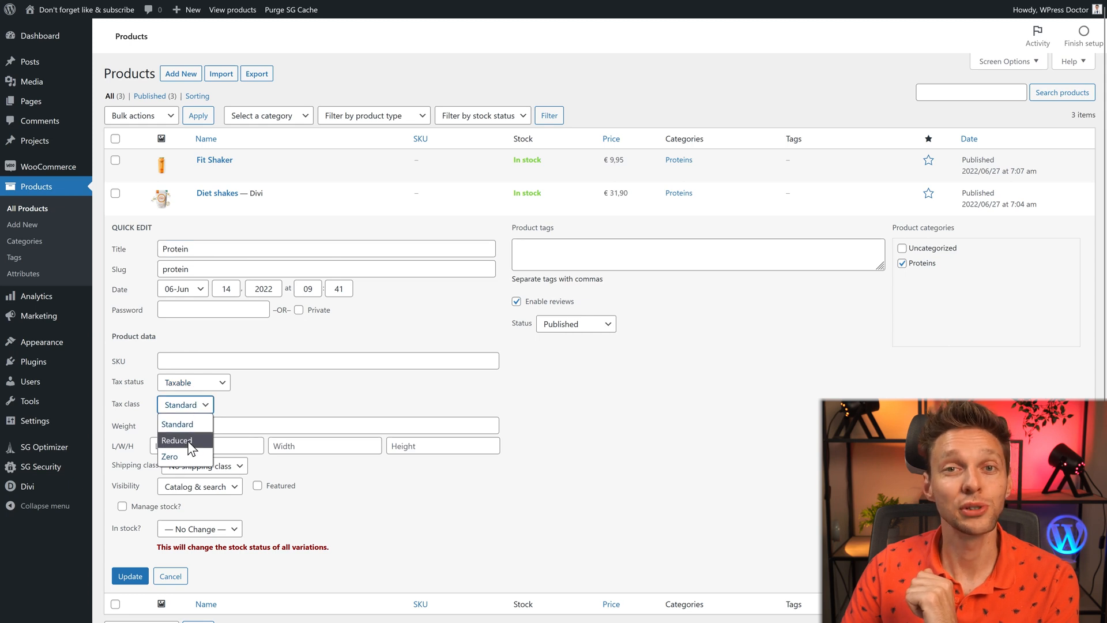
pyautogui.click(177, 440)
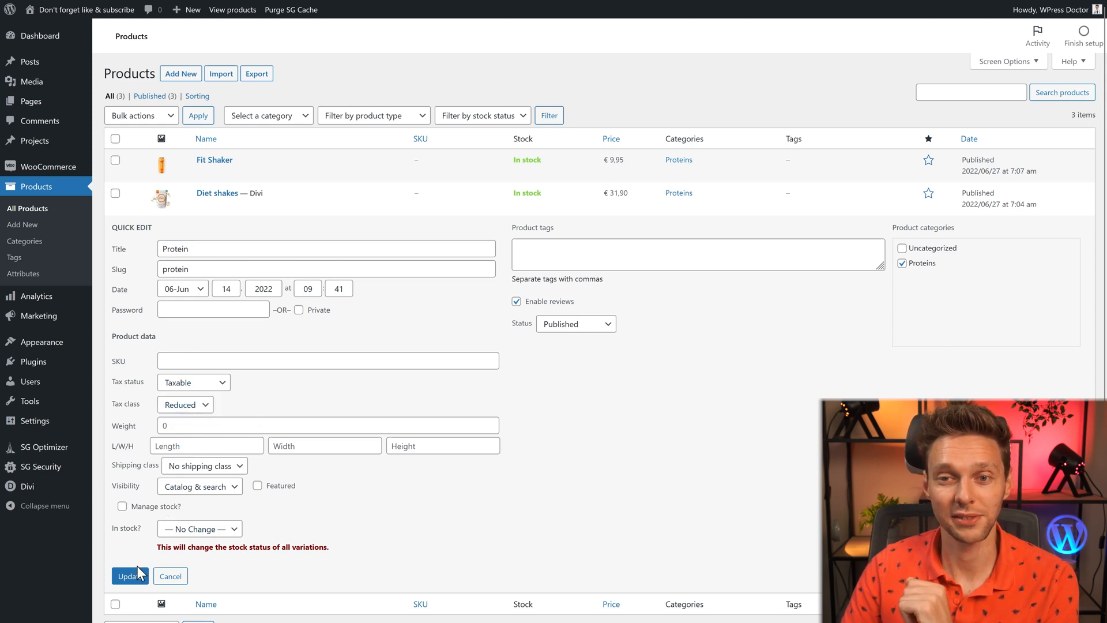
pyautogui.click(130, 576)
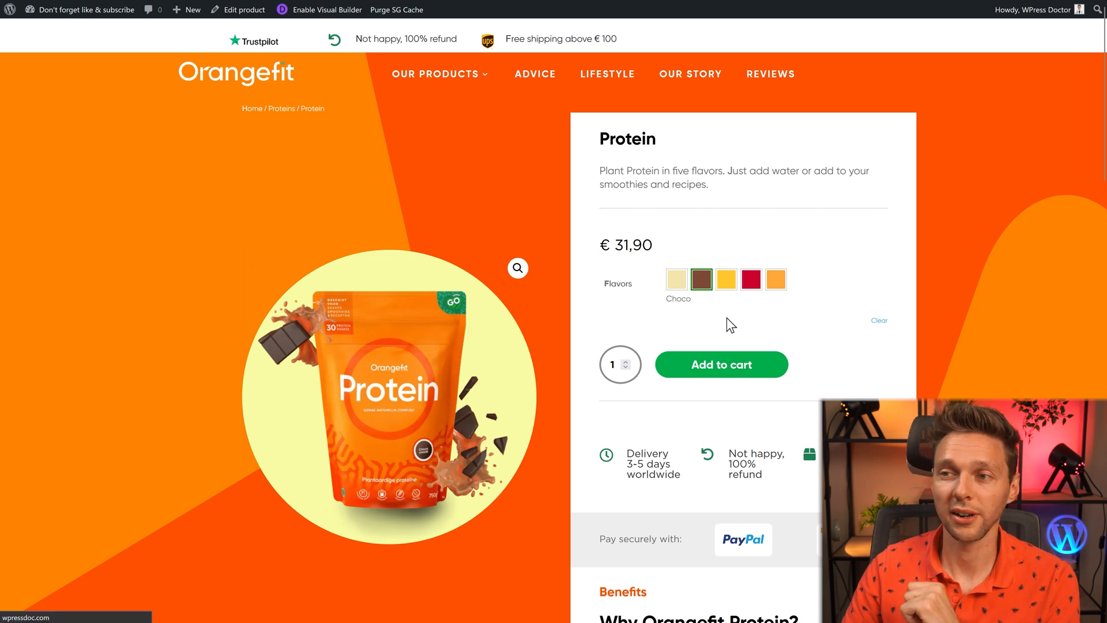
# Open the Orangefit cart and review the €82,16 total including €8,45 VAT
pyautogui.click(721, 365)
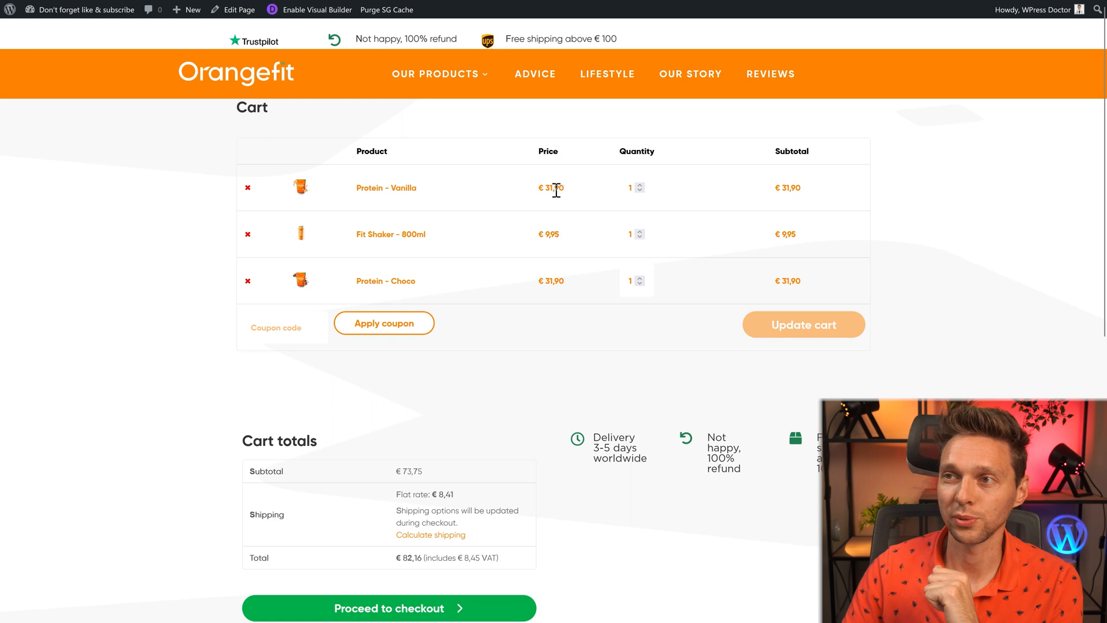
pyautogui.moveTo(403, 239)
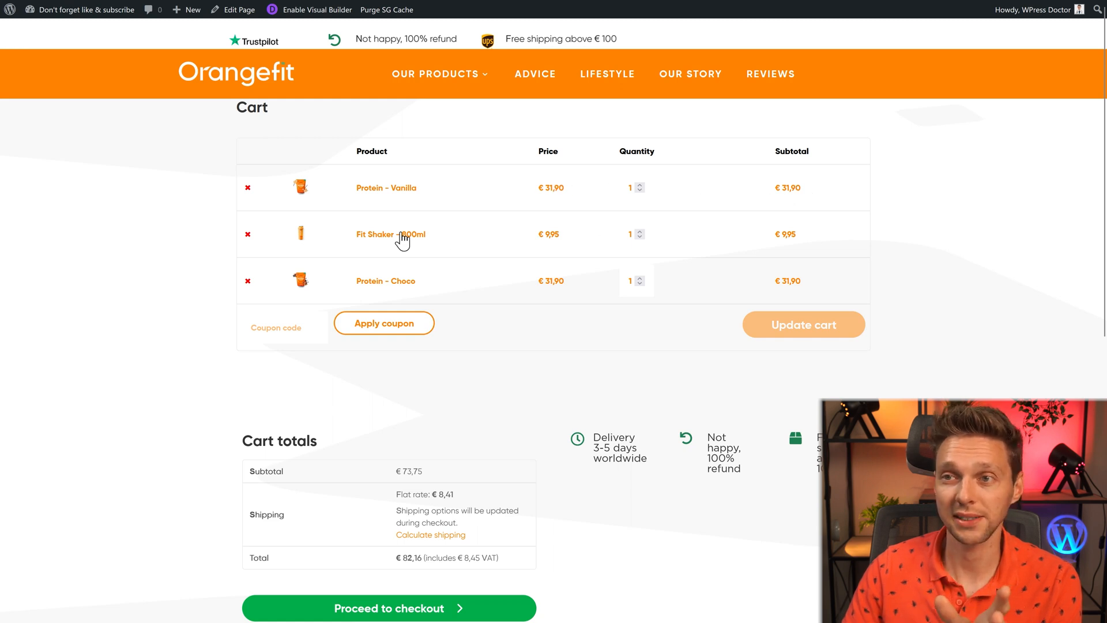
pyautogui.moveTo(452, 374)
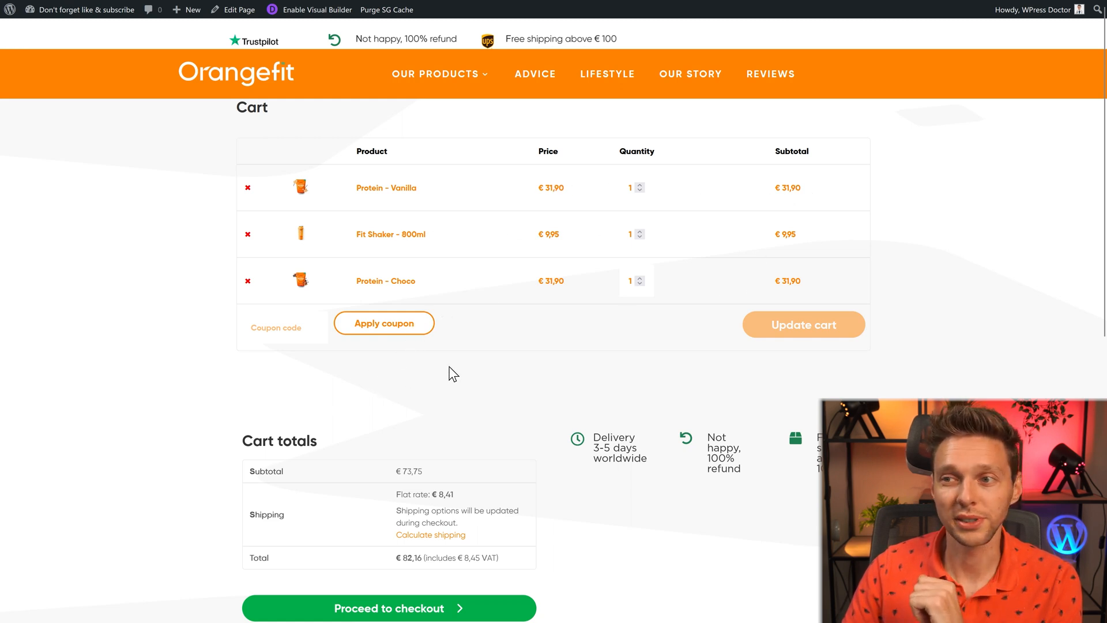
pyautogui.scroll(-3)
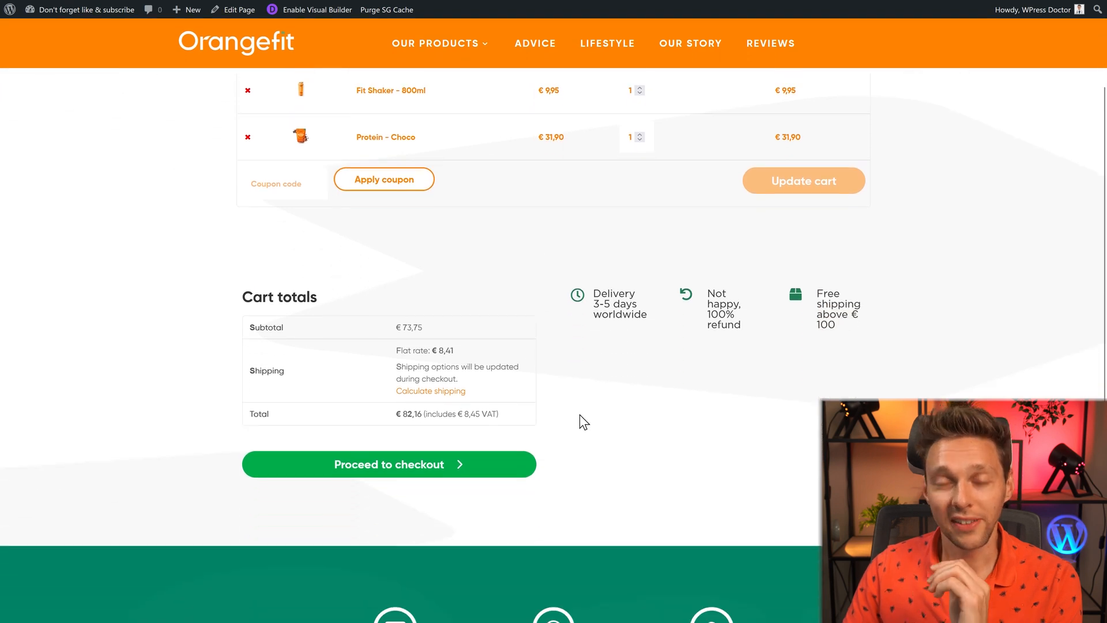
pyautogui.doubleClick(409, 414)
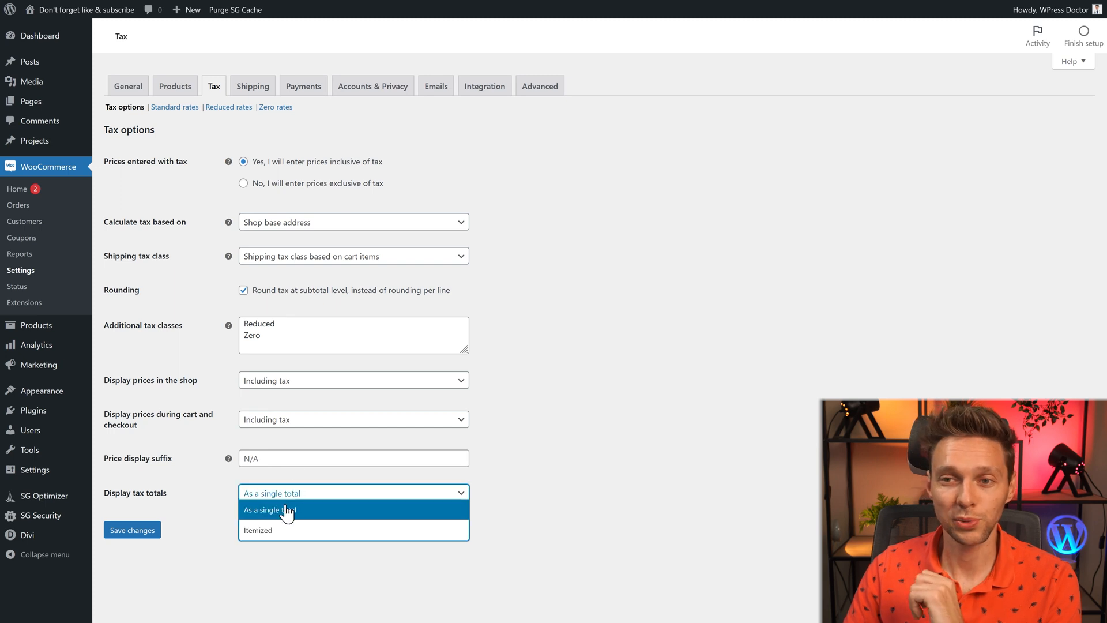
# Switch tax totals to Itemized, then verify BTW 21% and BTW 9% at checkout
pyautogui.click(258, 530)
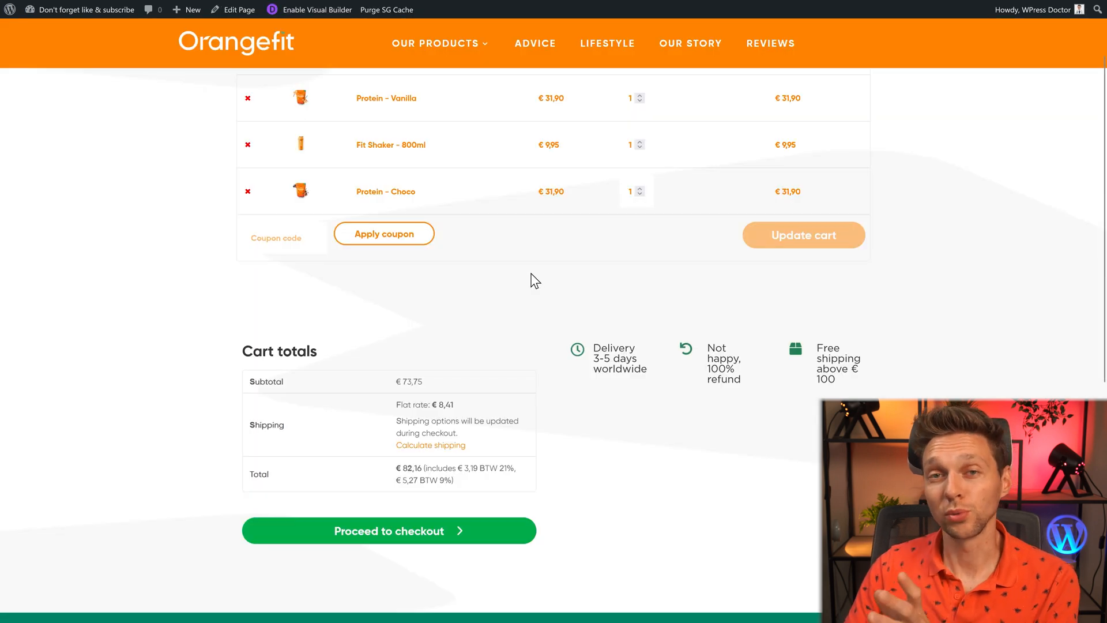
pyautogui.moveTo(401, 396)
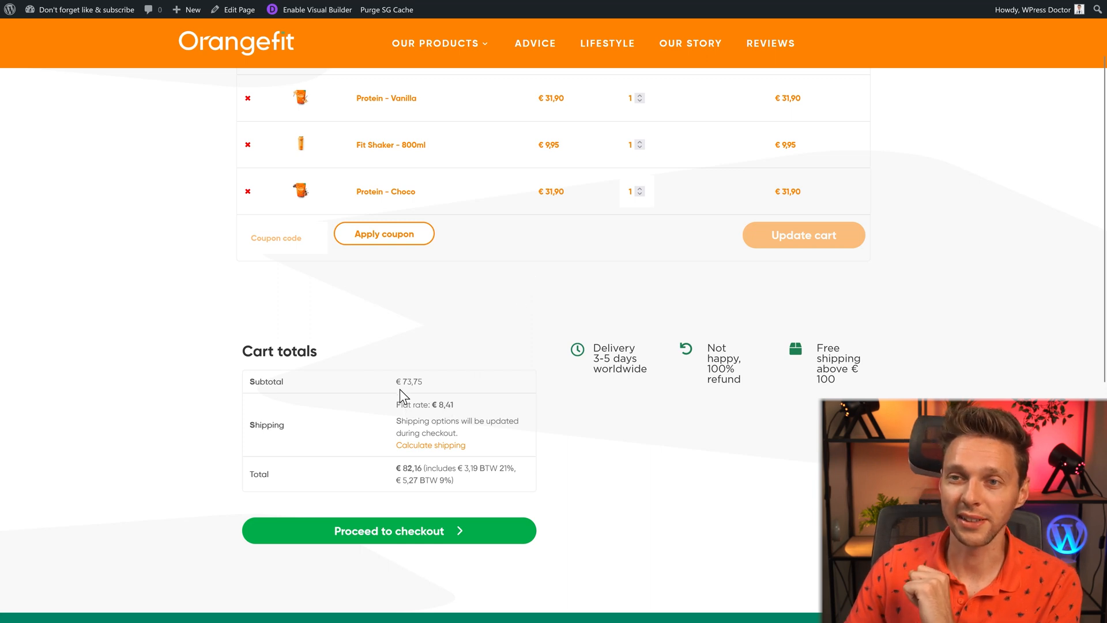
pyautogui.doubleClick(408, 382)
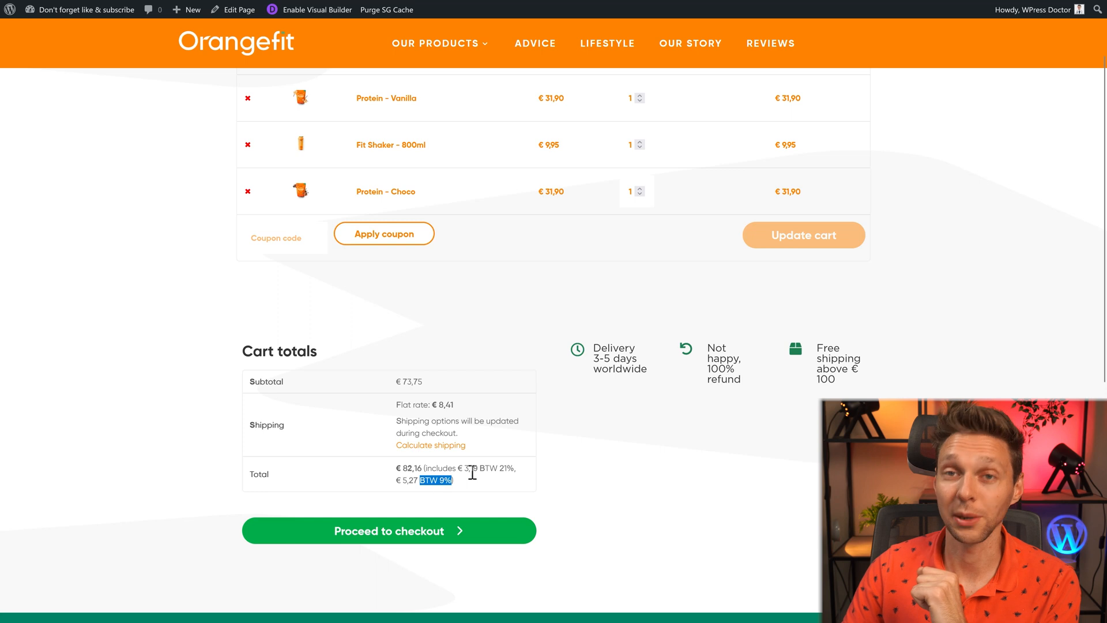
pyautogui.moveTo(431, 537)
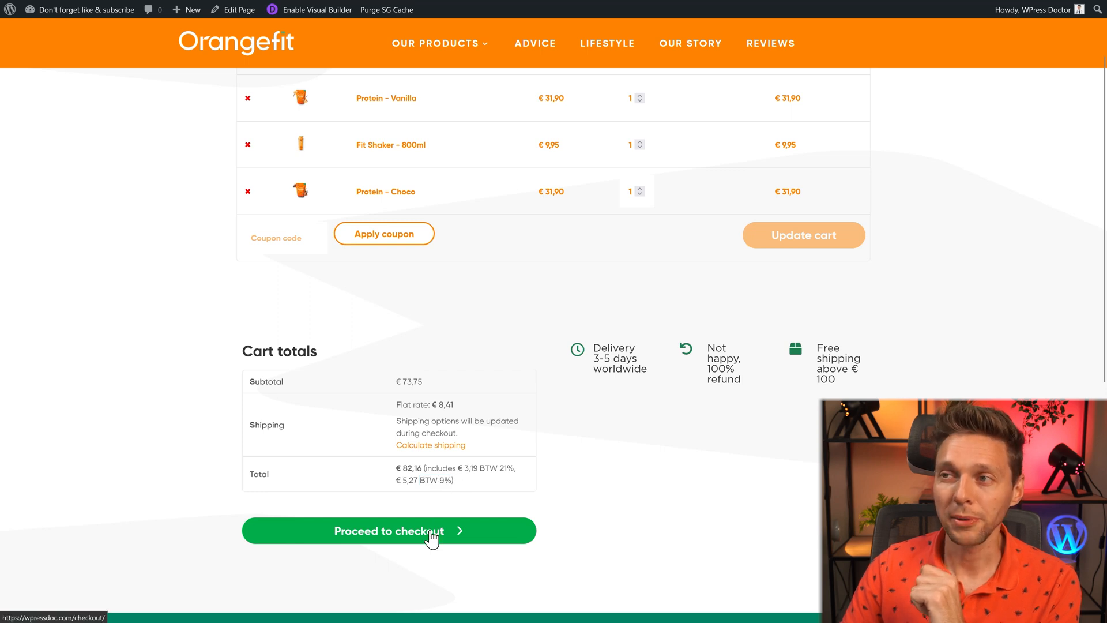
pyautogui.moveTo(621, 474)
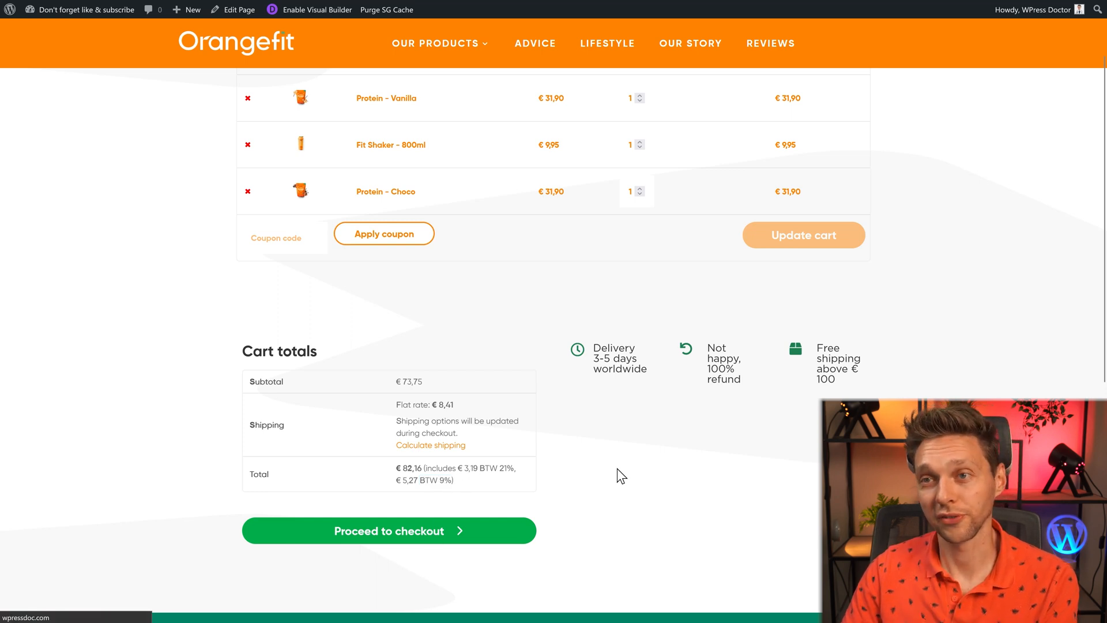
pyautogui.click(388, 531)
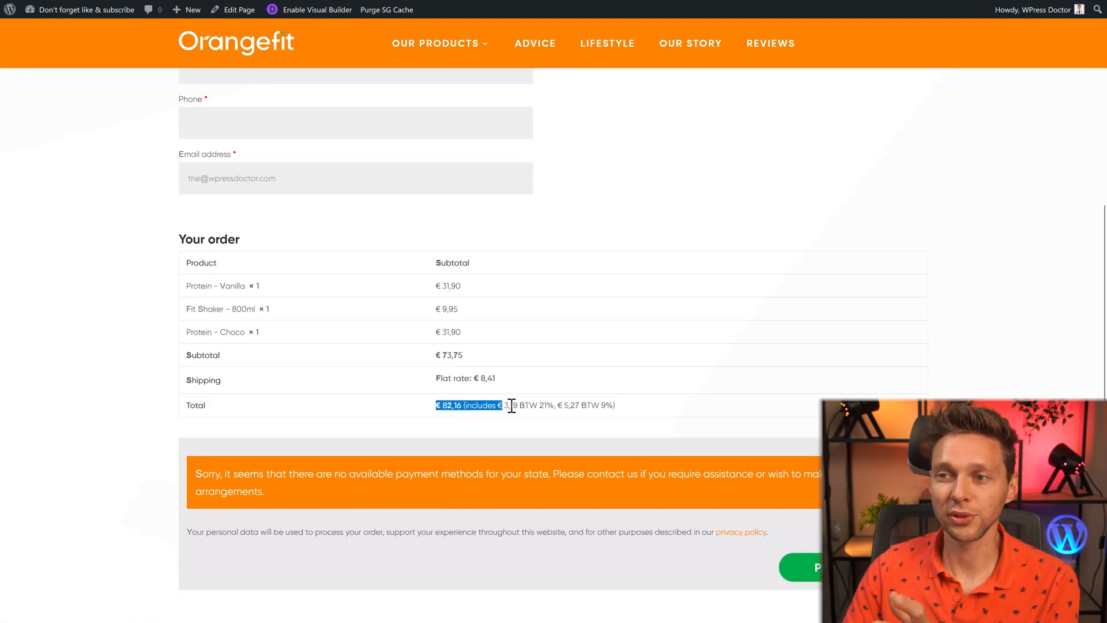
pyautogui.moveTo(619, 417)
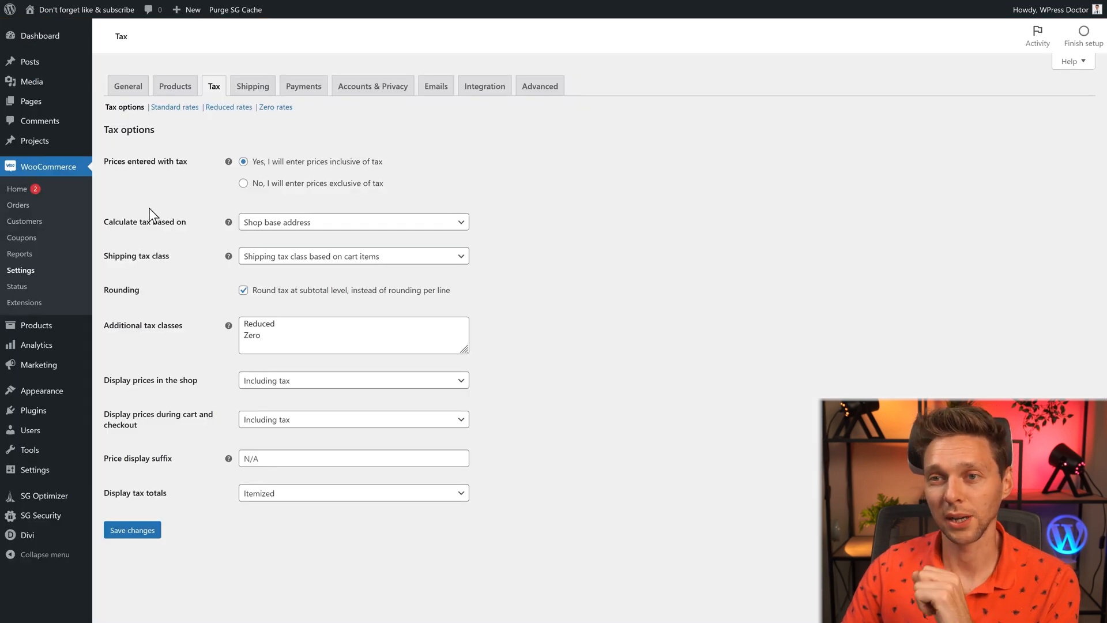
# Set shop and cart/checkout price display to Excluding tax and save
pyautogui.click(353, 380)
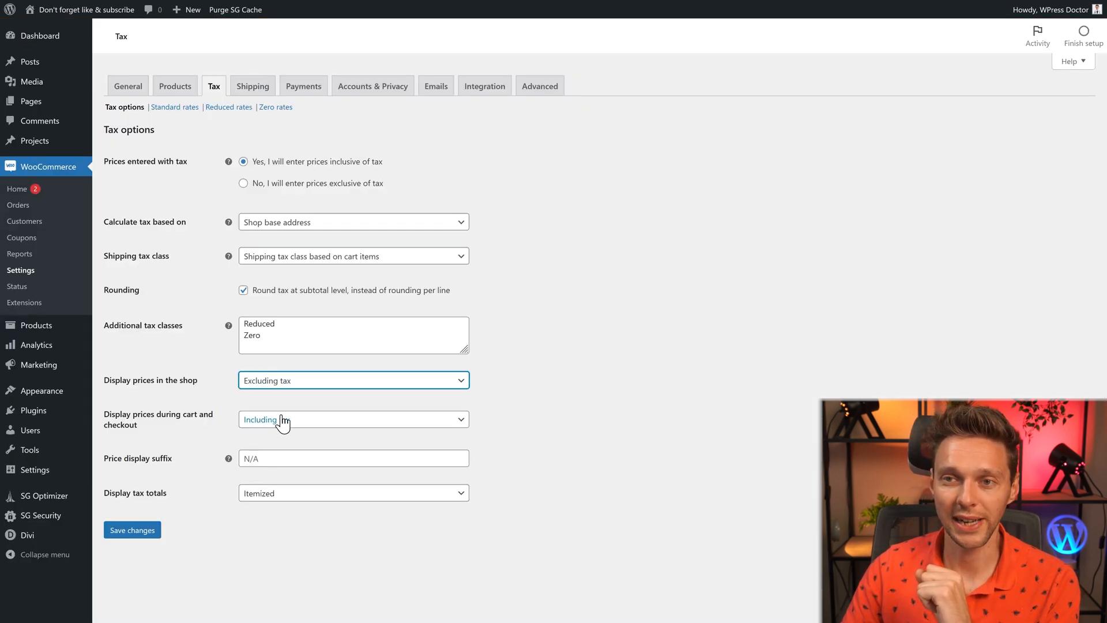
pyautogui.click(352, 419)
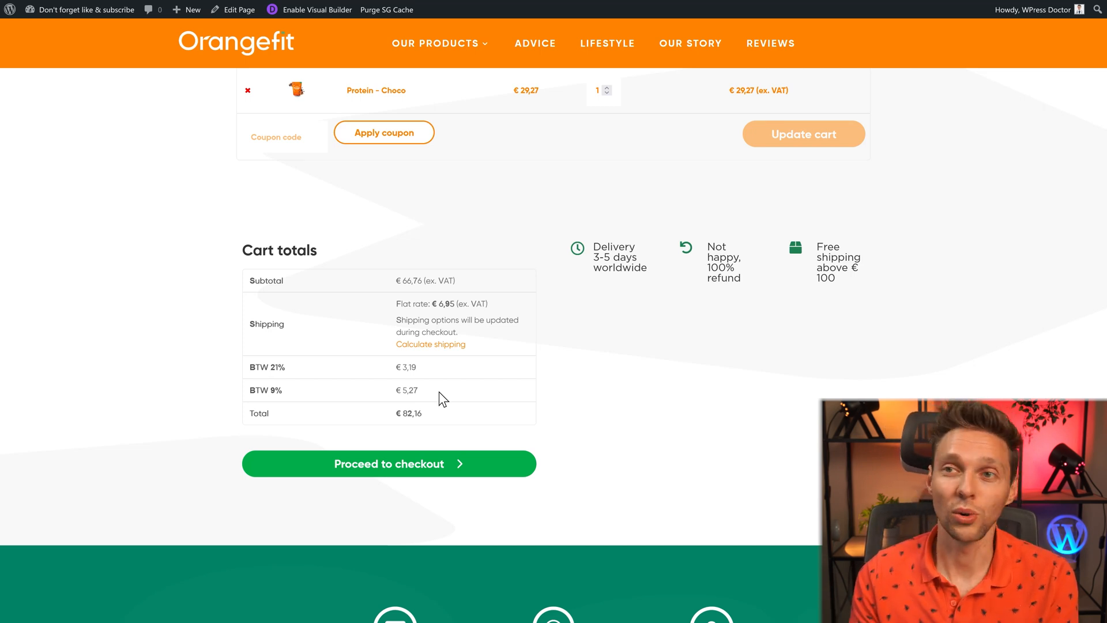
pyautogui.scroll(3)
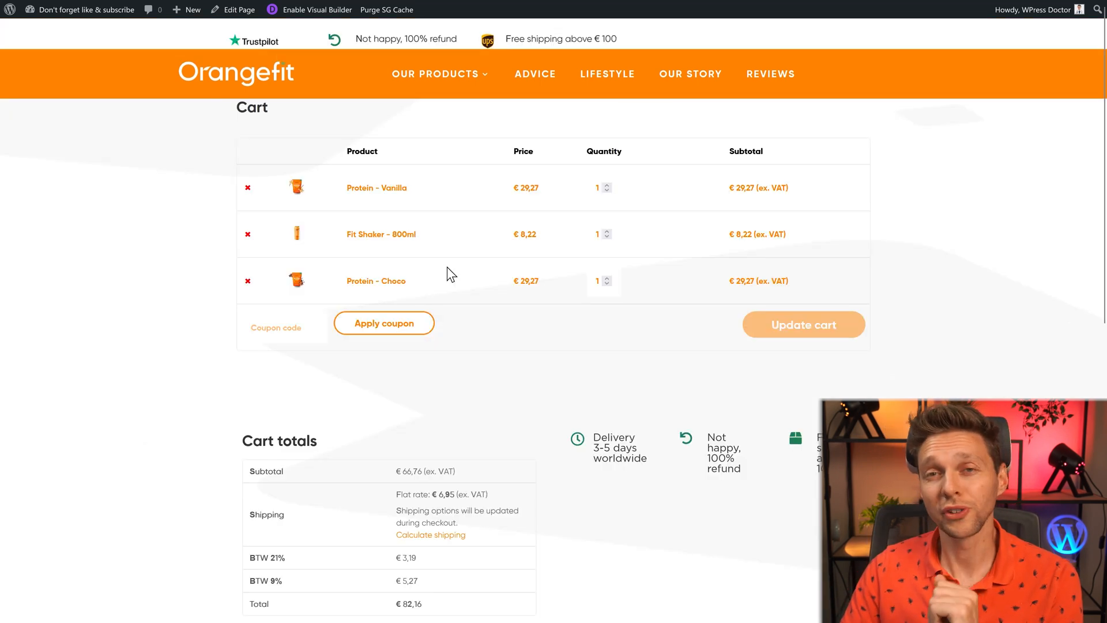
pyautogui.moveTo(620, 327)
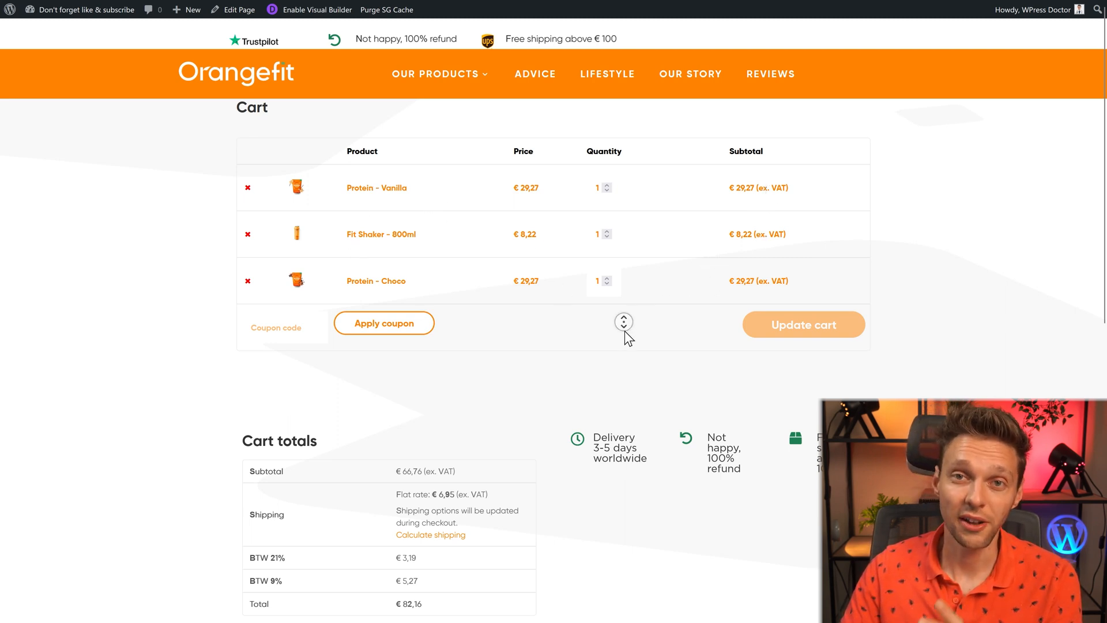
pyautogui.scroll(-3)
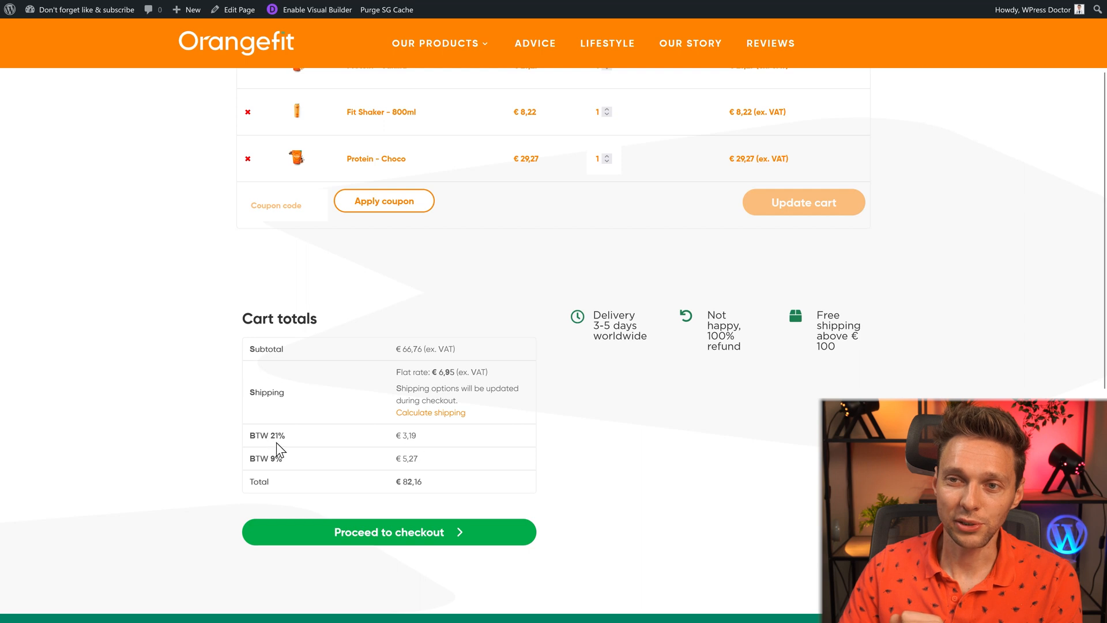
pyautogui.moveTo(325, 475)
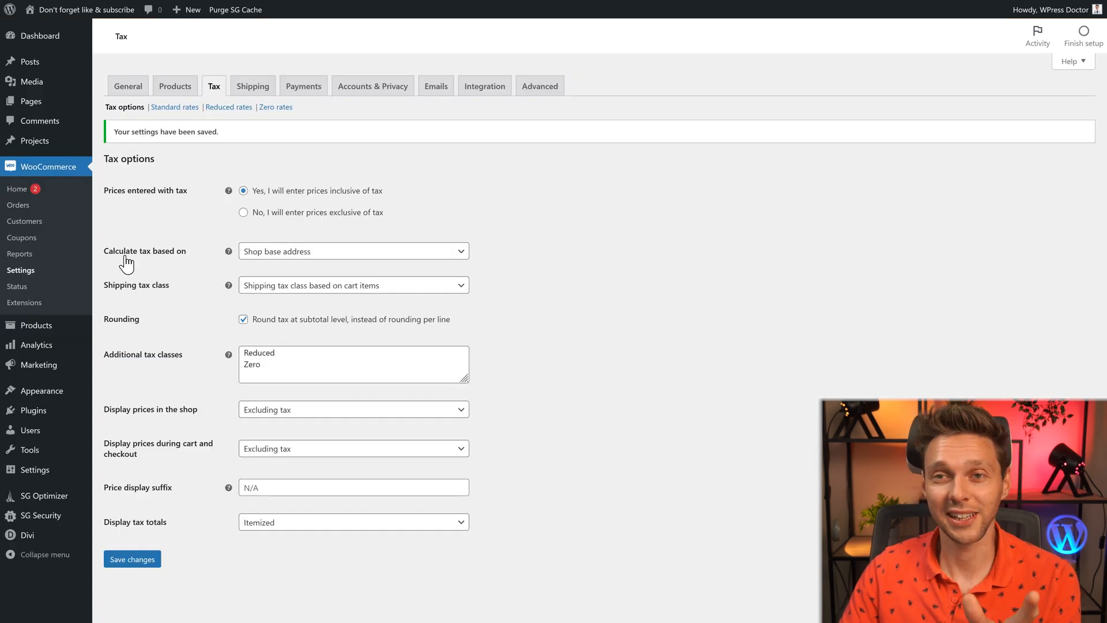
# Set Calculate tax based on to Customer billing address
pyautogui.click(353, 251)
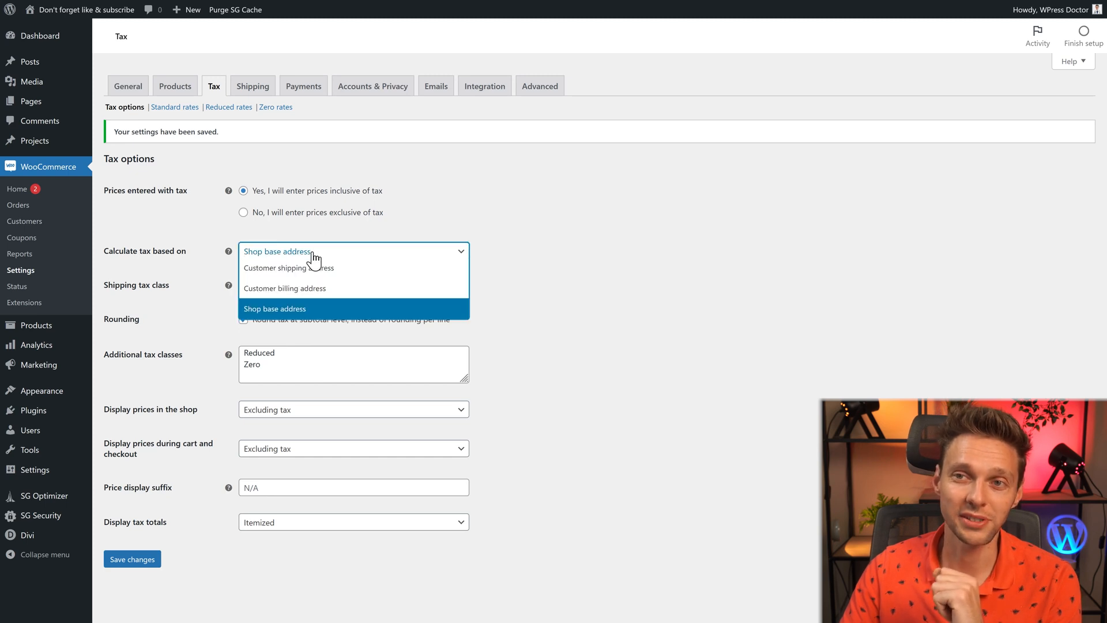
pyautogui.click(284, 289)
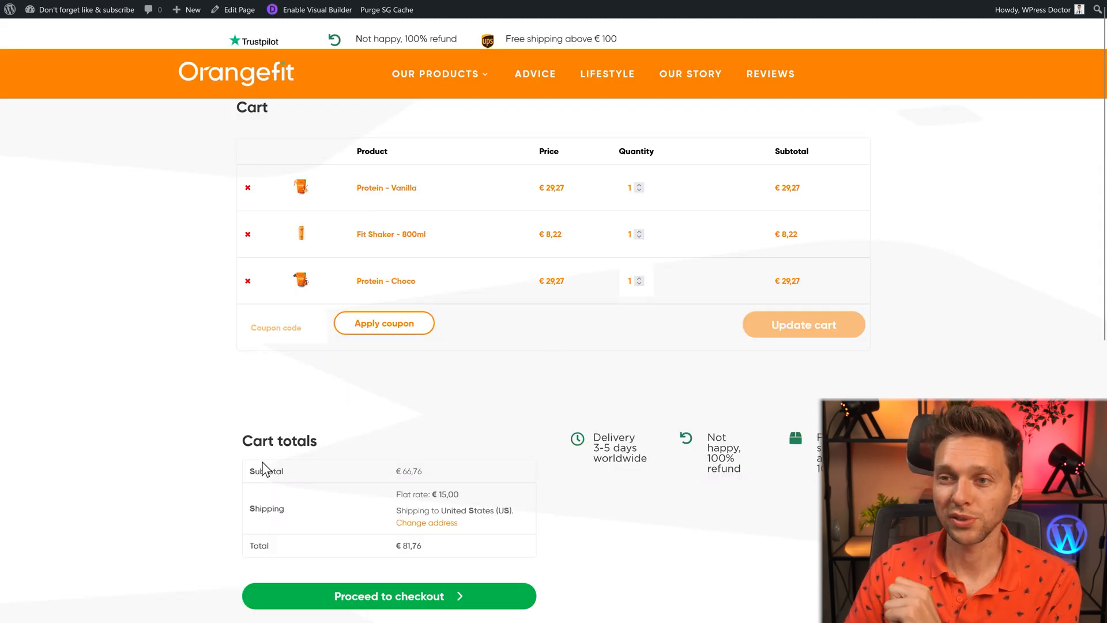
pyautogui.moveTo(406, 510)
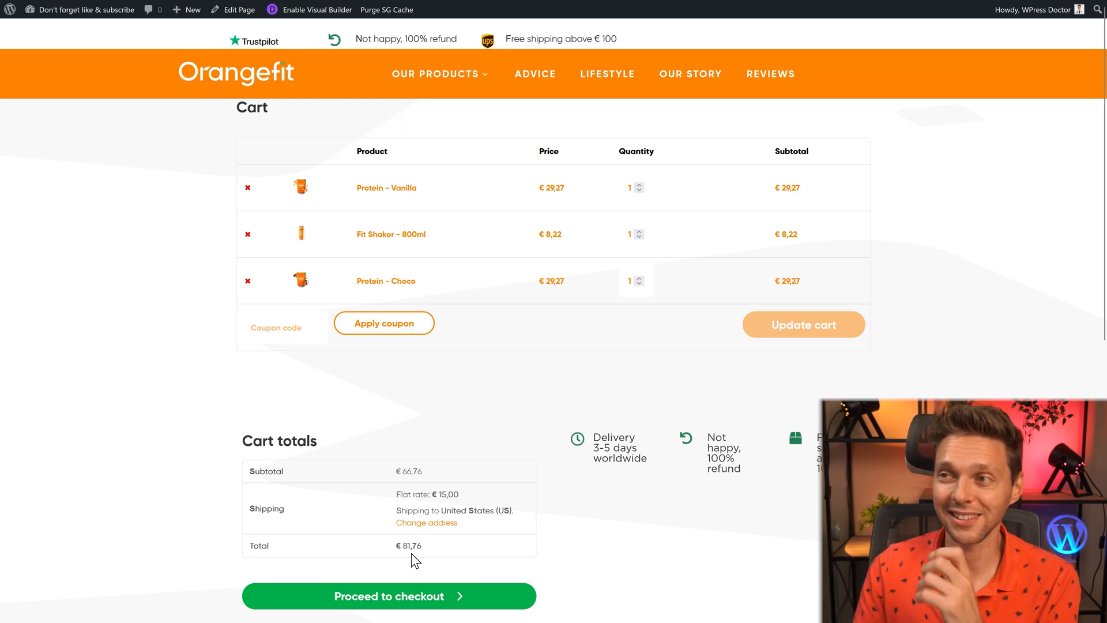
pyautogui.moveTo(393, 569)
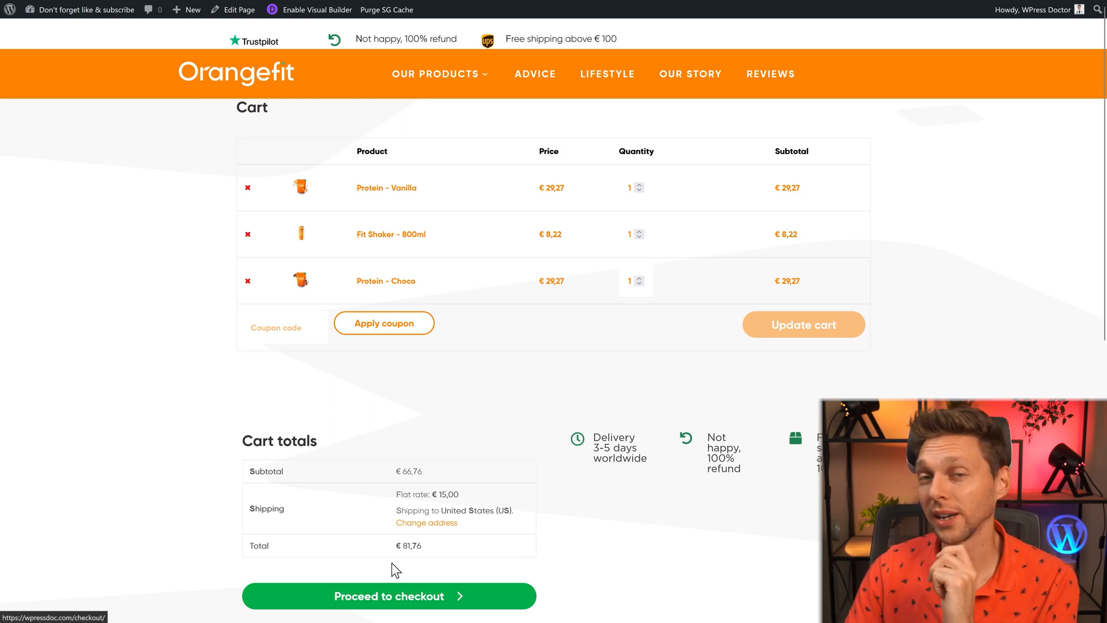
# Check out with United States billing and review the VAT 4% and VAT 1% order lines
pyautogui.click(389, 596)
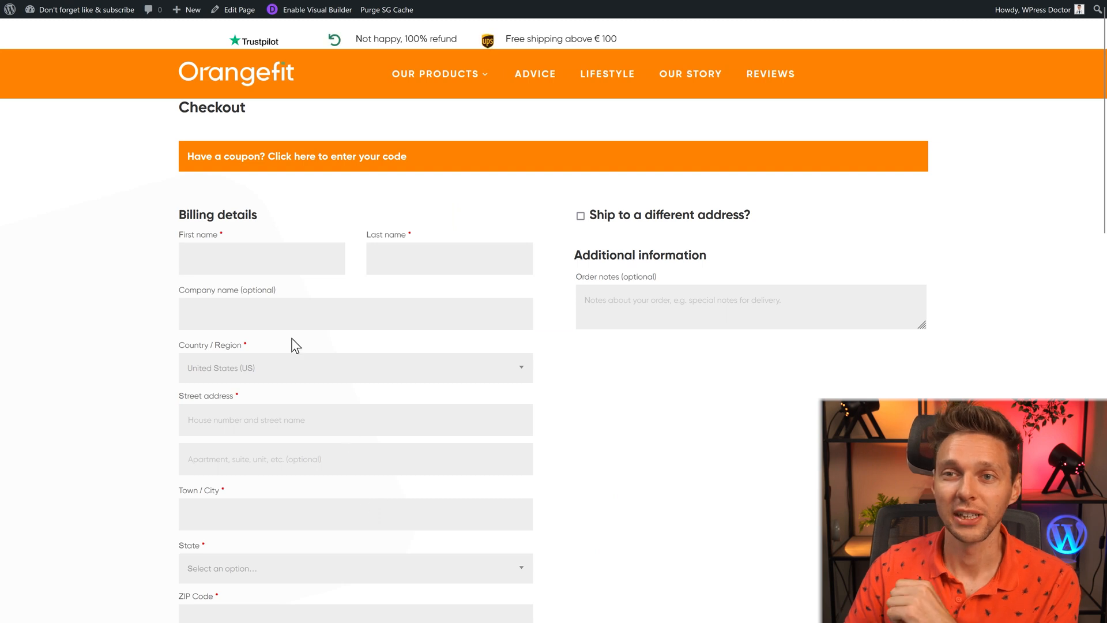
pyautogui.click(355, 368)
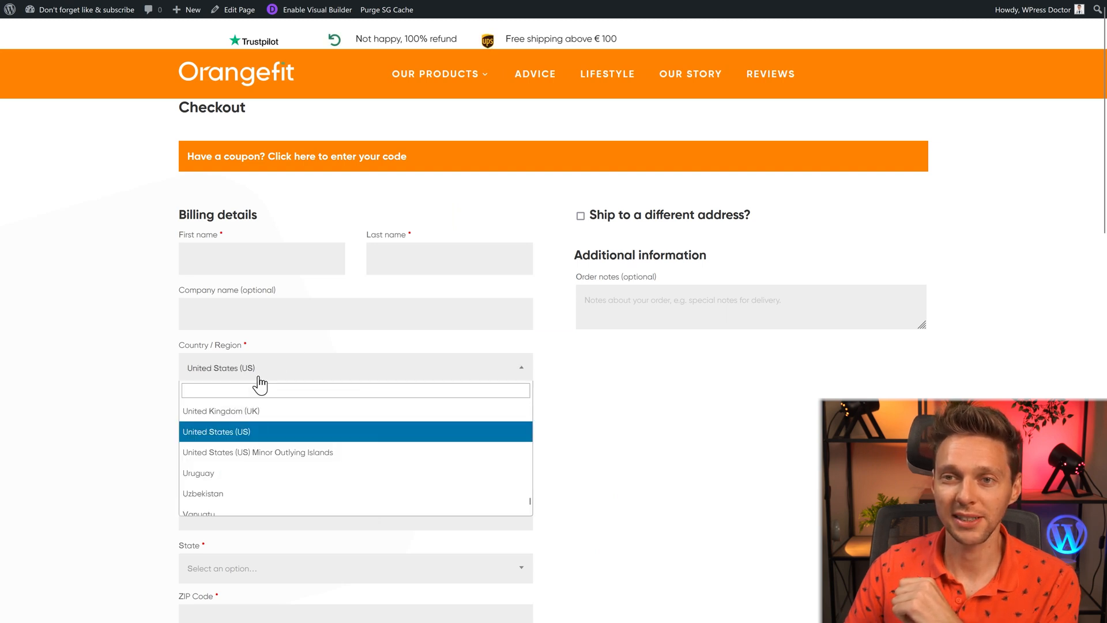
pyautogui.scroll(-3)
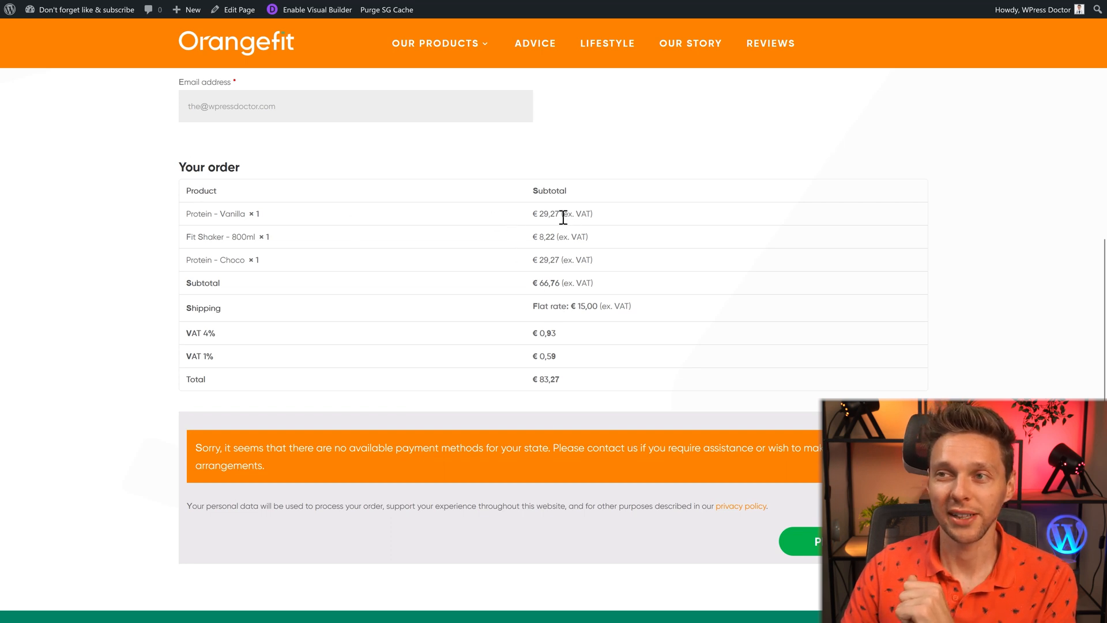
pyautogui.doubleClick(200, 333)
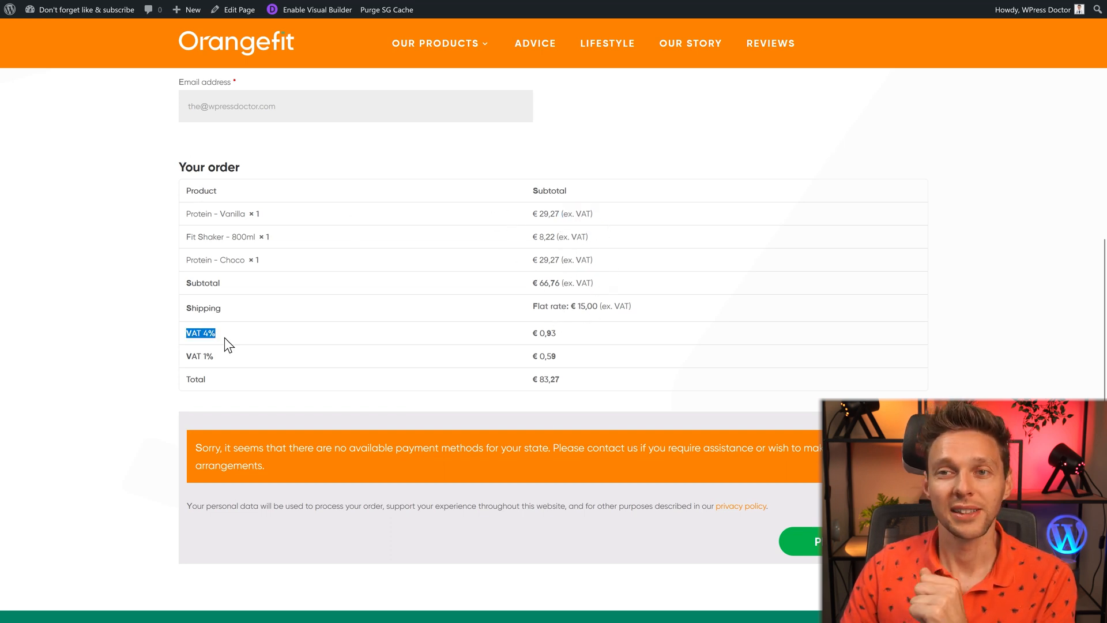
pyautogui.moveTo(242, 329)
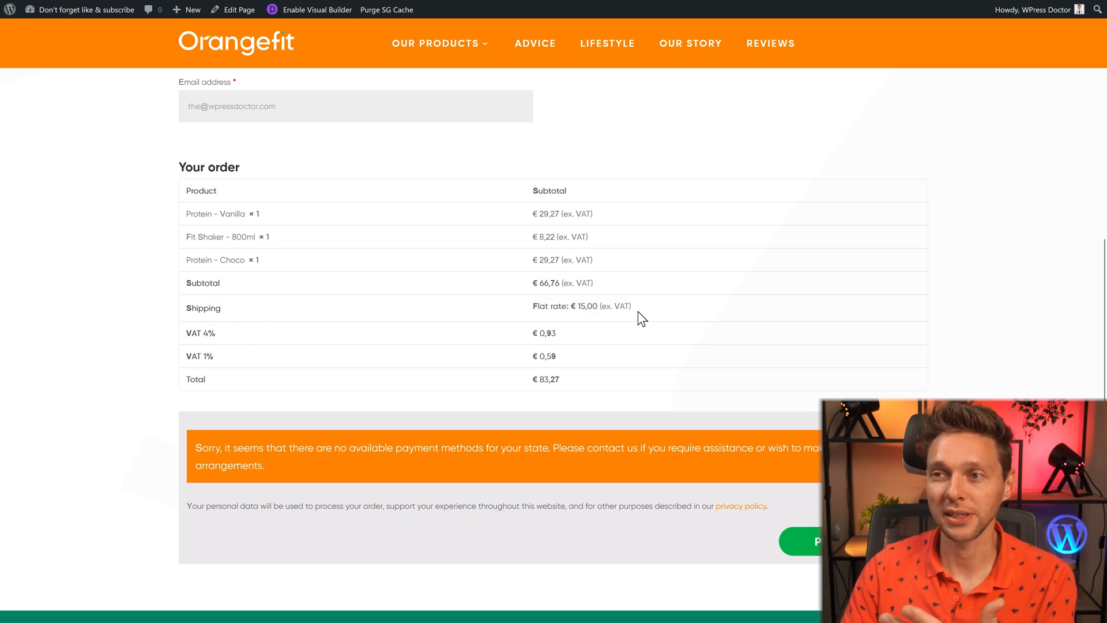
pyautogui.moveTo(277, 227)
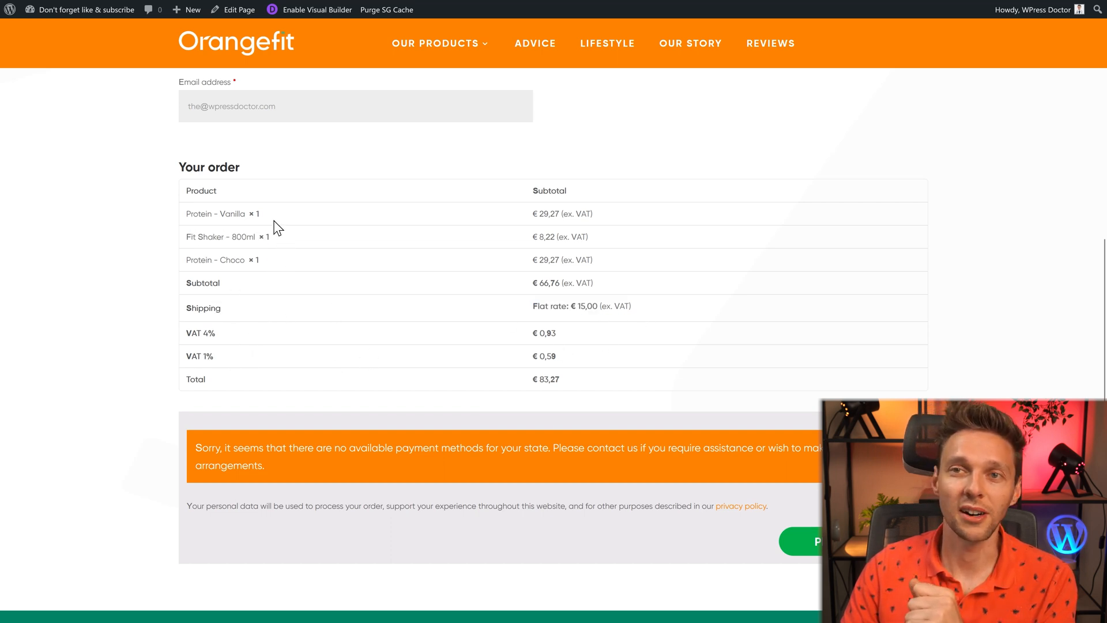
pyautogui.moveTo(220, 261)
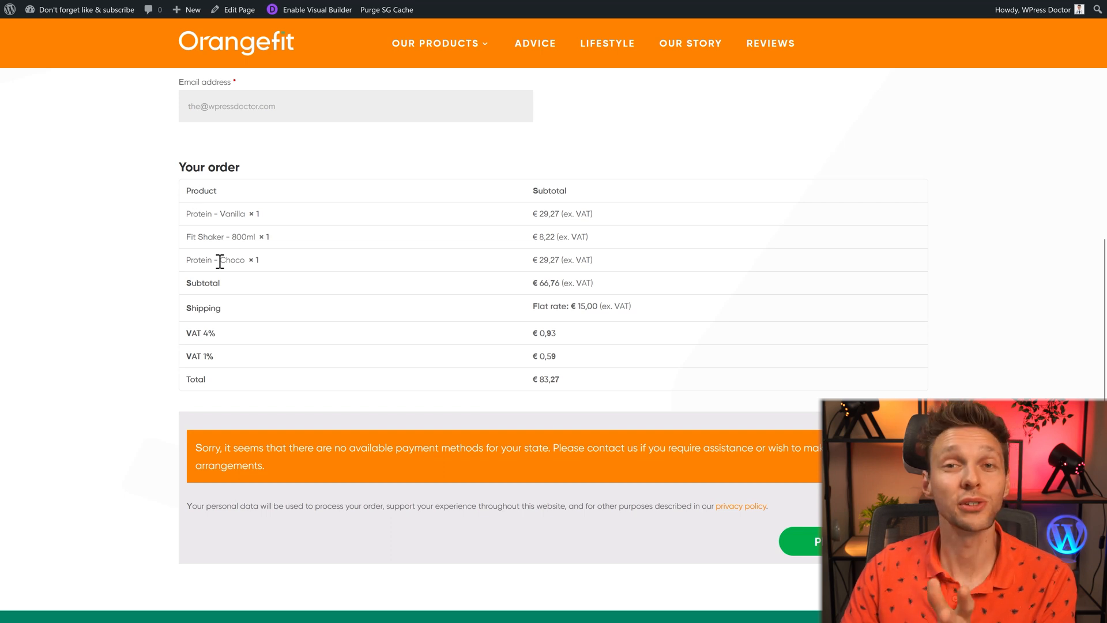